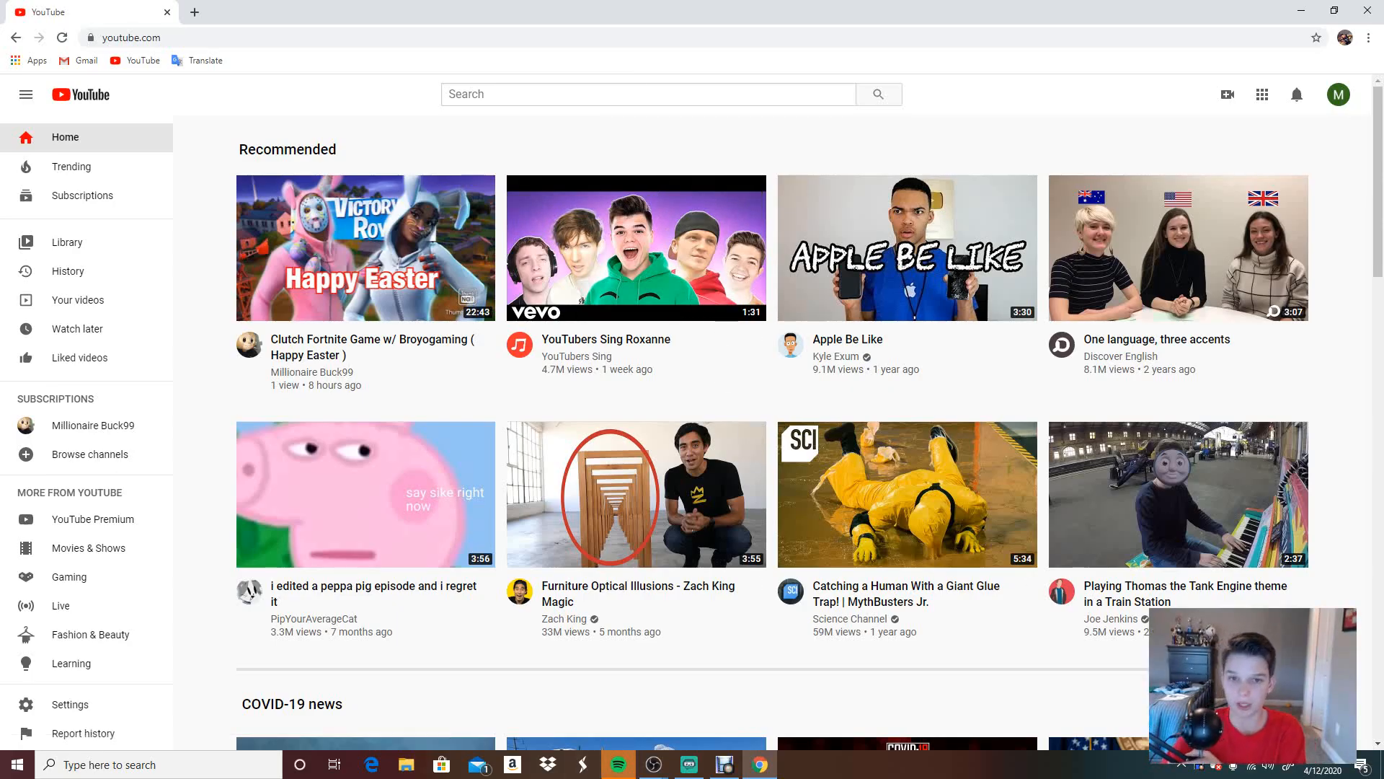
Step: Switch YouTube to a different signed-in Google account from the avatar menu
left_click(617, 764)
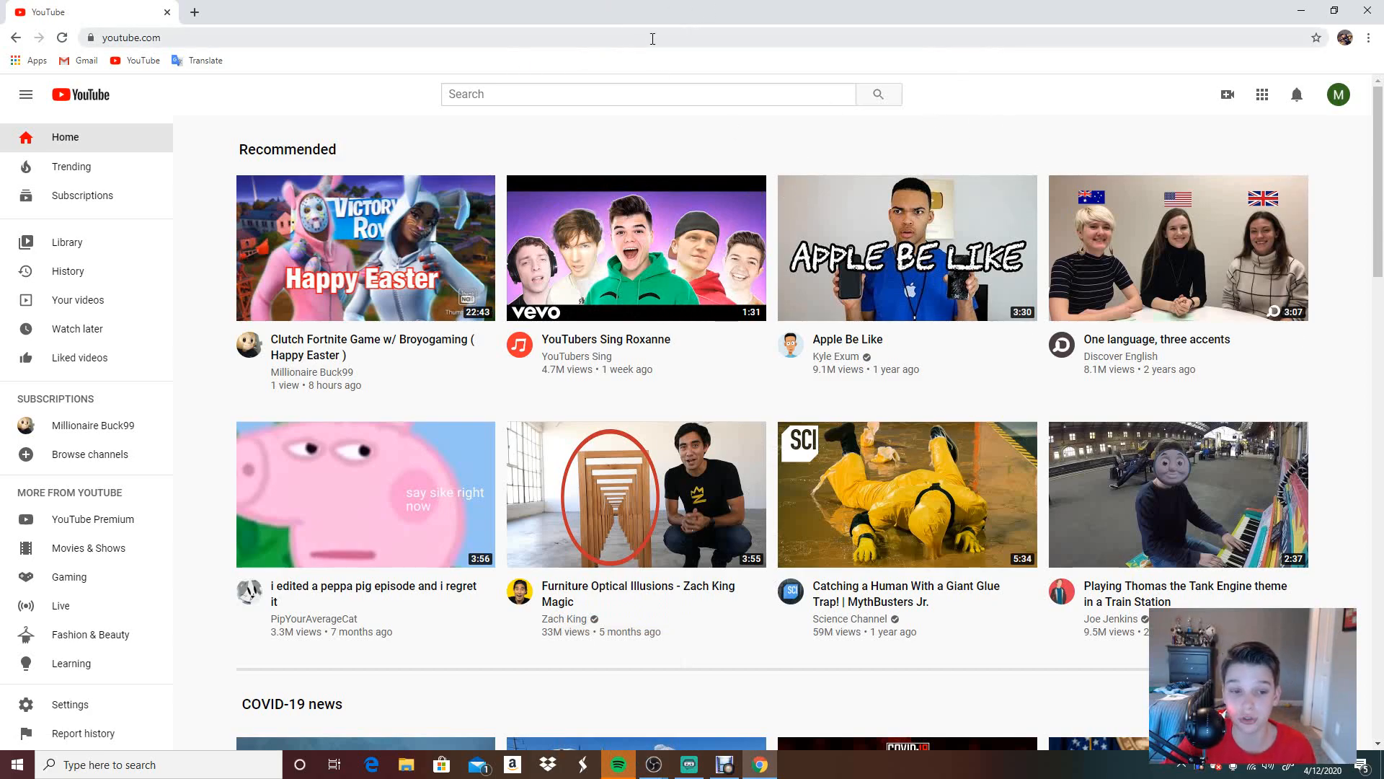
mouse_move(403, 257)
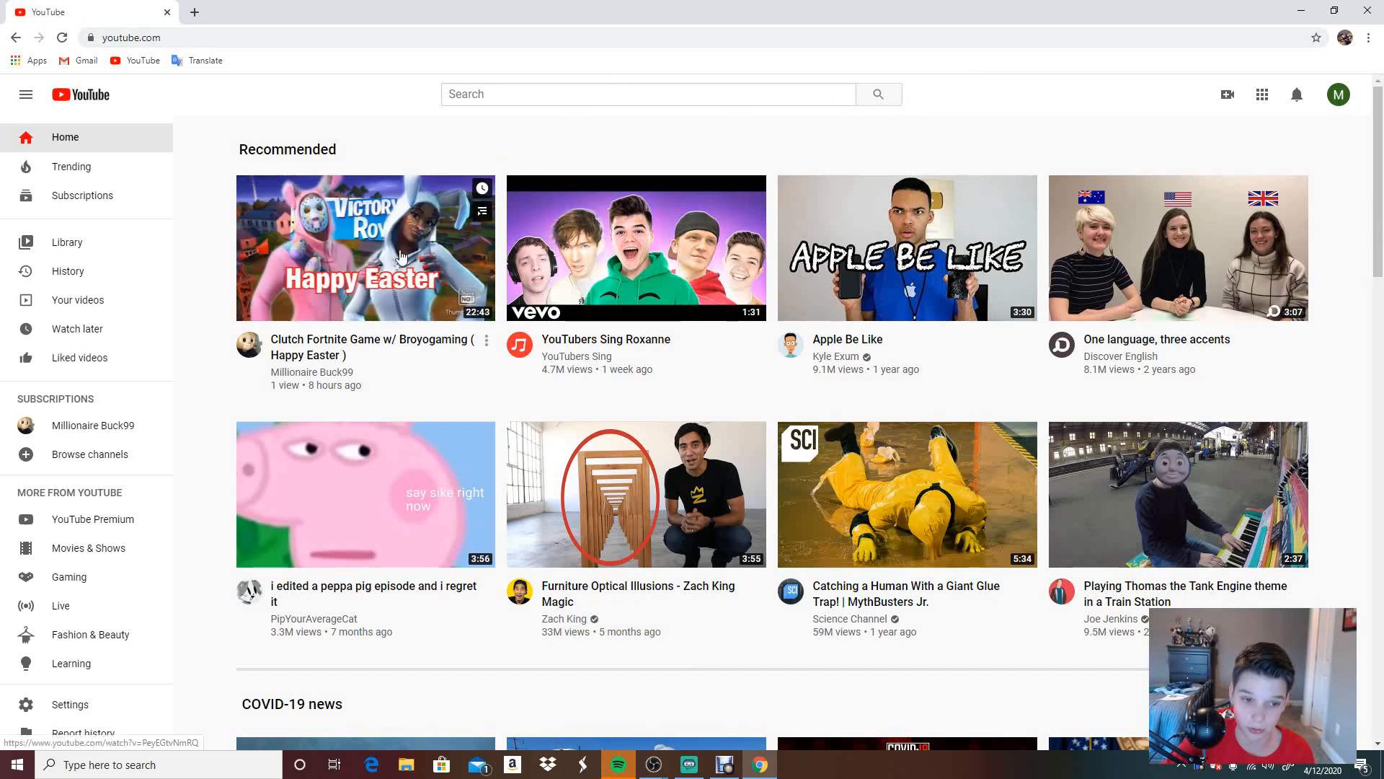
mouse_move(399, 398)
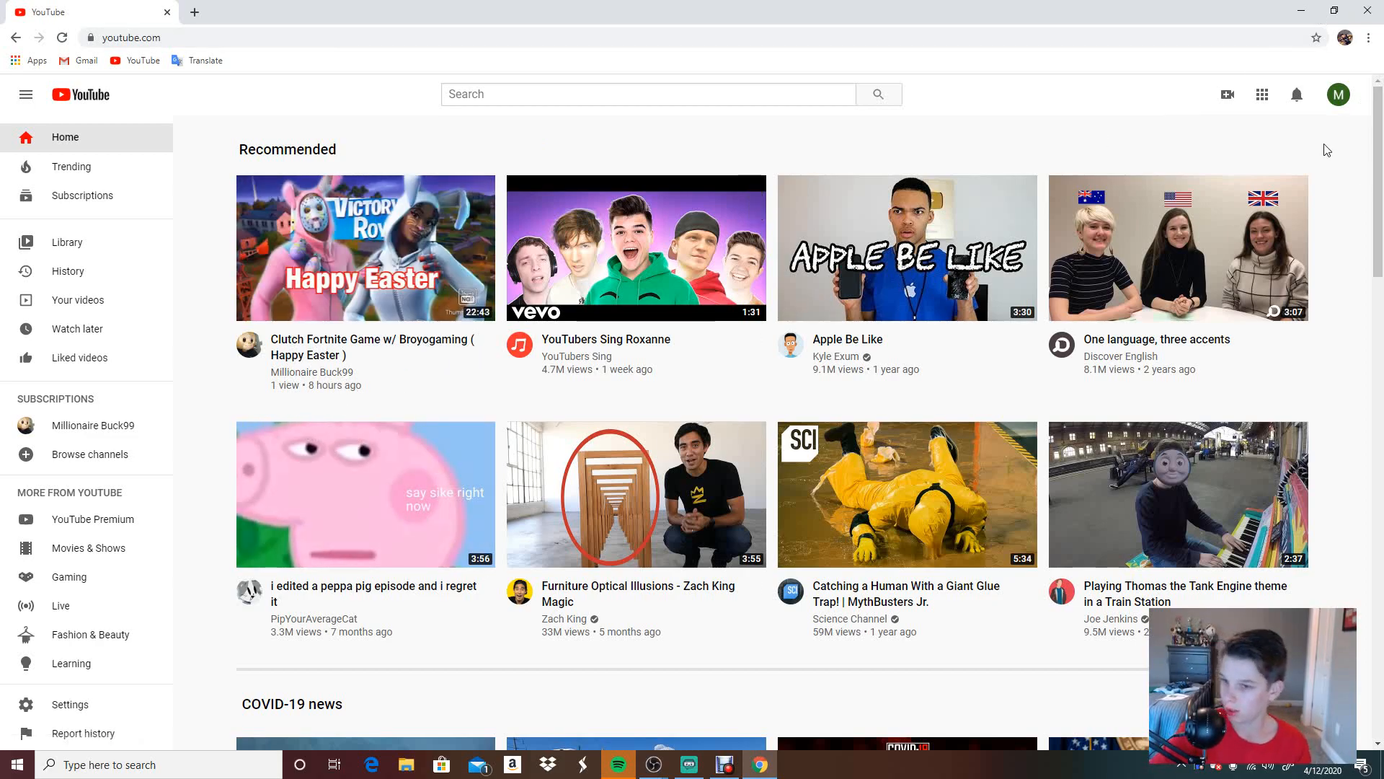
left_click(1338, 95)
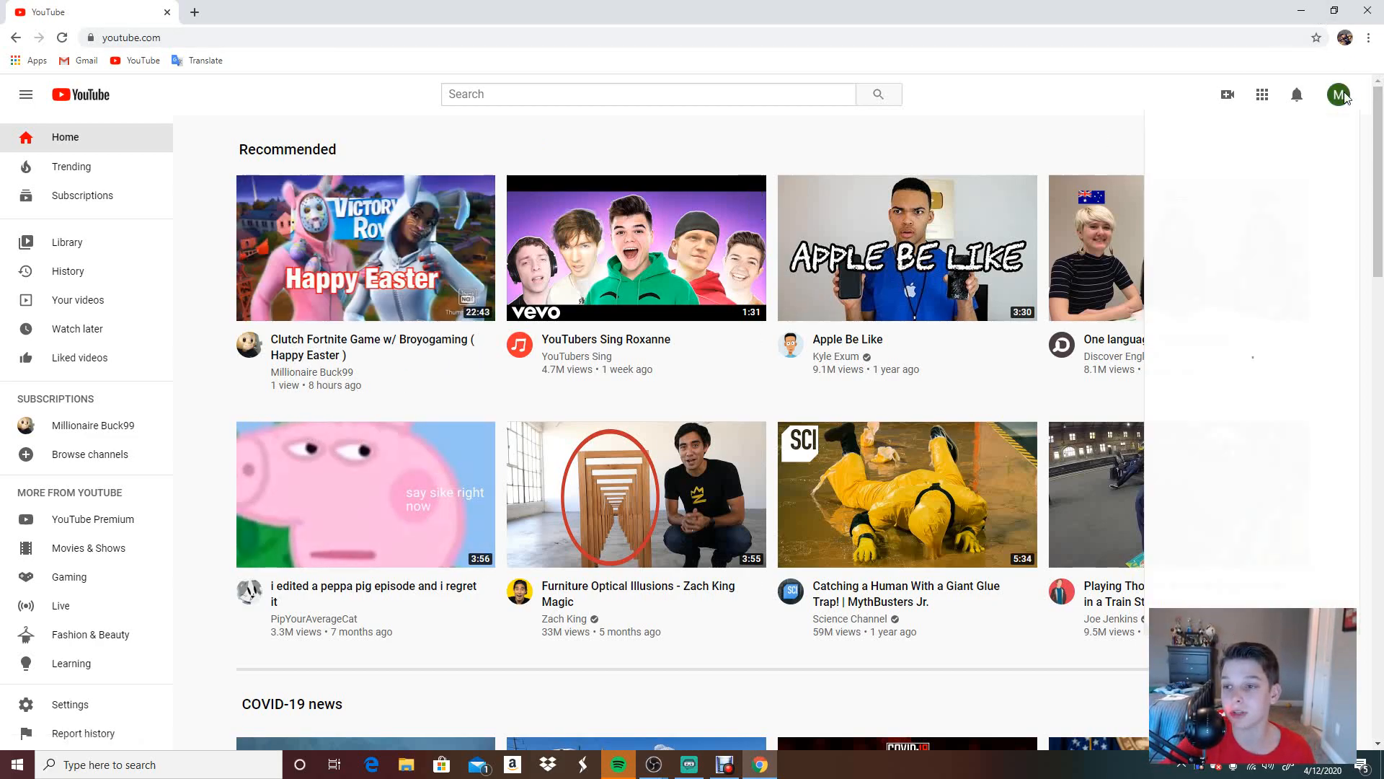
left_click(1338, 95)
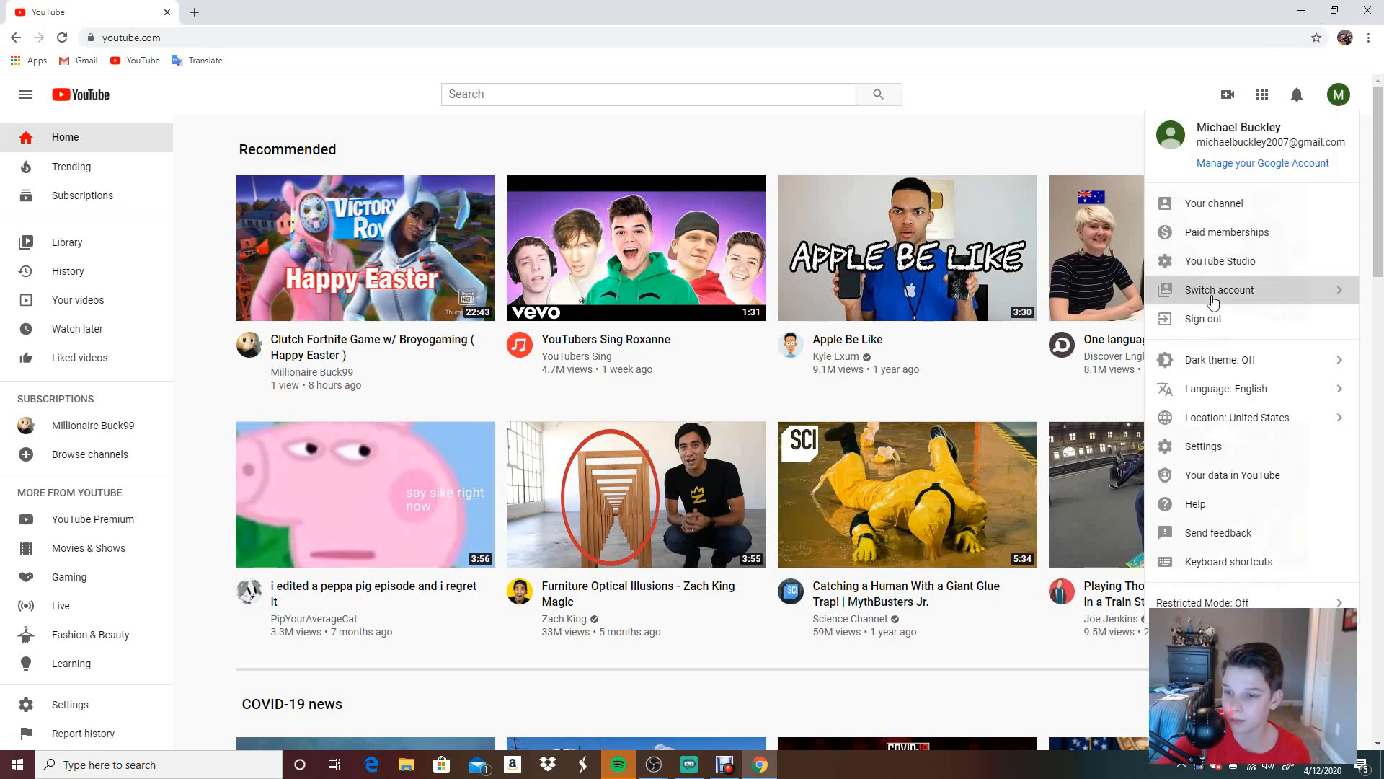
left_click(1220, 290)
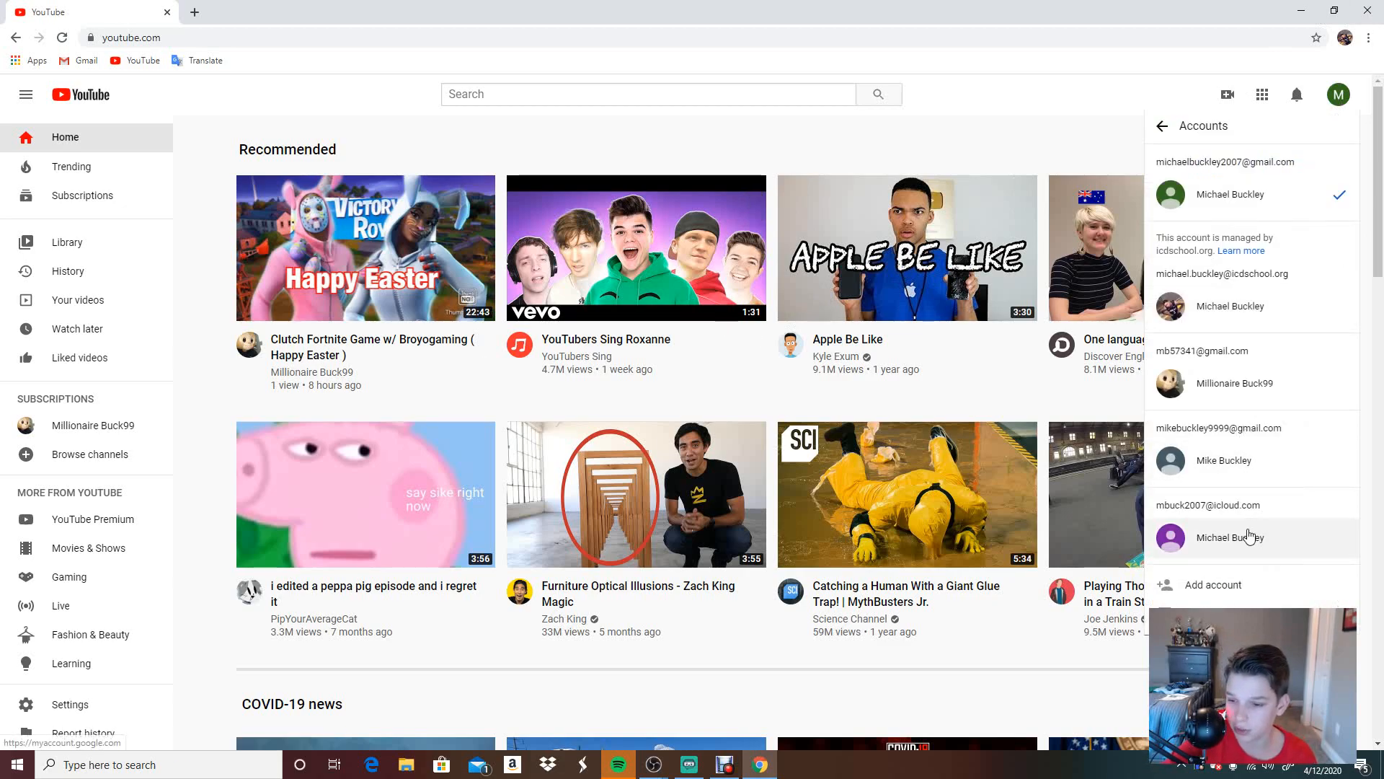
left_click(1230, 536)
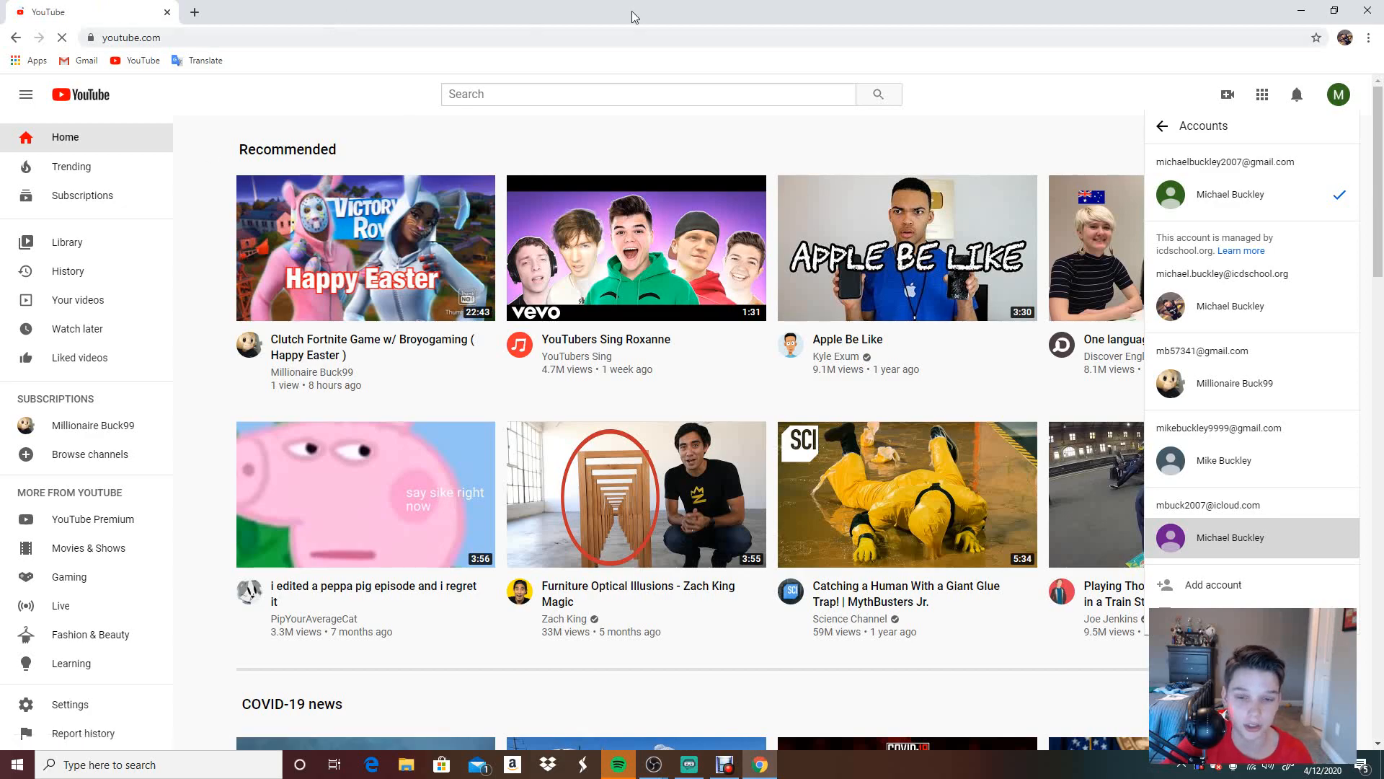
mouse_move(1351, 205)
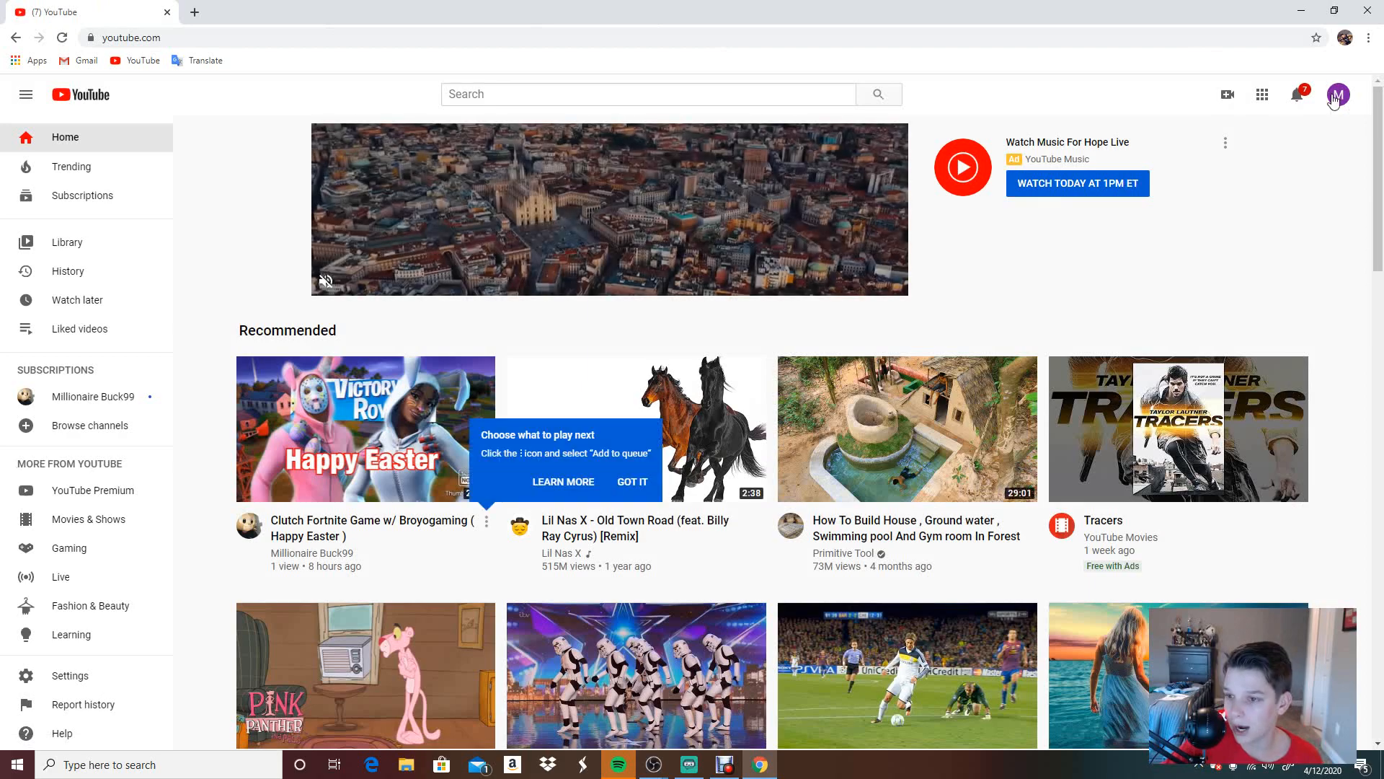
Step: Start creating a new channel and choose the 'Use a custom name' option
left_click(1338, 95)
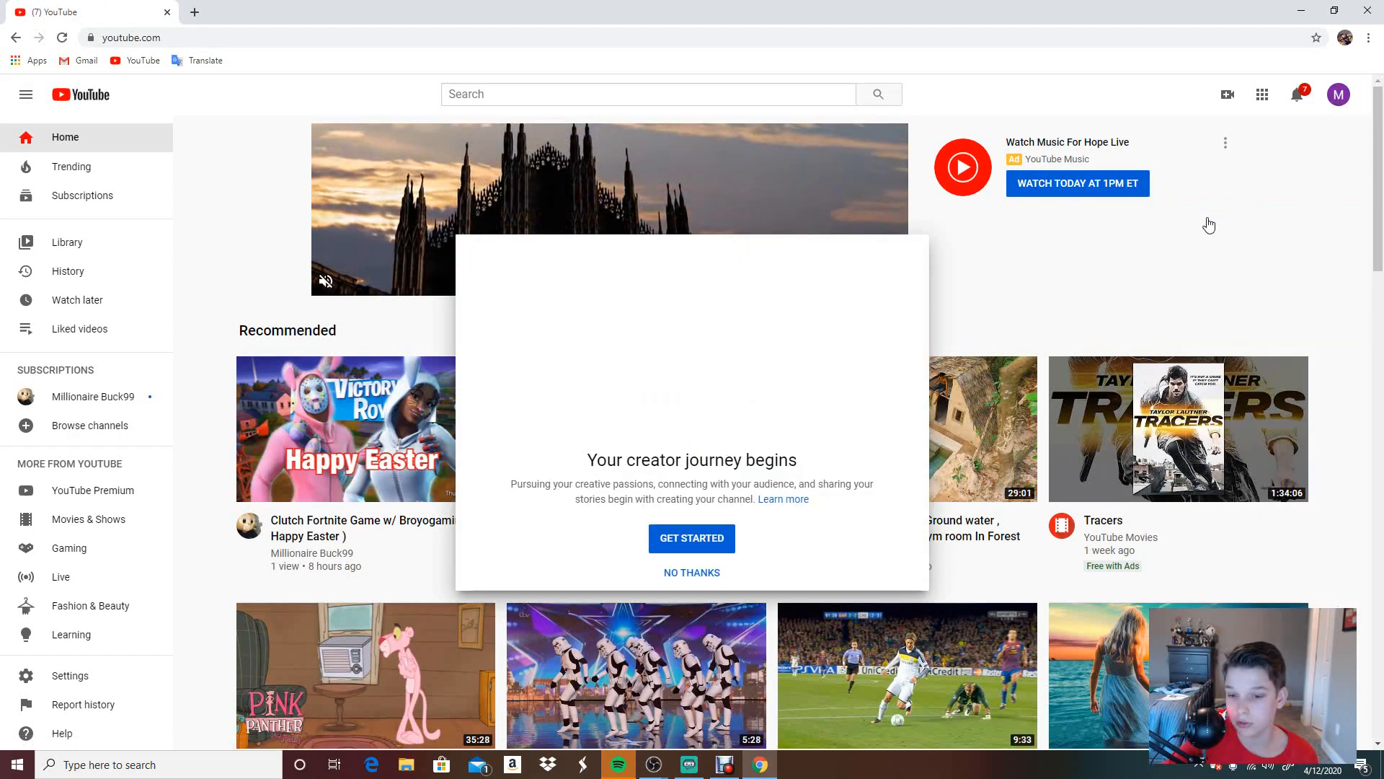
left_click(693, 538)
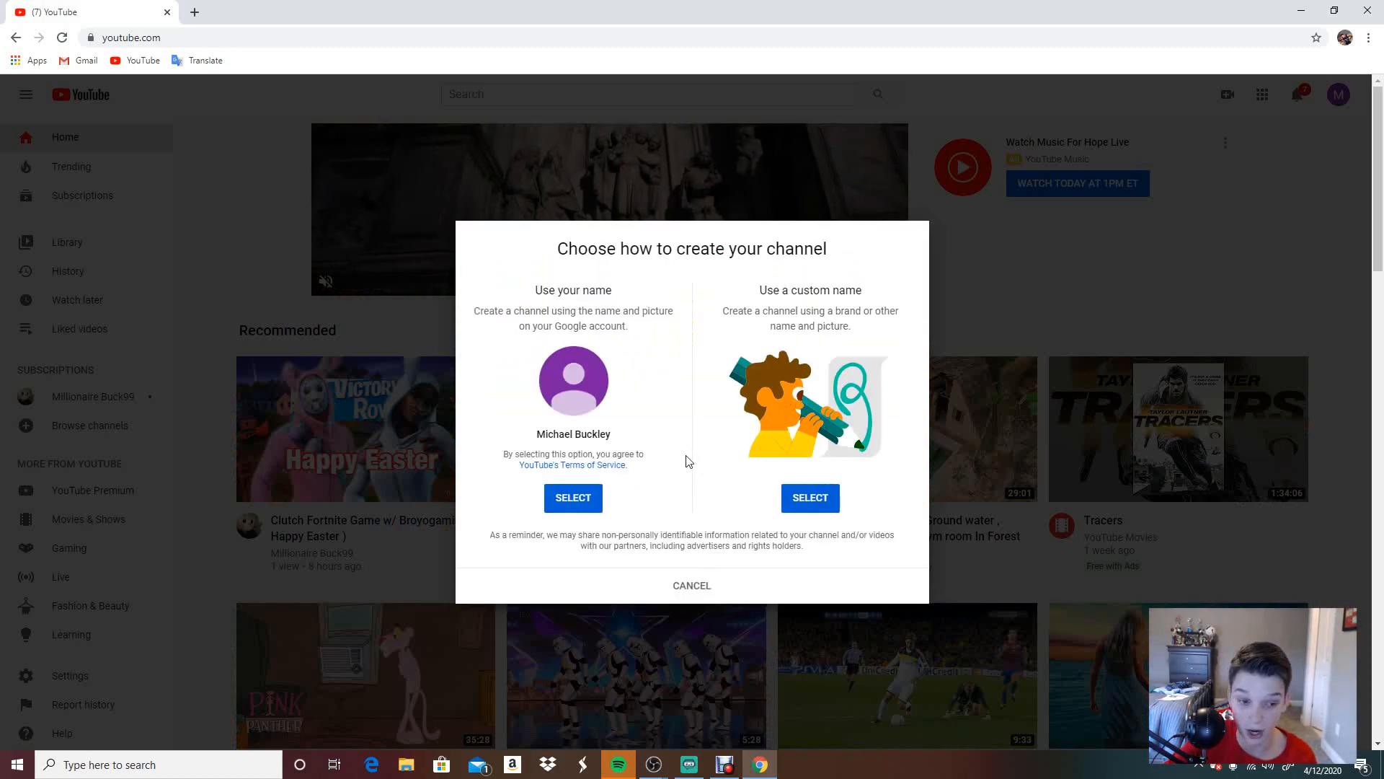
left_click(810, 498)
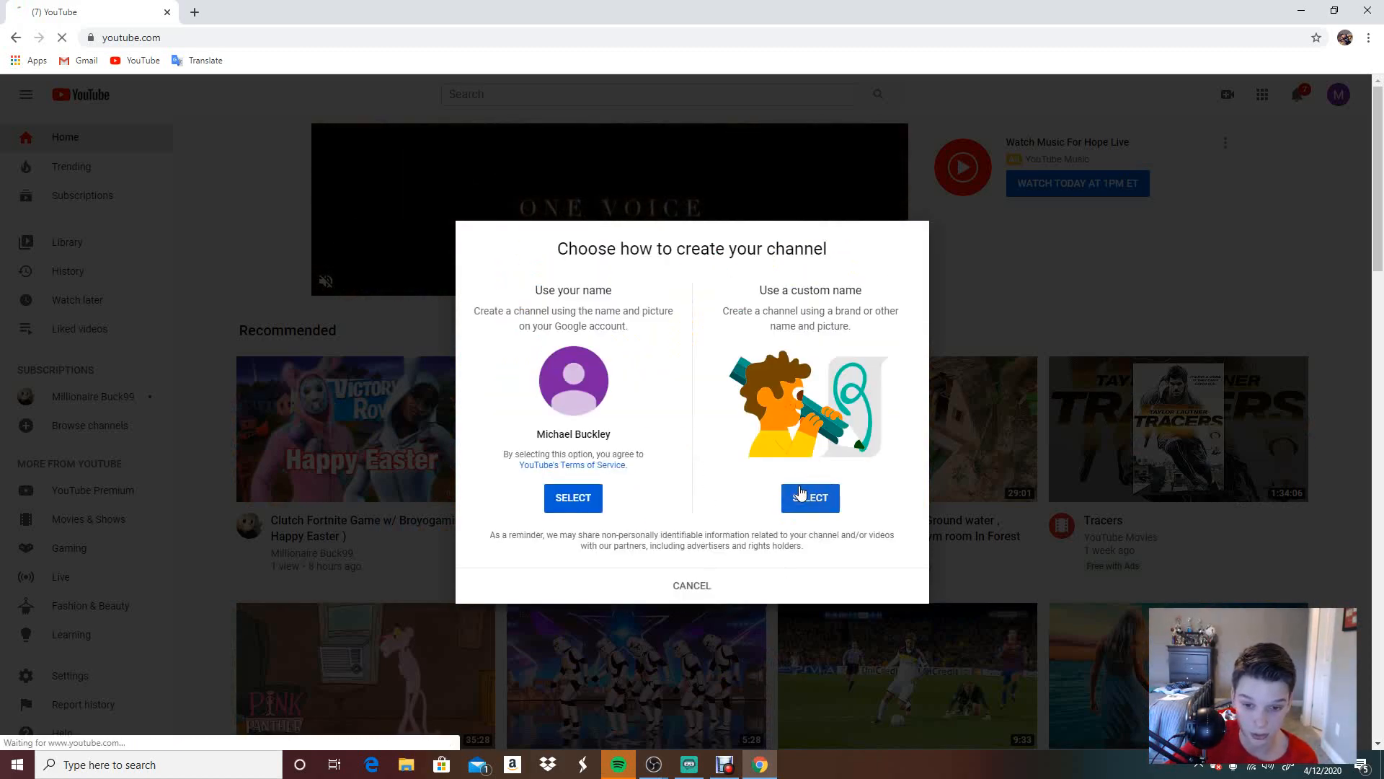
left_click(810, 497)
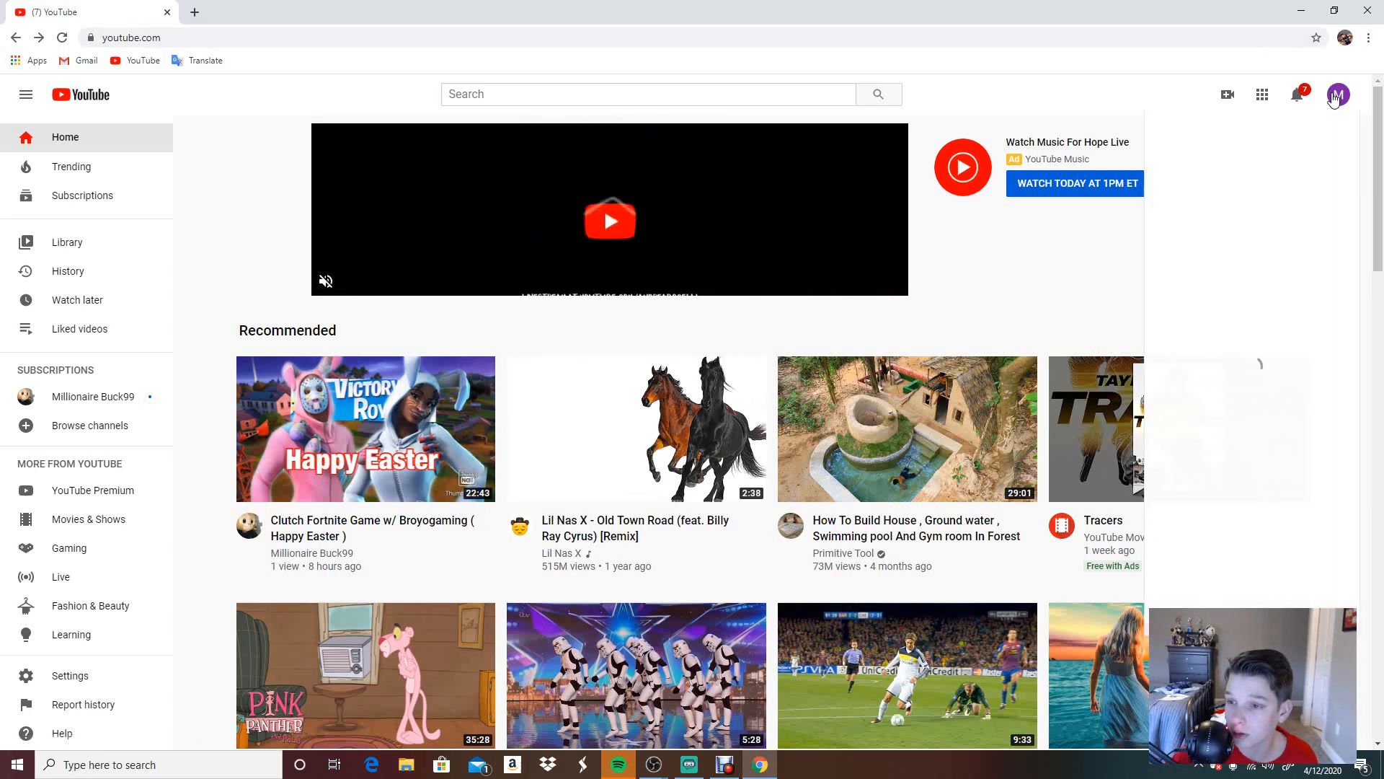
Step: Finish creating the PowerFox Gaming channel and land on its empty channel page
left_click(1338, 95)
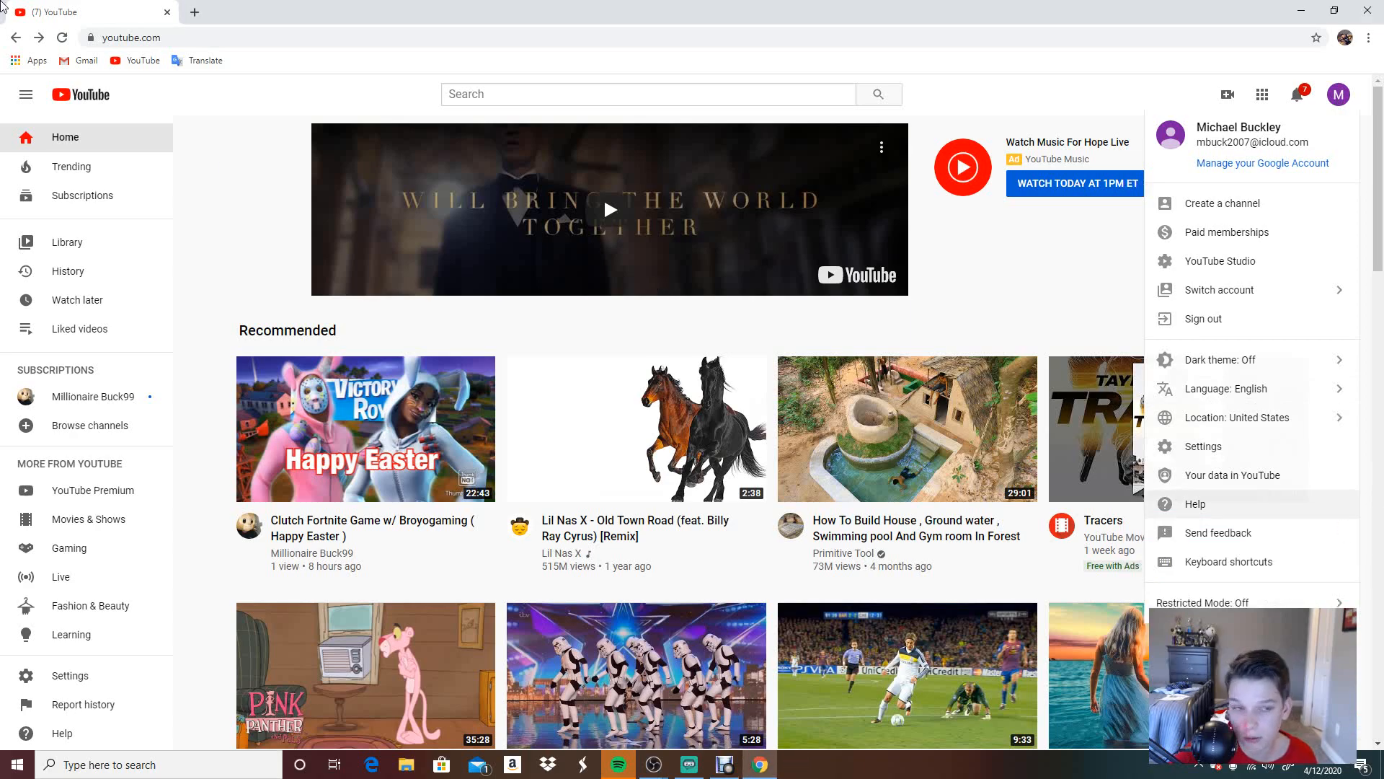
left_click(144, 60)
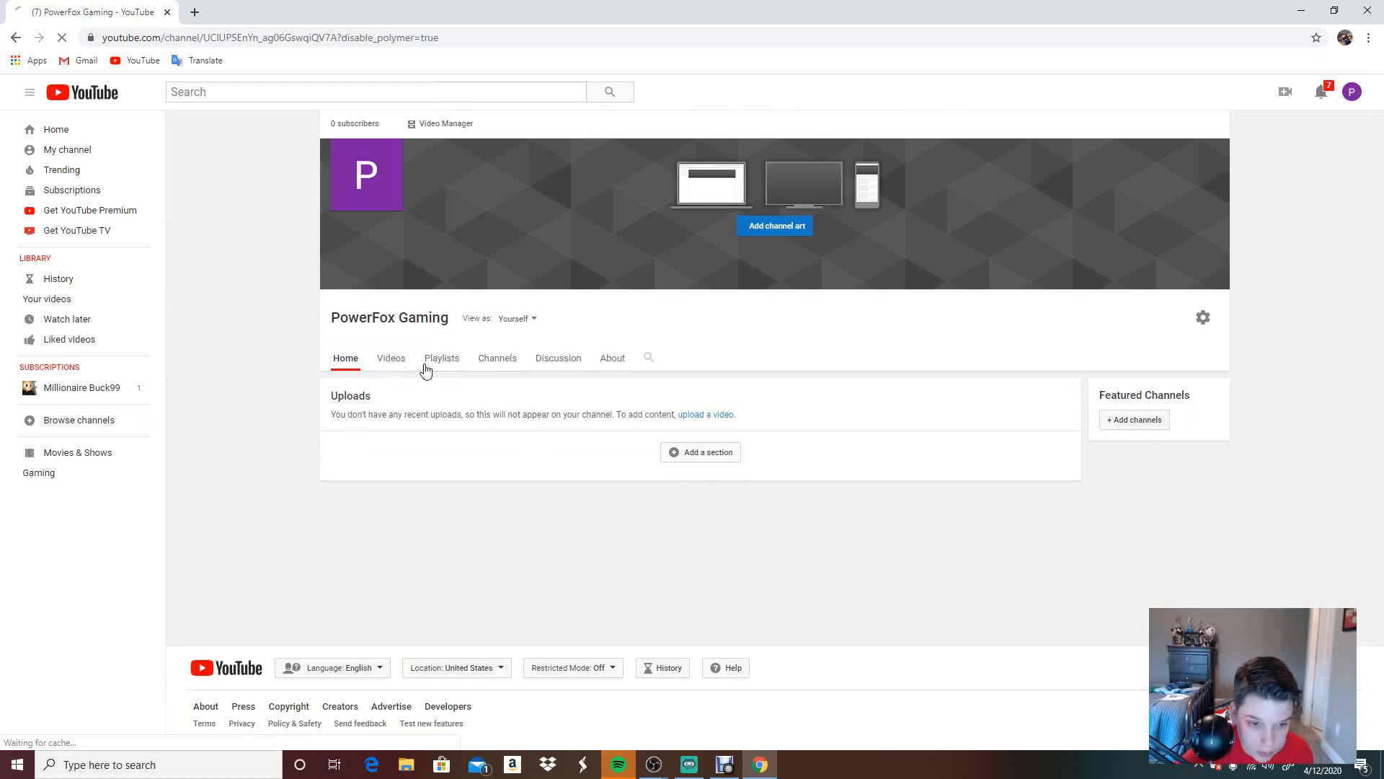
Step: View the channel's Videos tab, then its About page with empty description and links
left_click(390, 357)
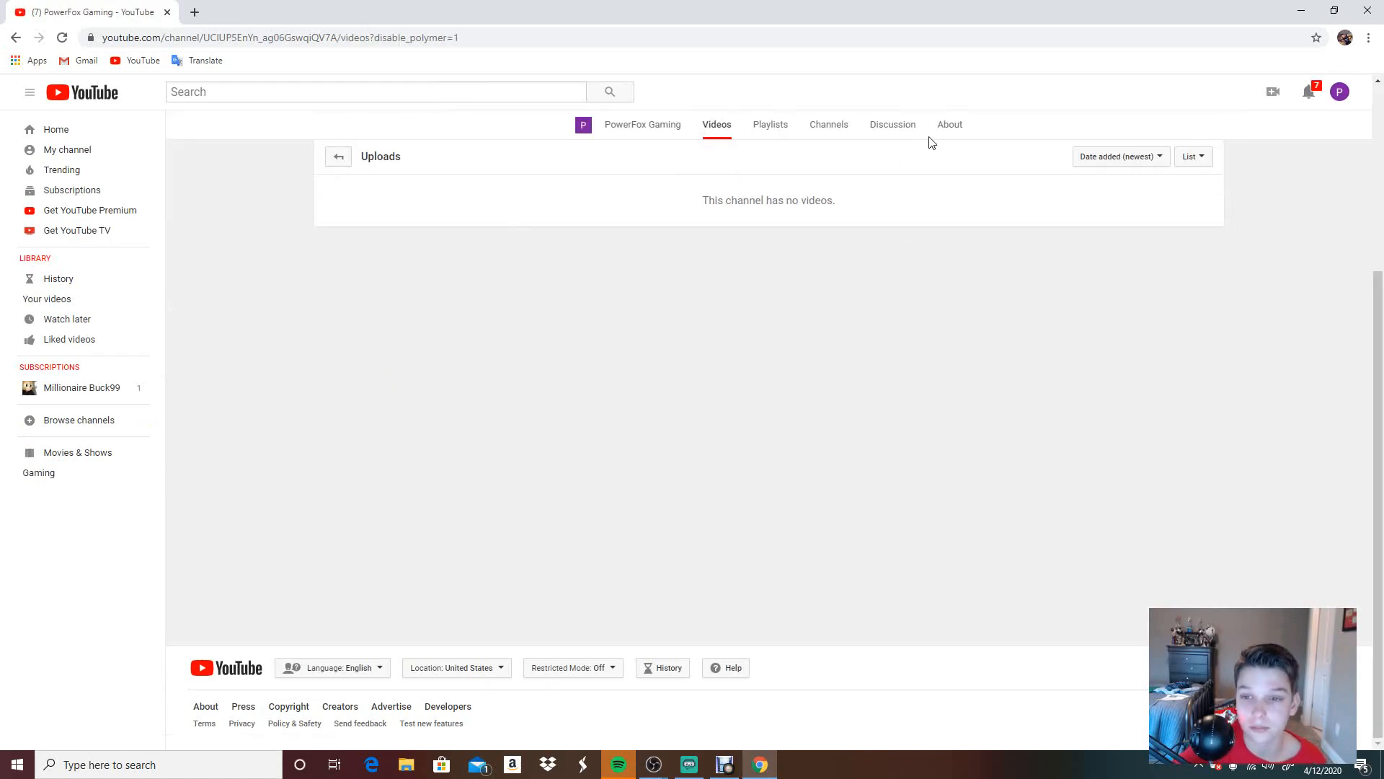
left_click(948, 124)
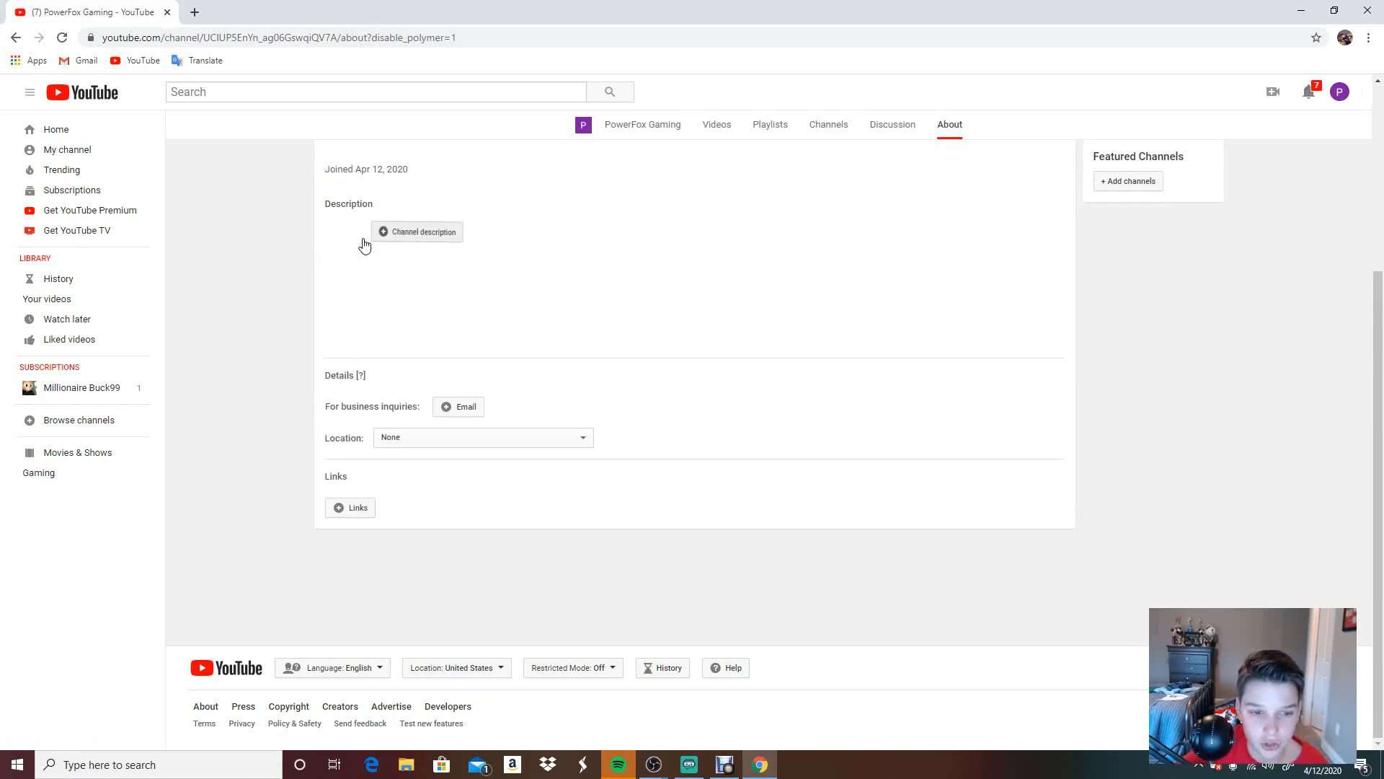
Step: Write a description asking viewers to subscribe to both channels and turn on post notifications
type("Make sure to like and")
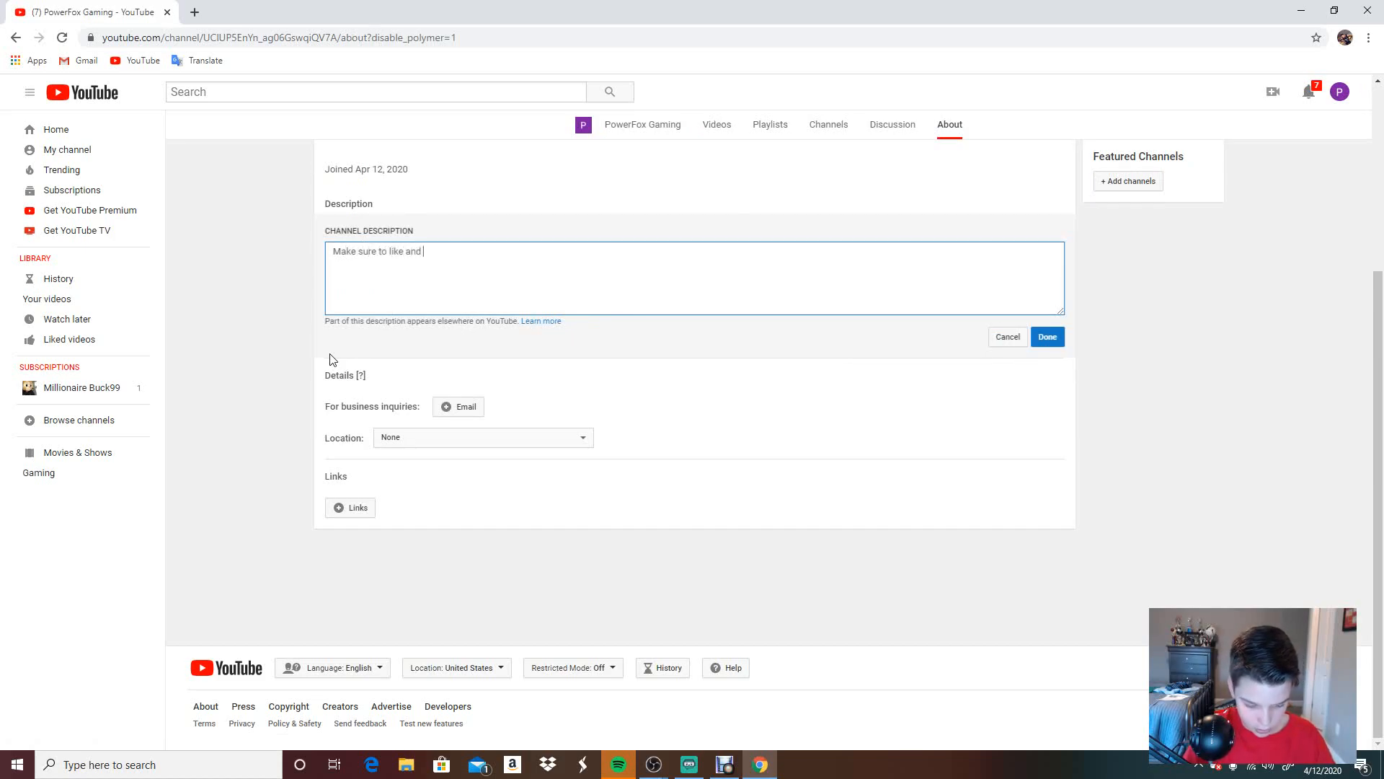
type("subsc")
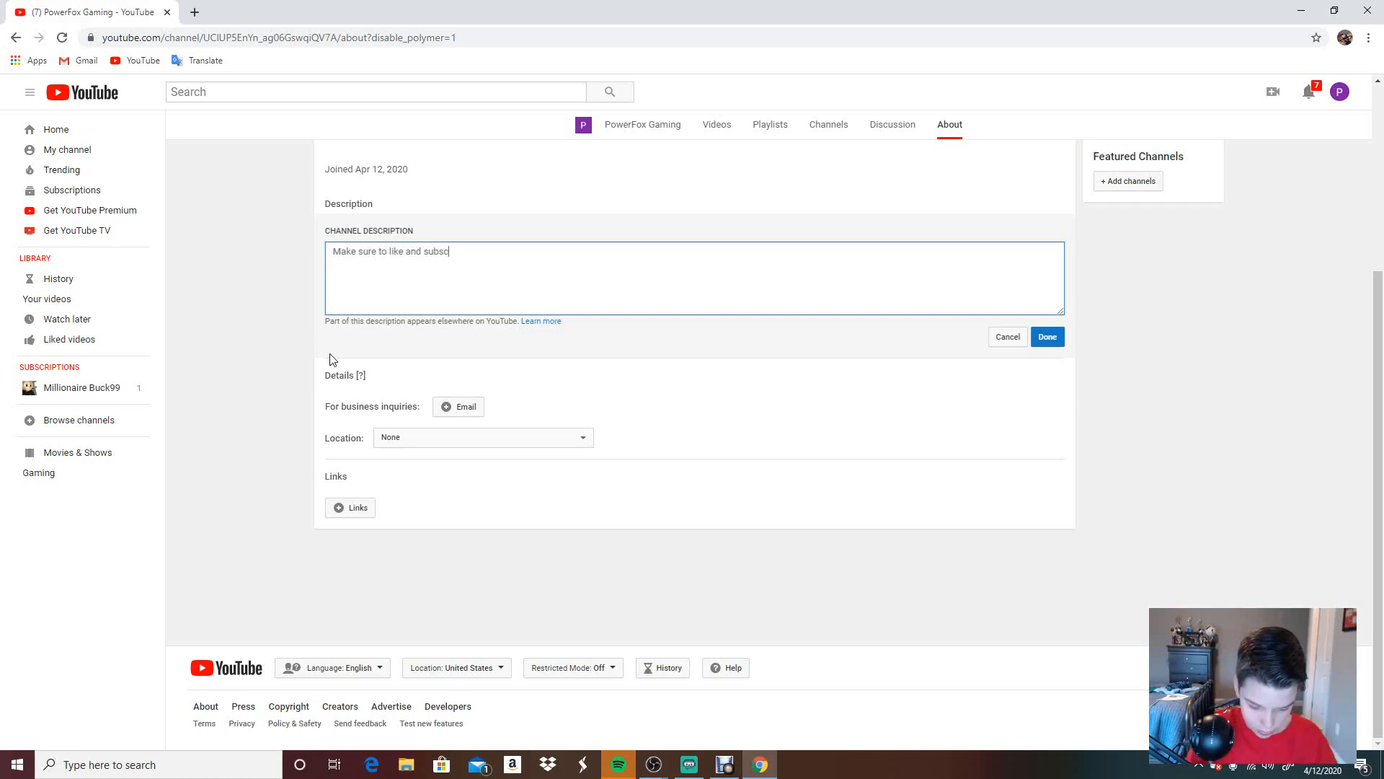
type("ribe to")
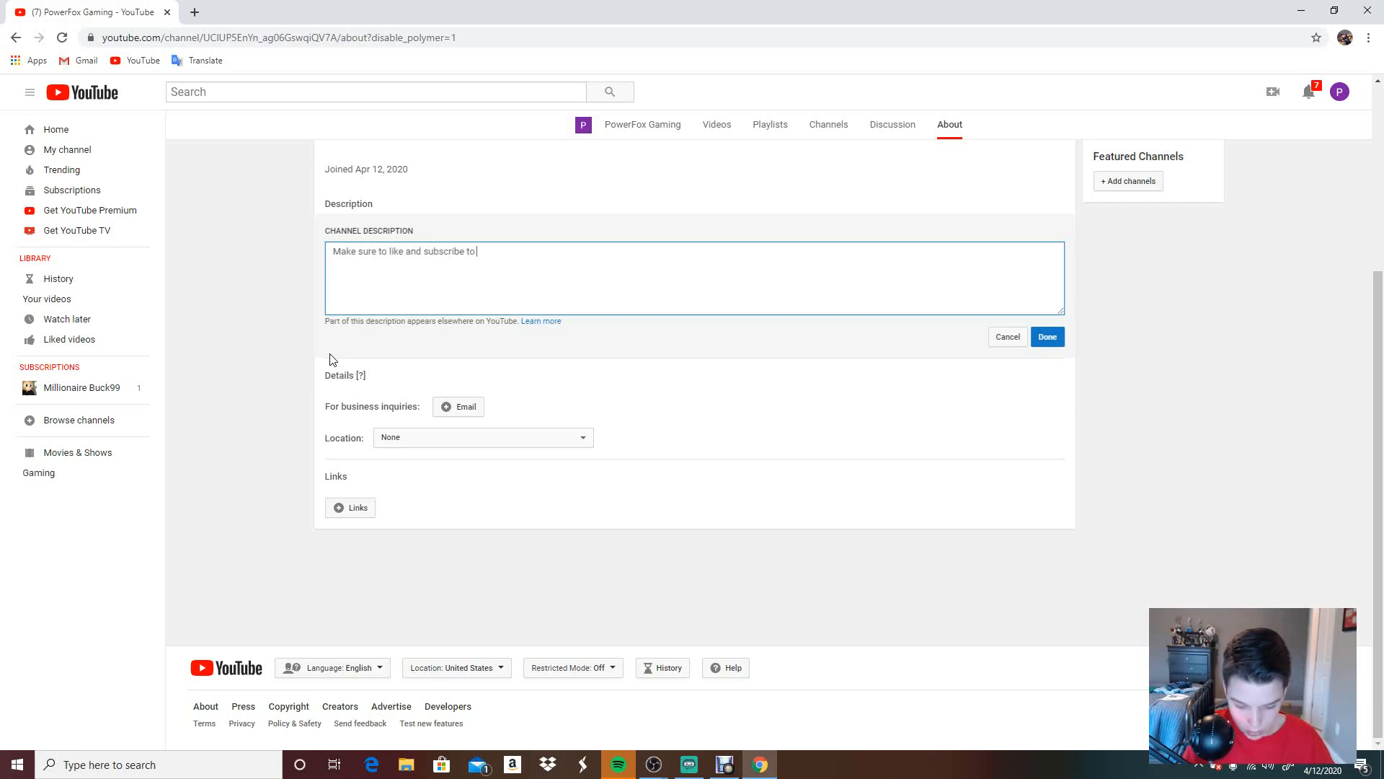
type("both my")
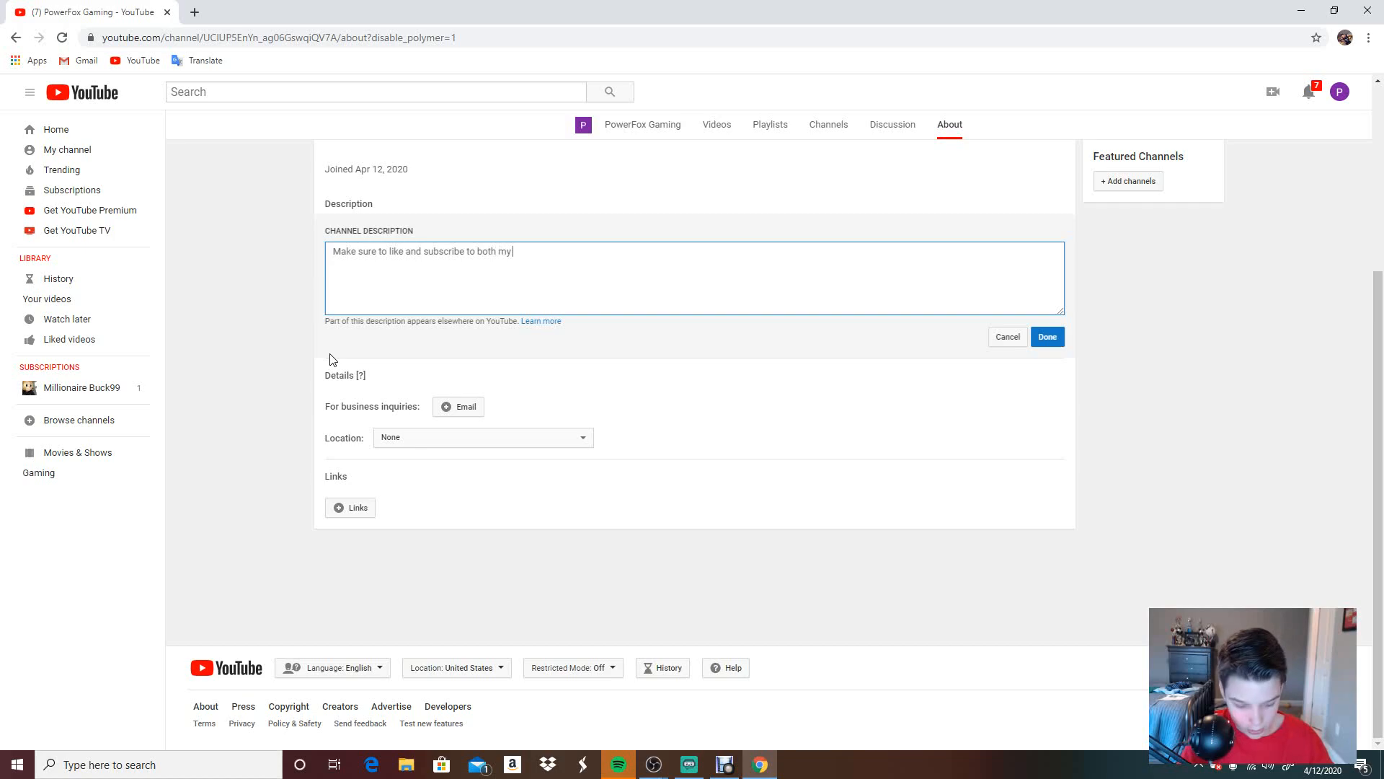
type("main chann")
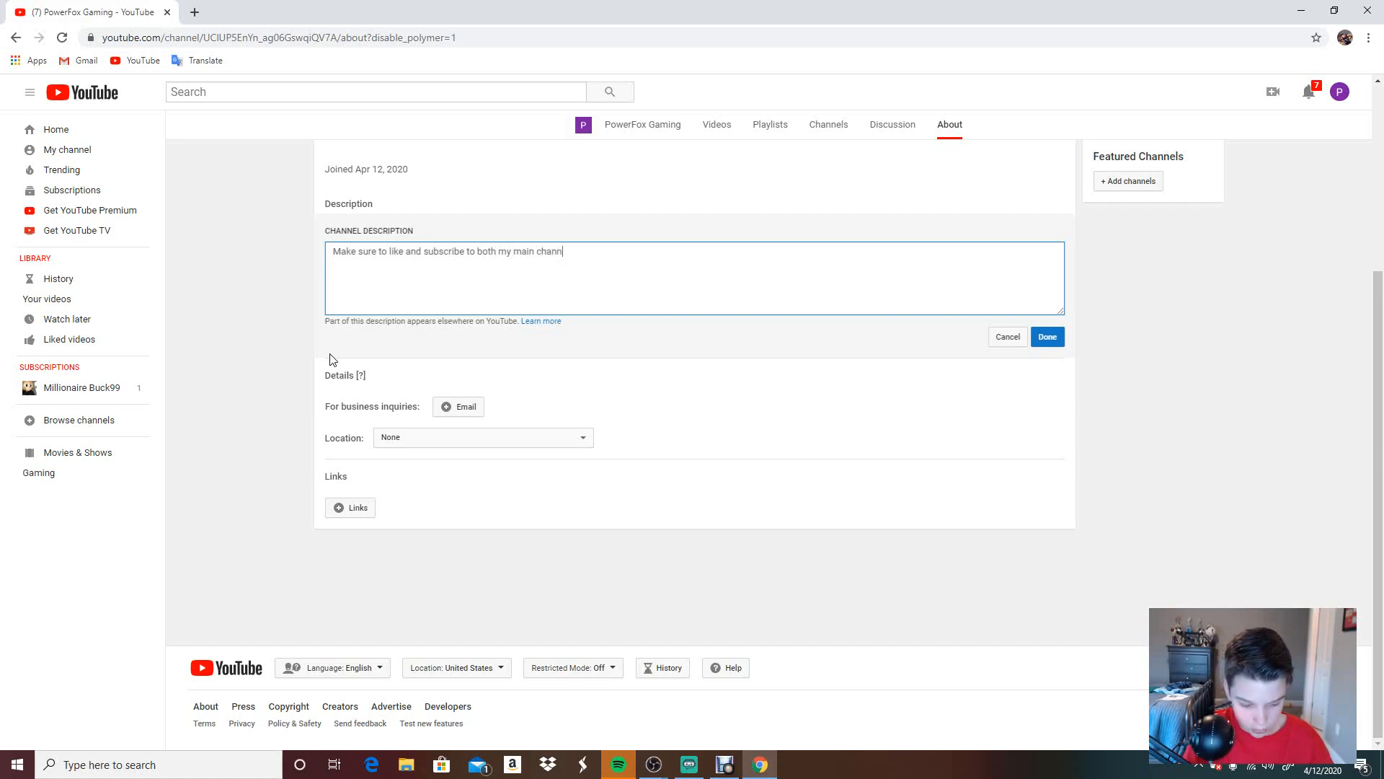
type("el and my")
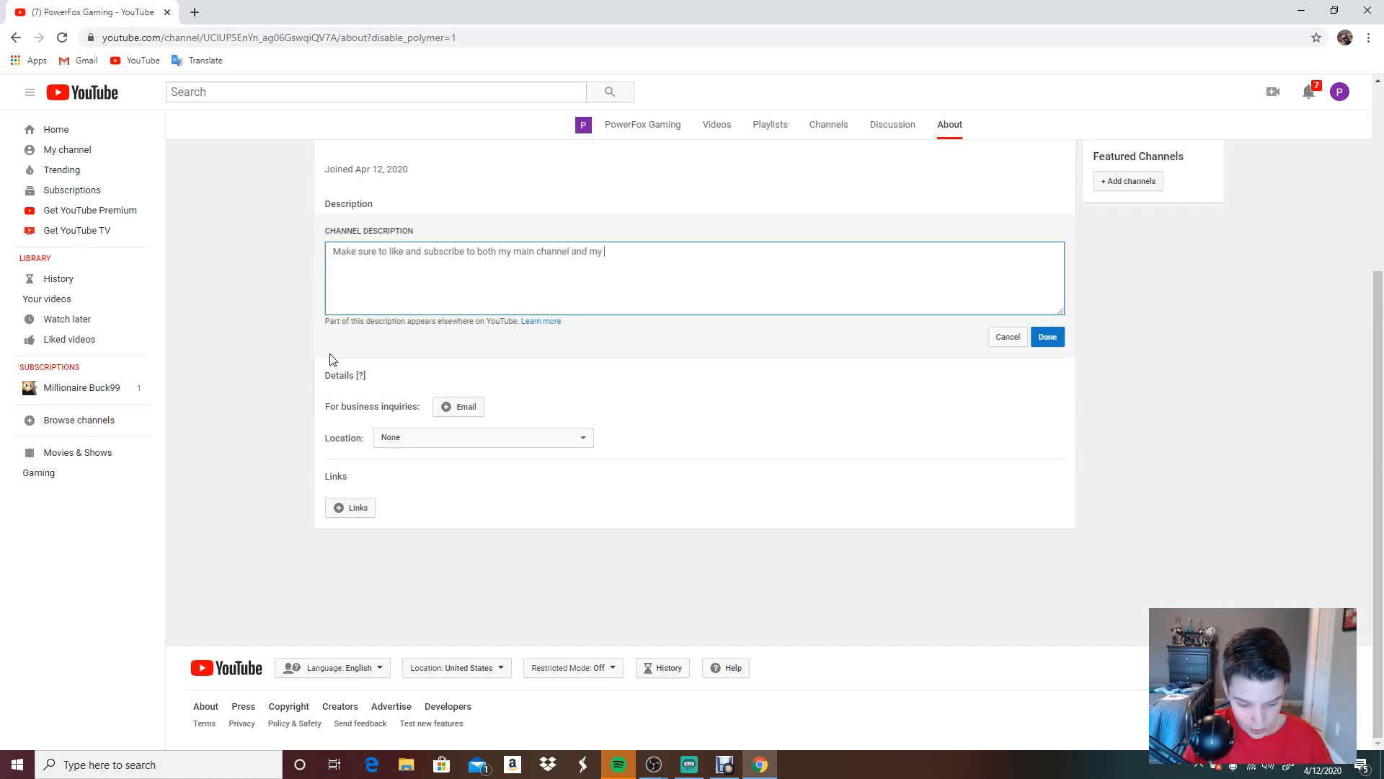
type("G")
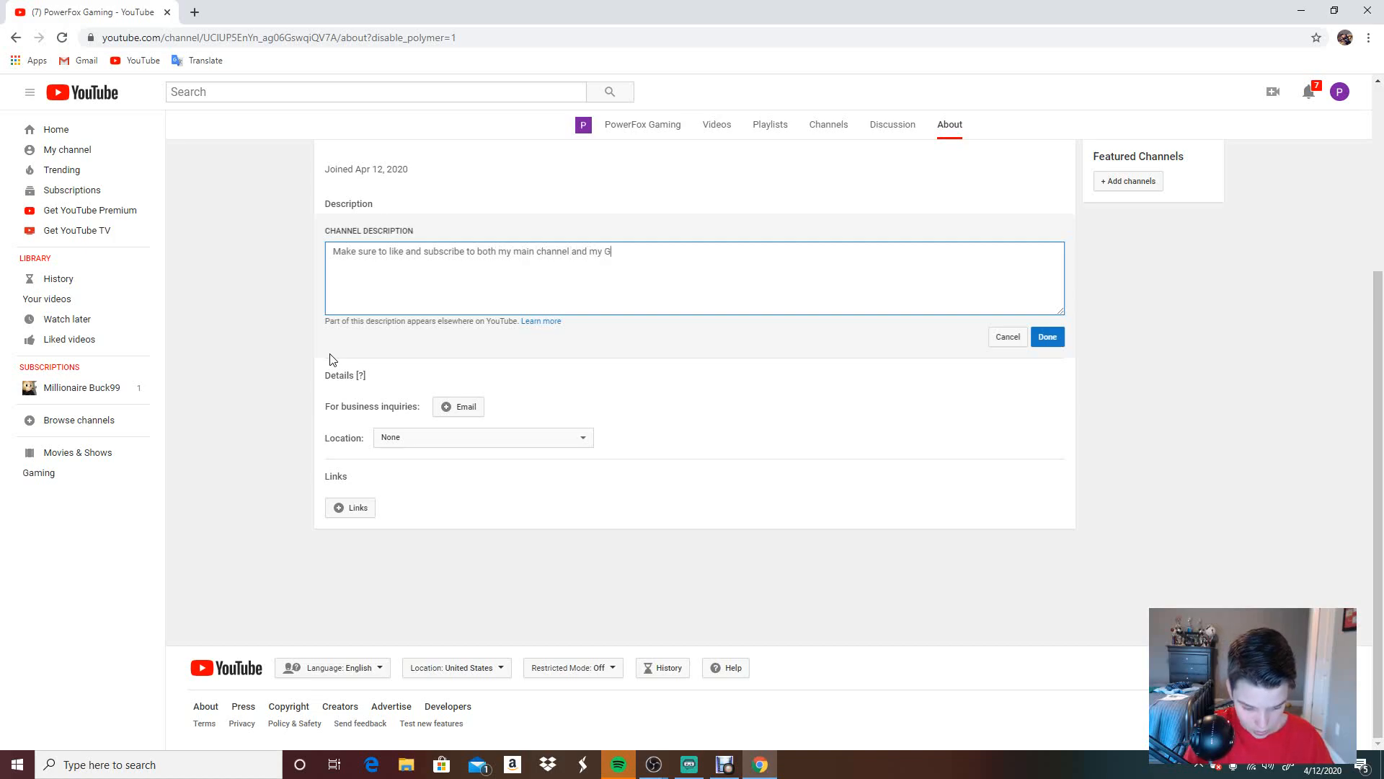
type("aming chan")
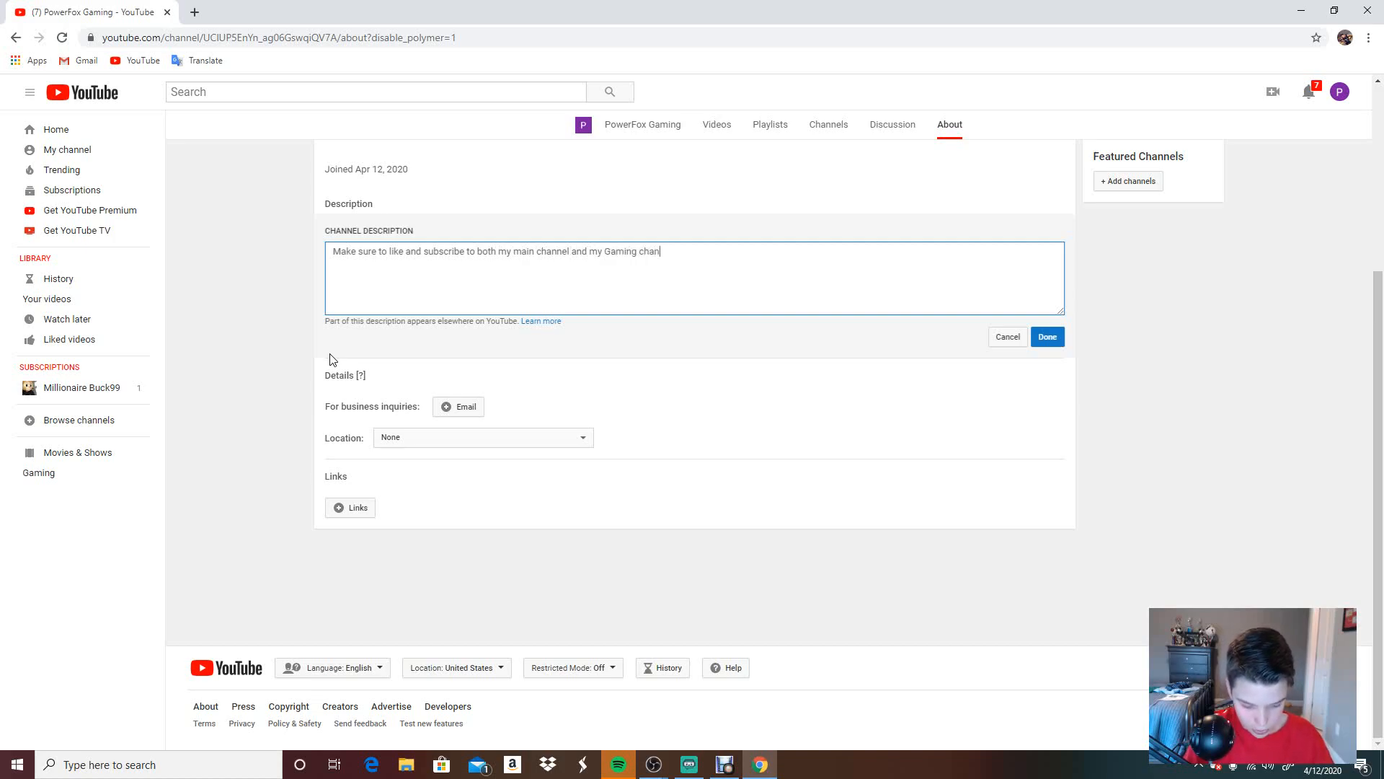
type("nel")
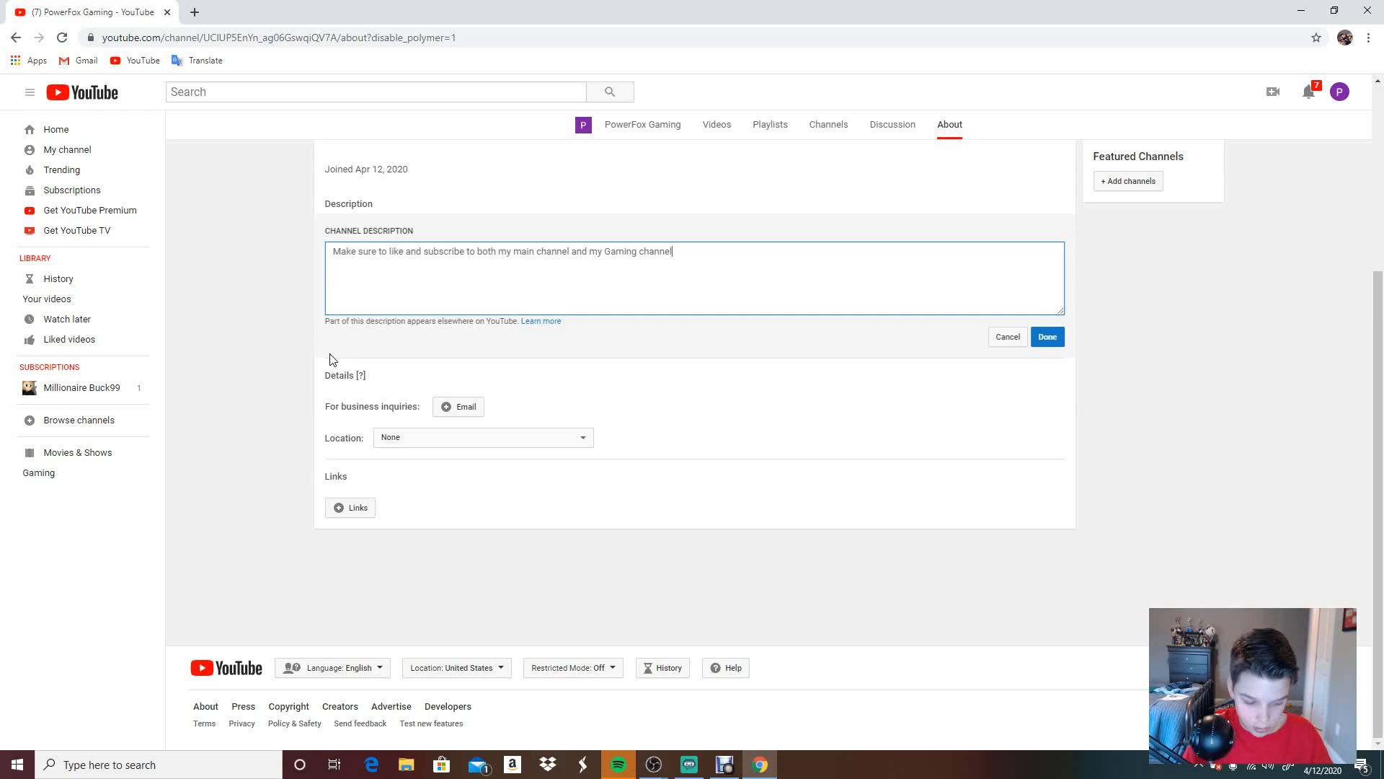
type("and tu")
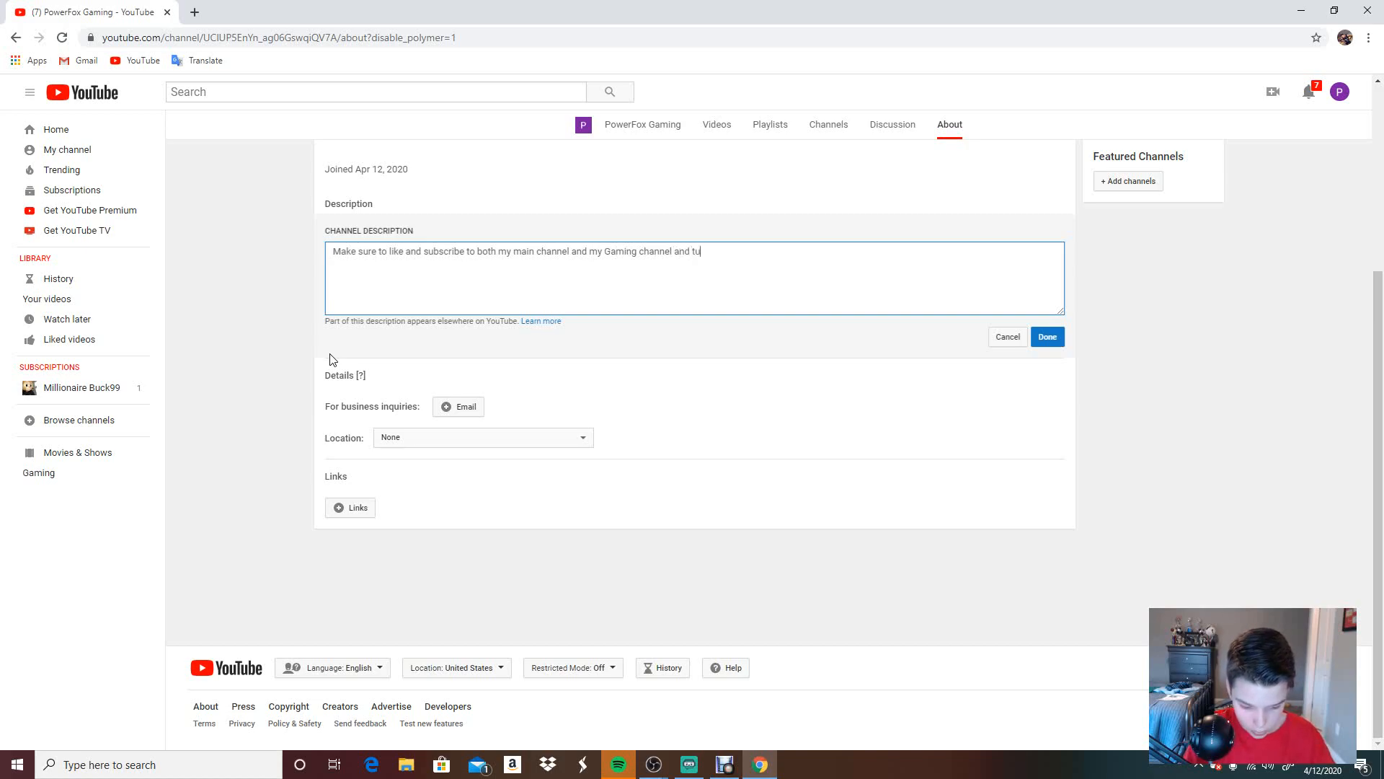
type("rn")
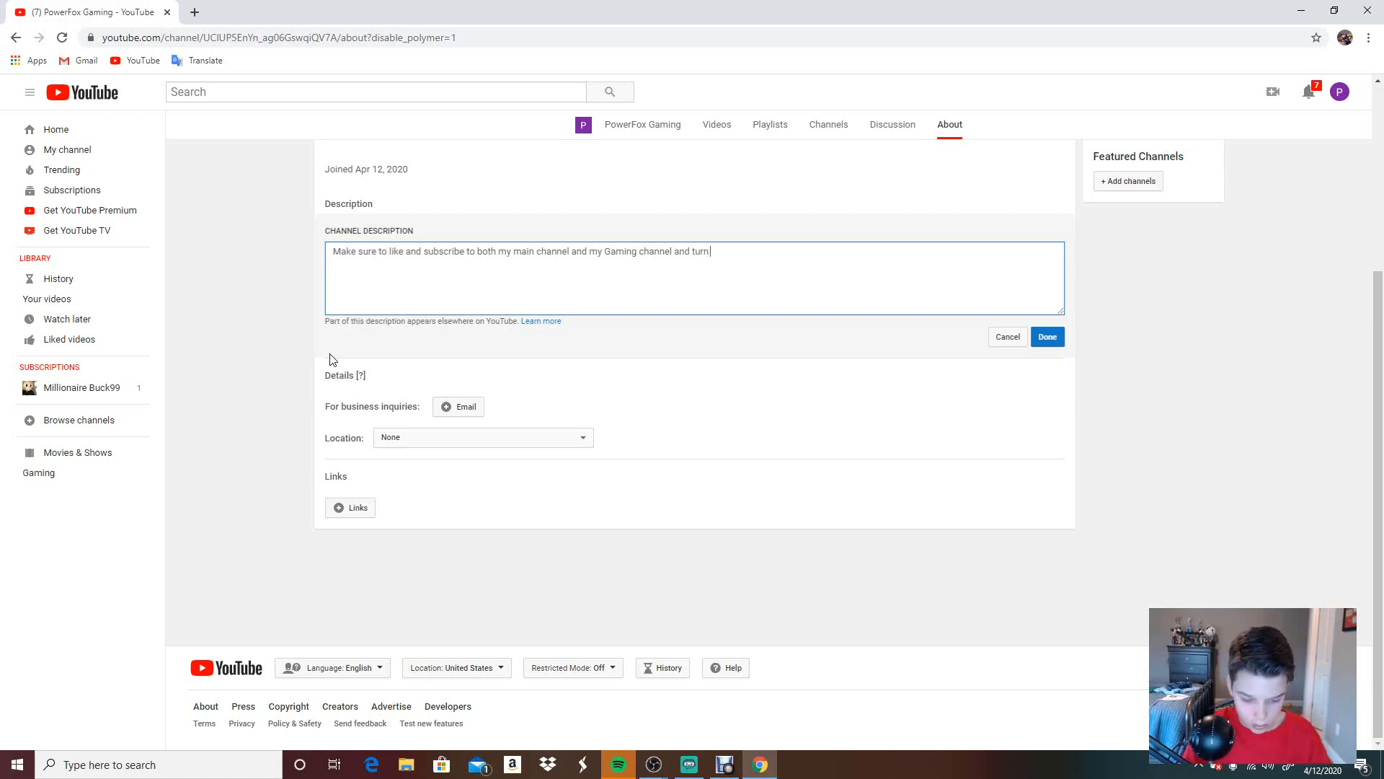
type("on those")
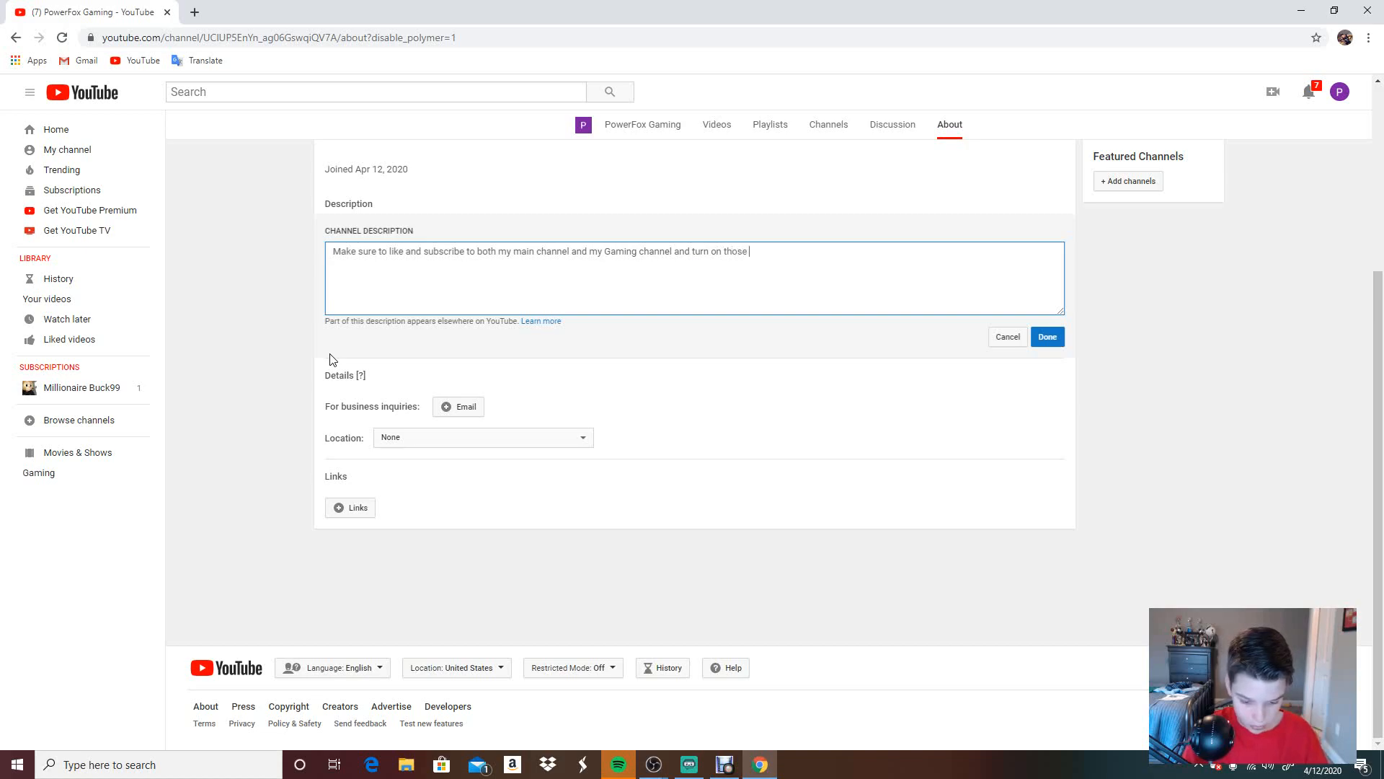
type("post n")
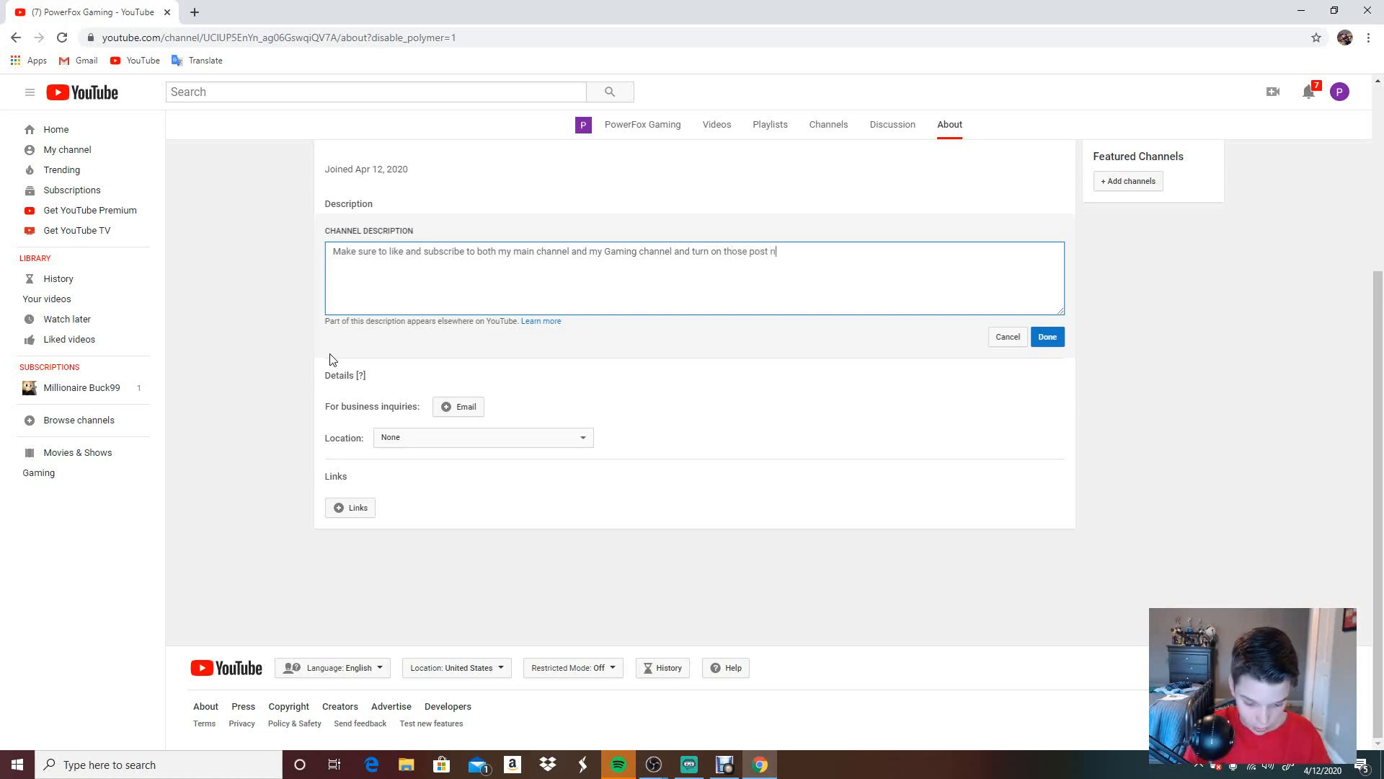
type("otify")
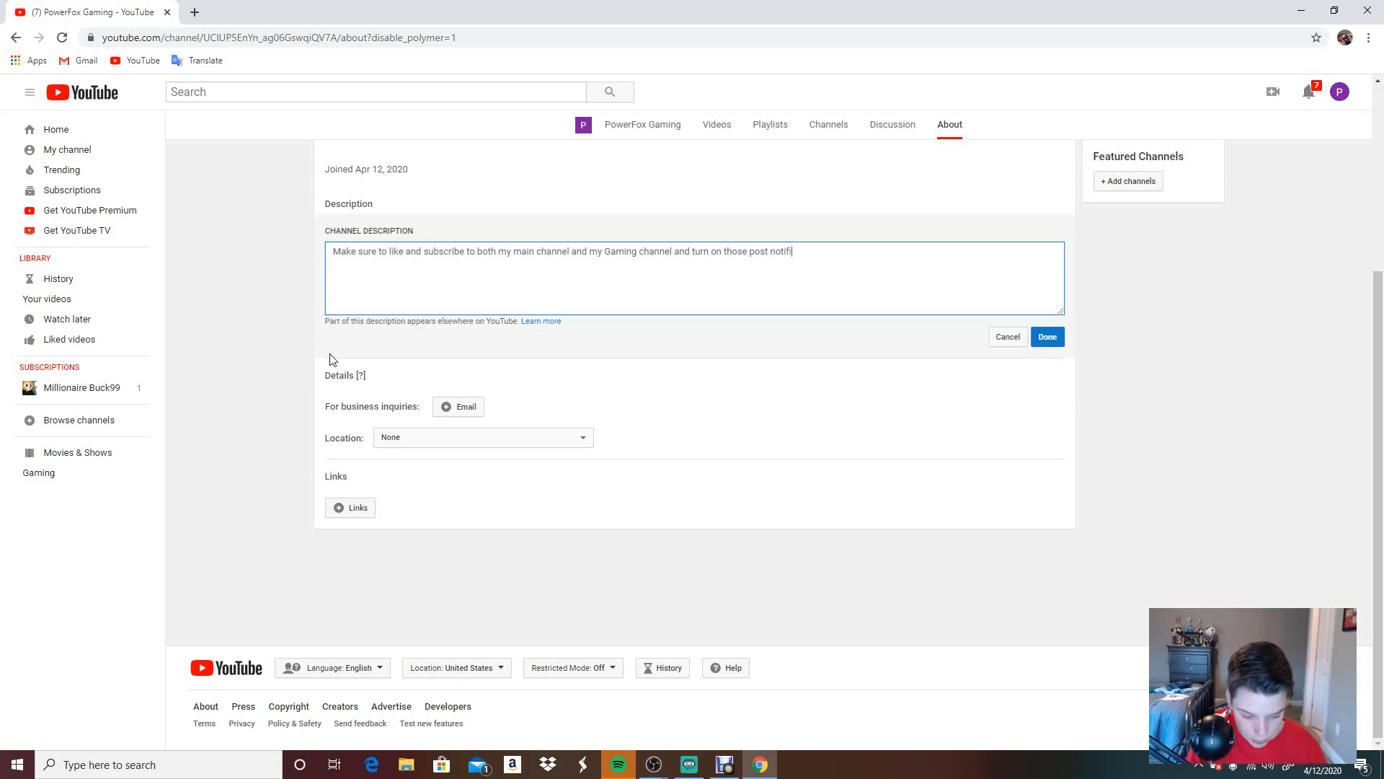
type("cation")
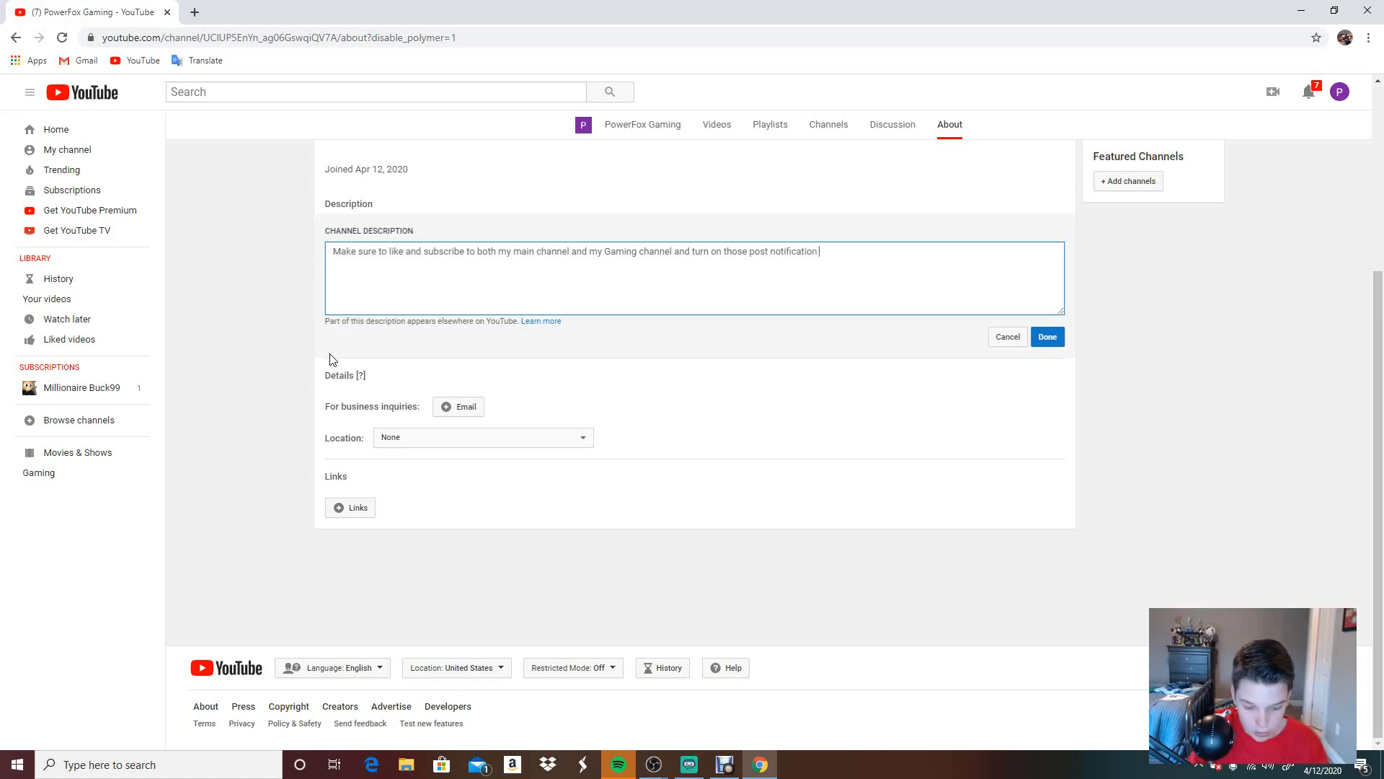
type("to star")
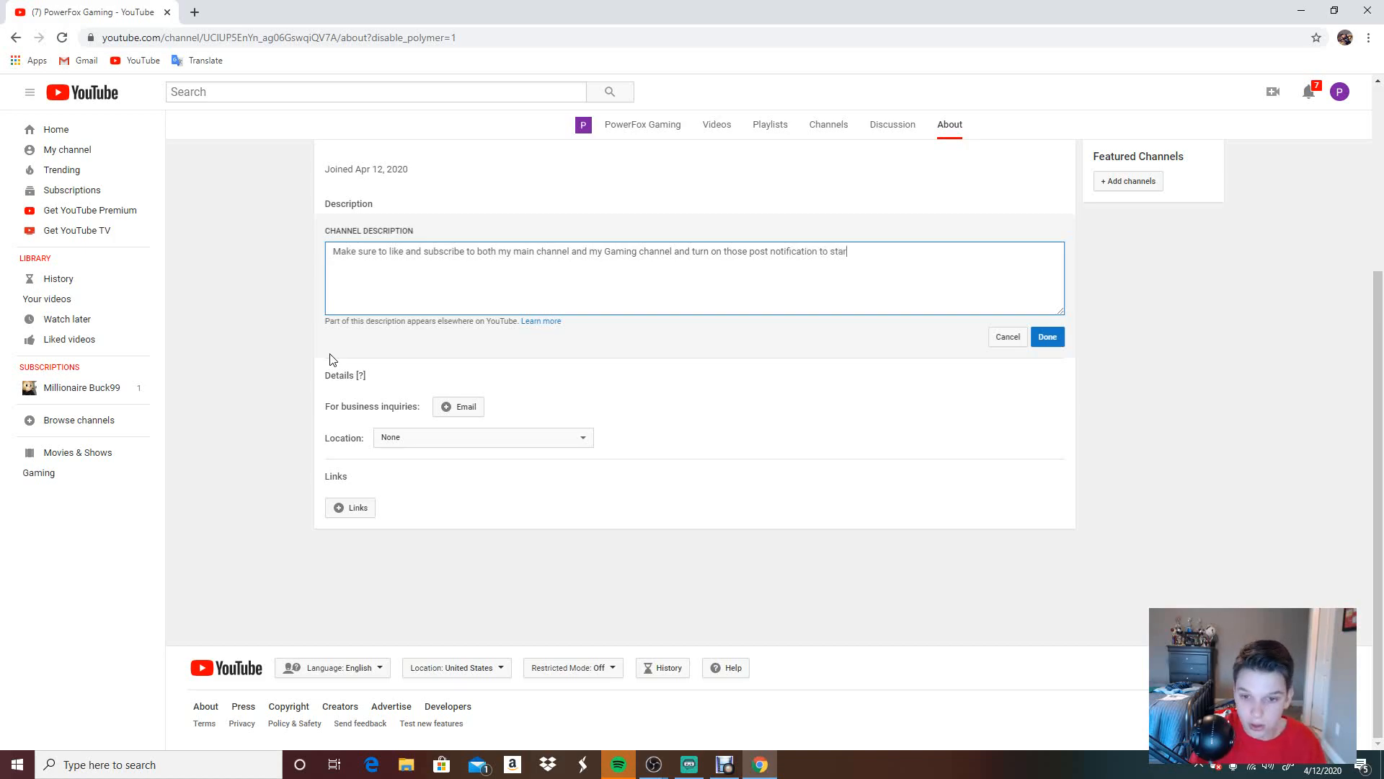
key("Backspace")
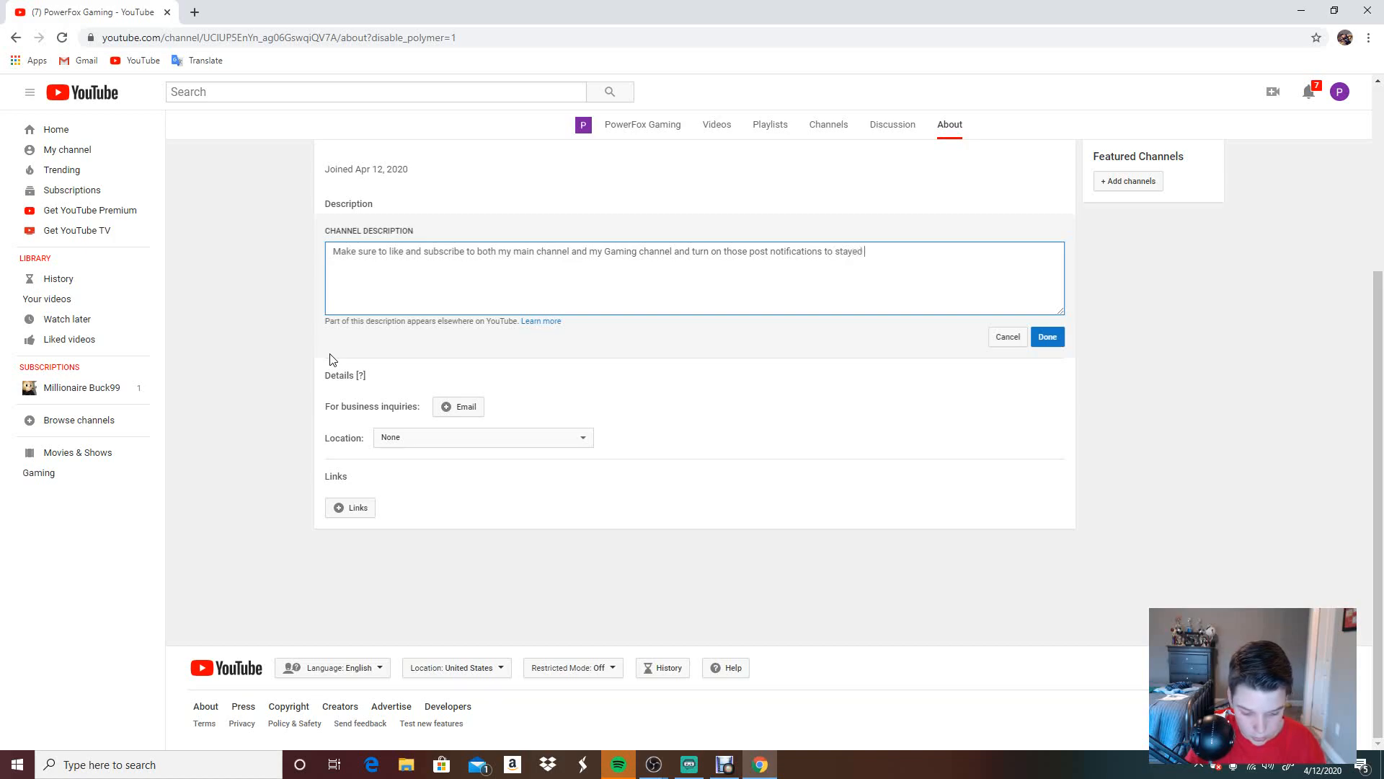
type("notifi")
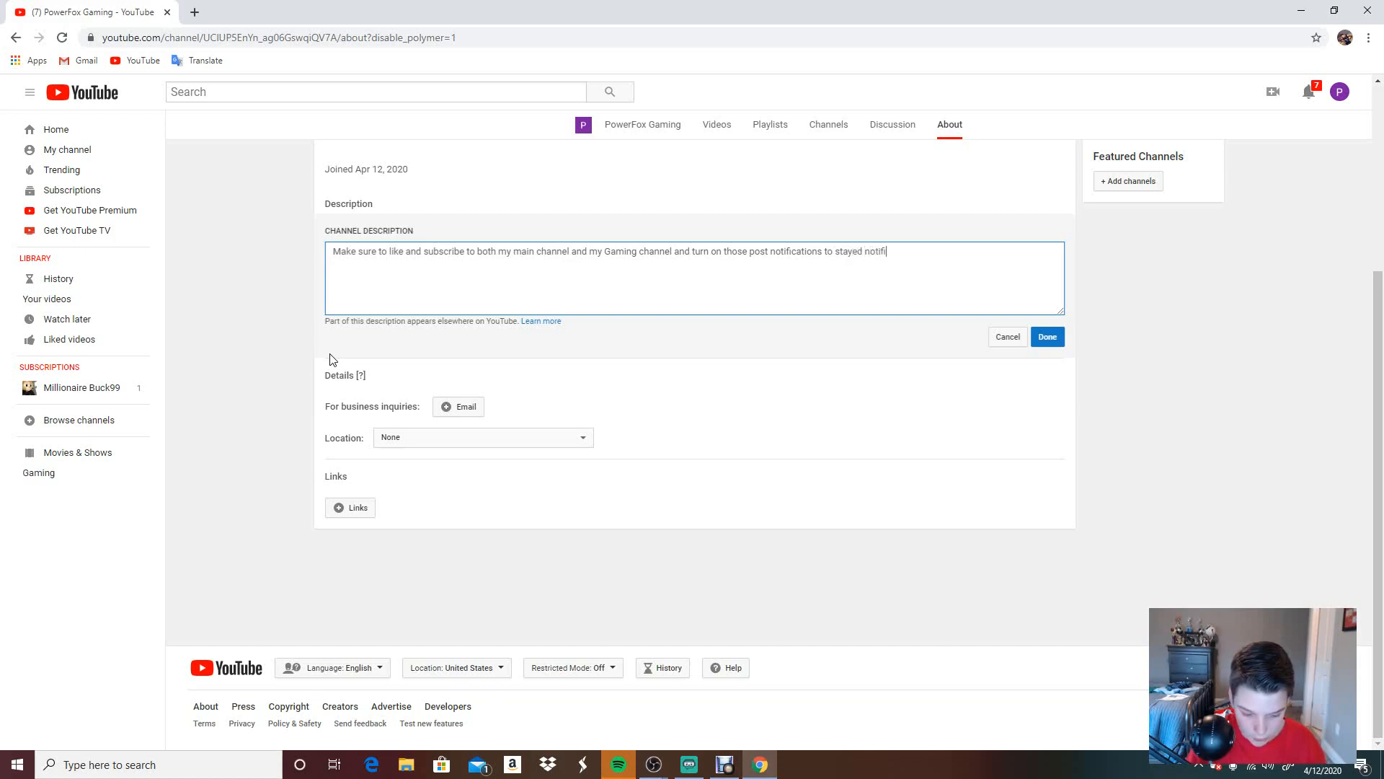
type("ed")
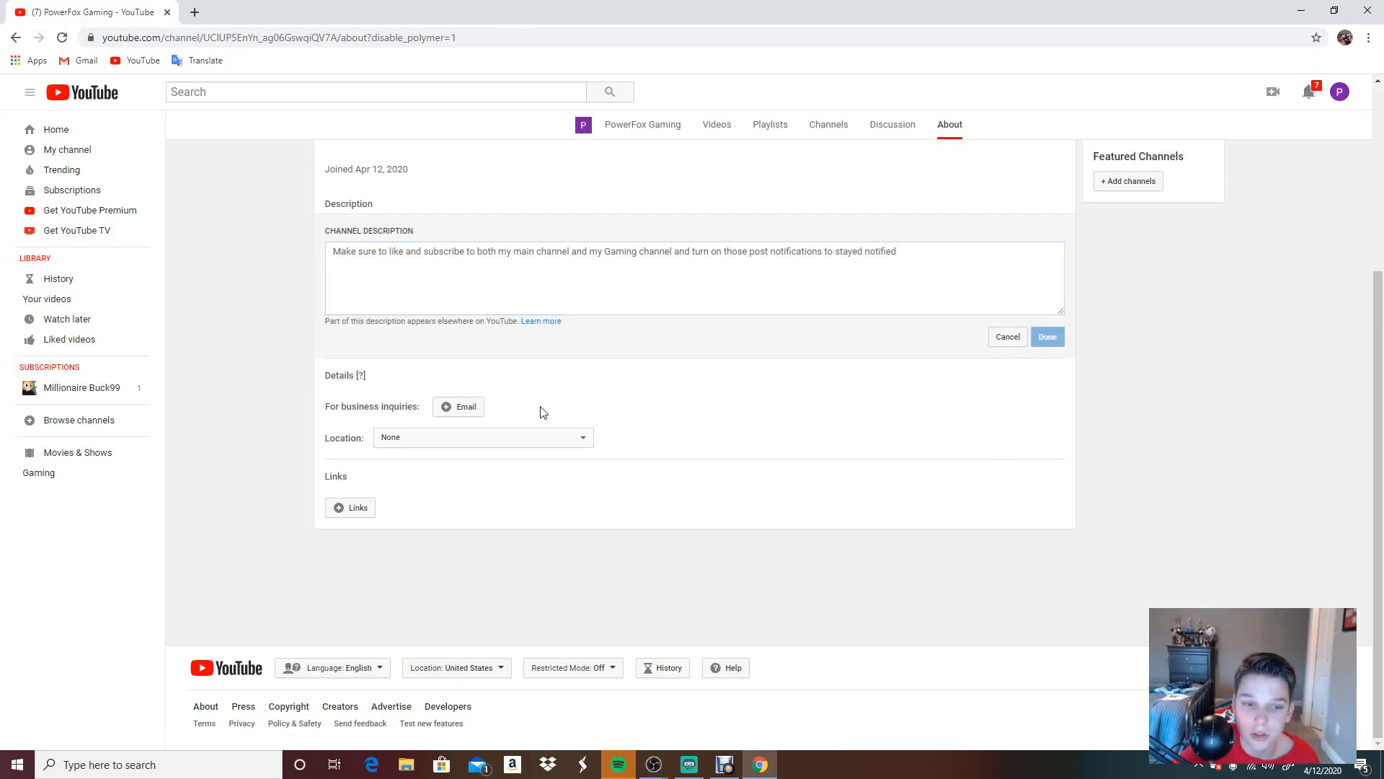
Step: Save the channel description and move on to the custom links section
left_click(1046, 338)
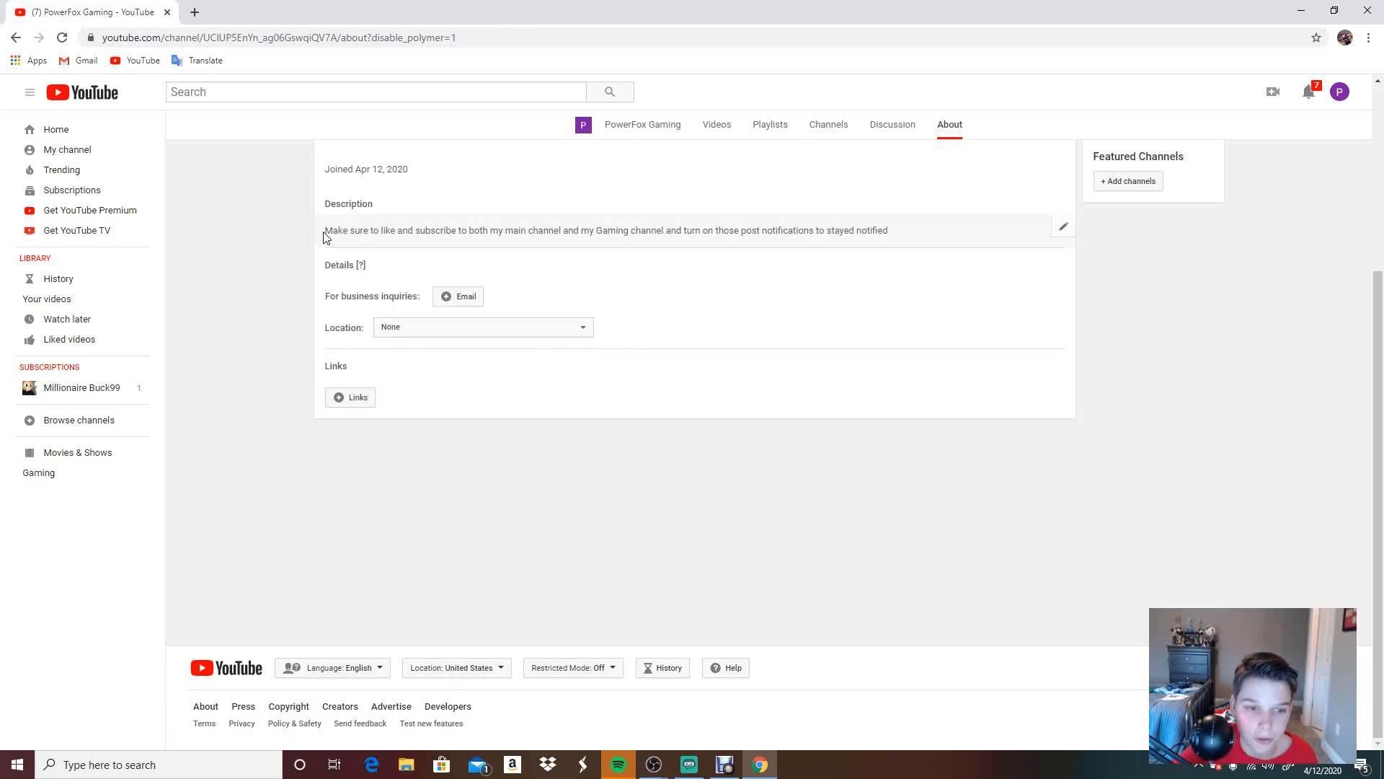
left_click_drag(324, 231, 403, 231)
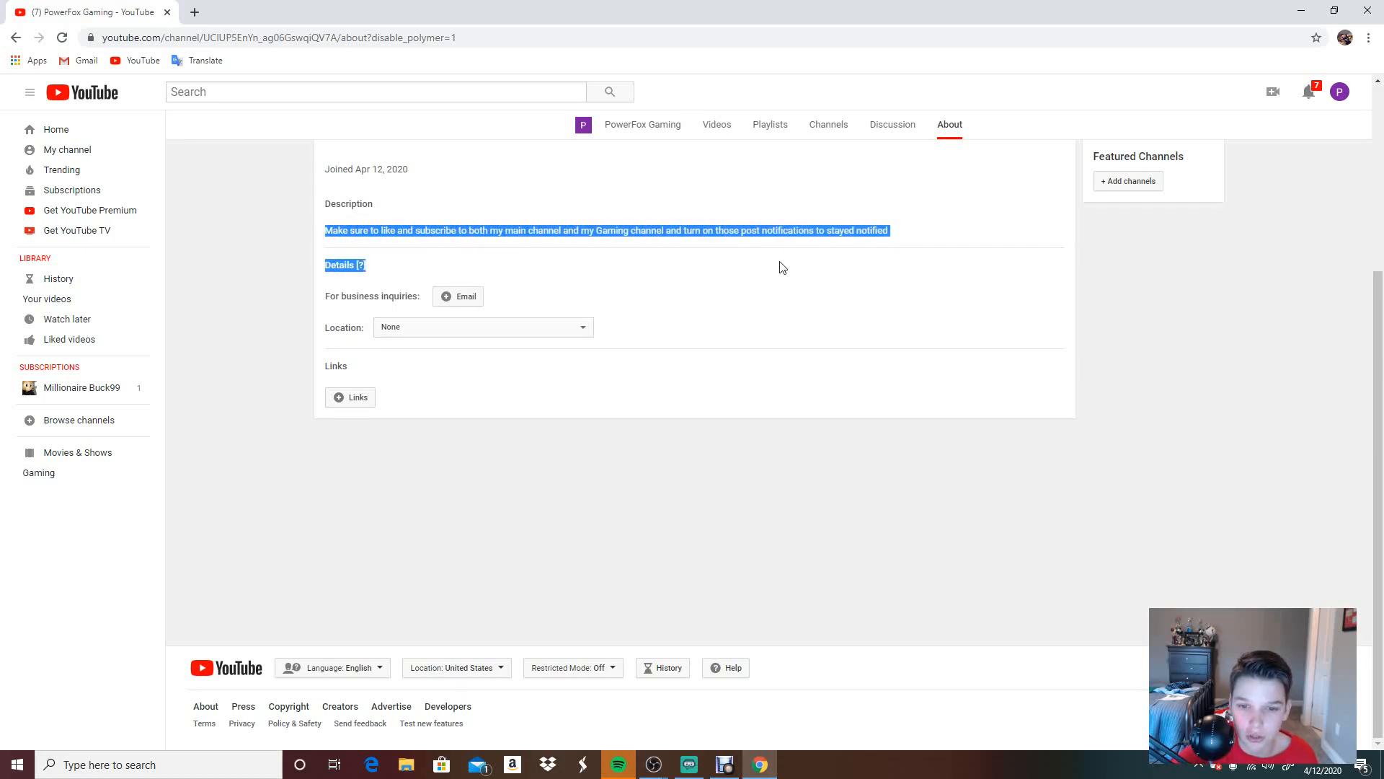
left_click(444, 349)
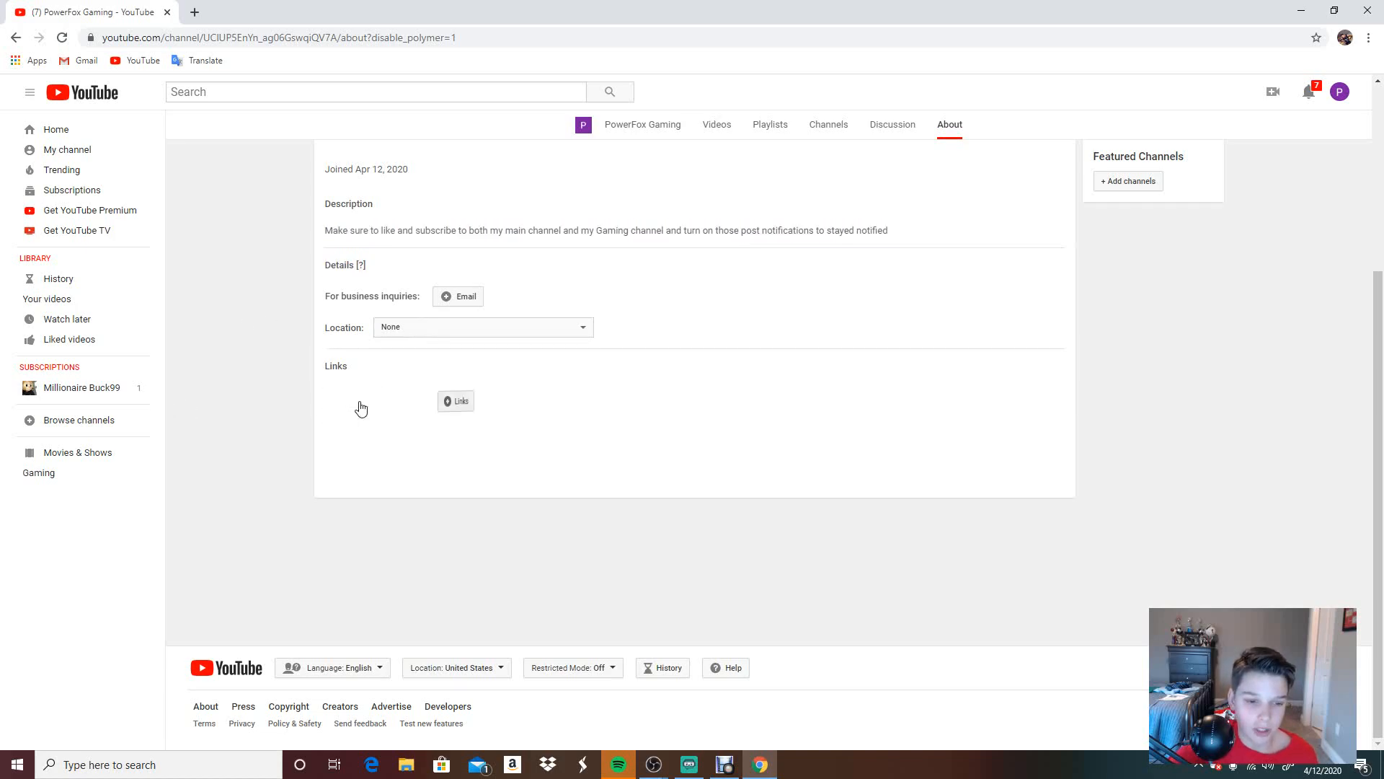
Step: Add a custom link row and copy the Twitter profile URL from a new browser tab
left_click(456, 400)
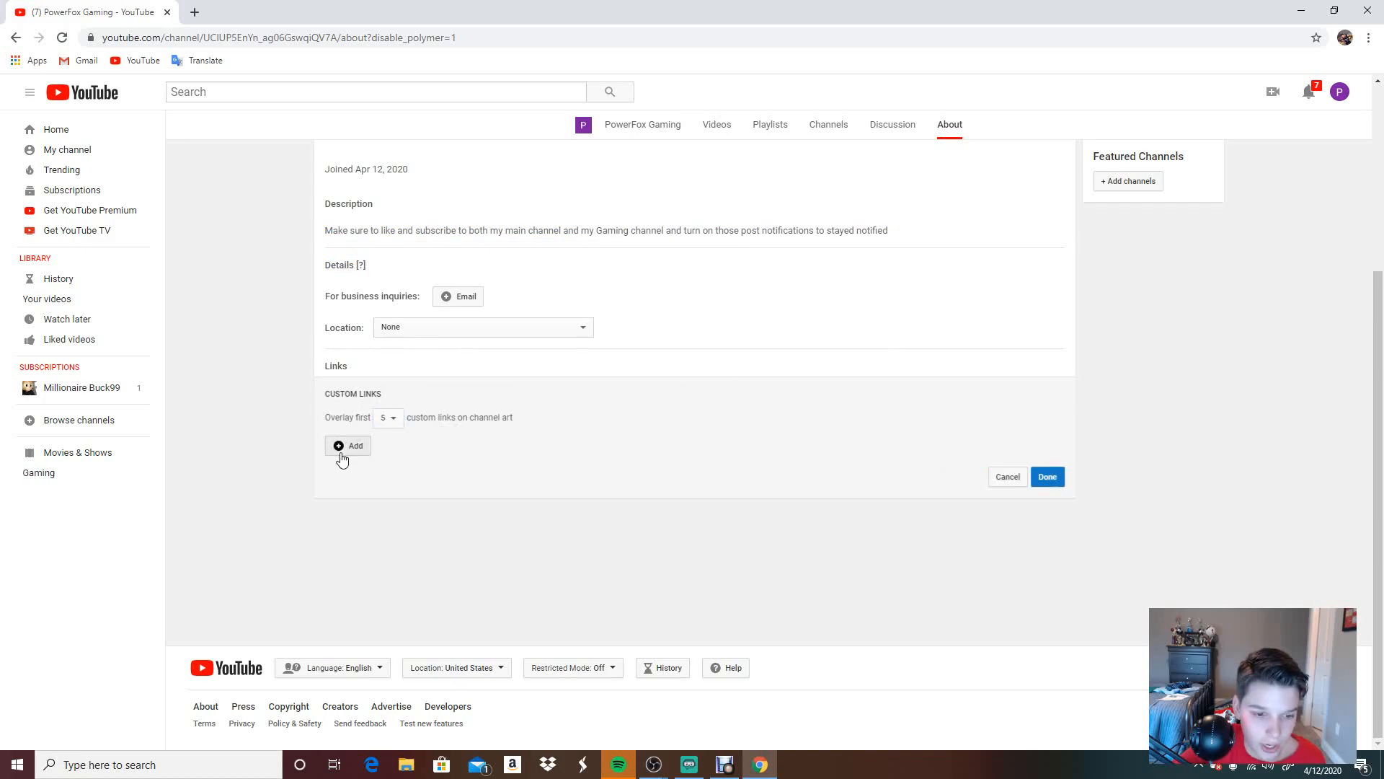
left_click(348, 446)
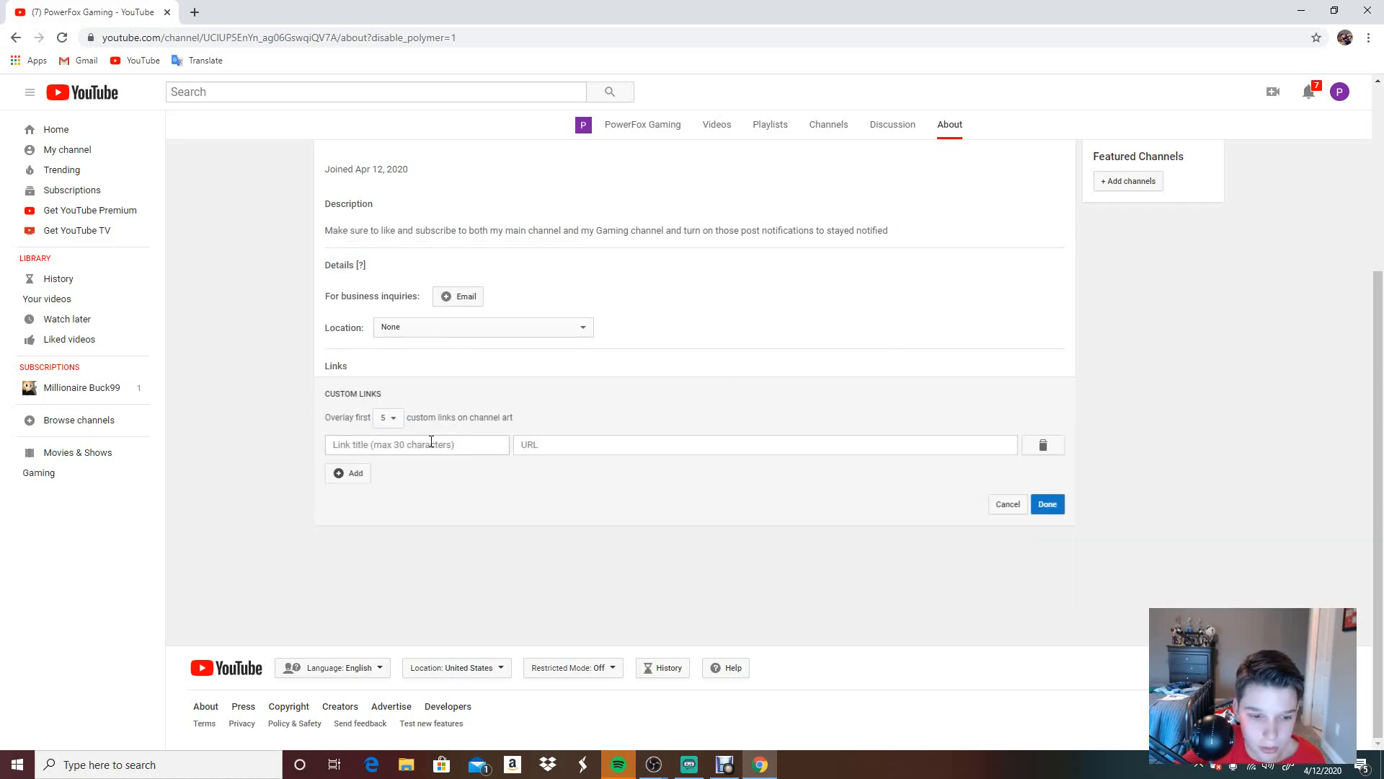
left_click(417, 445)
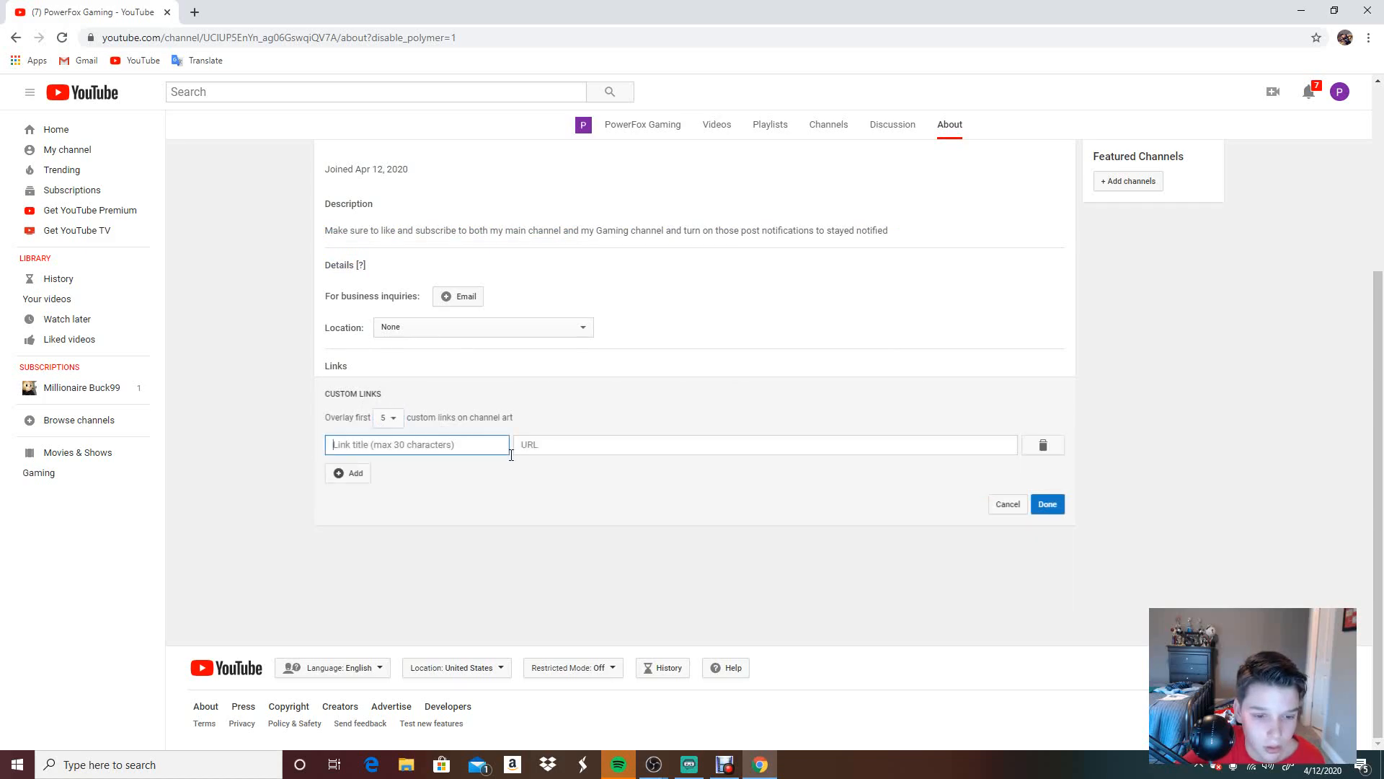
left_click(764, 444)
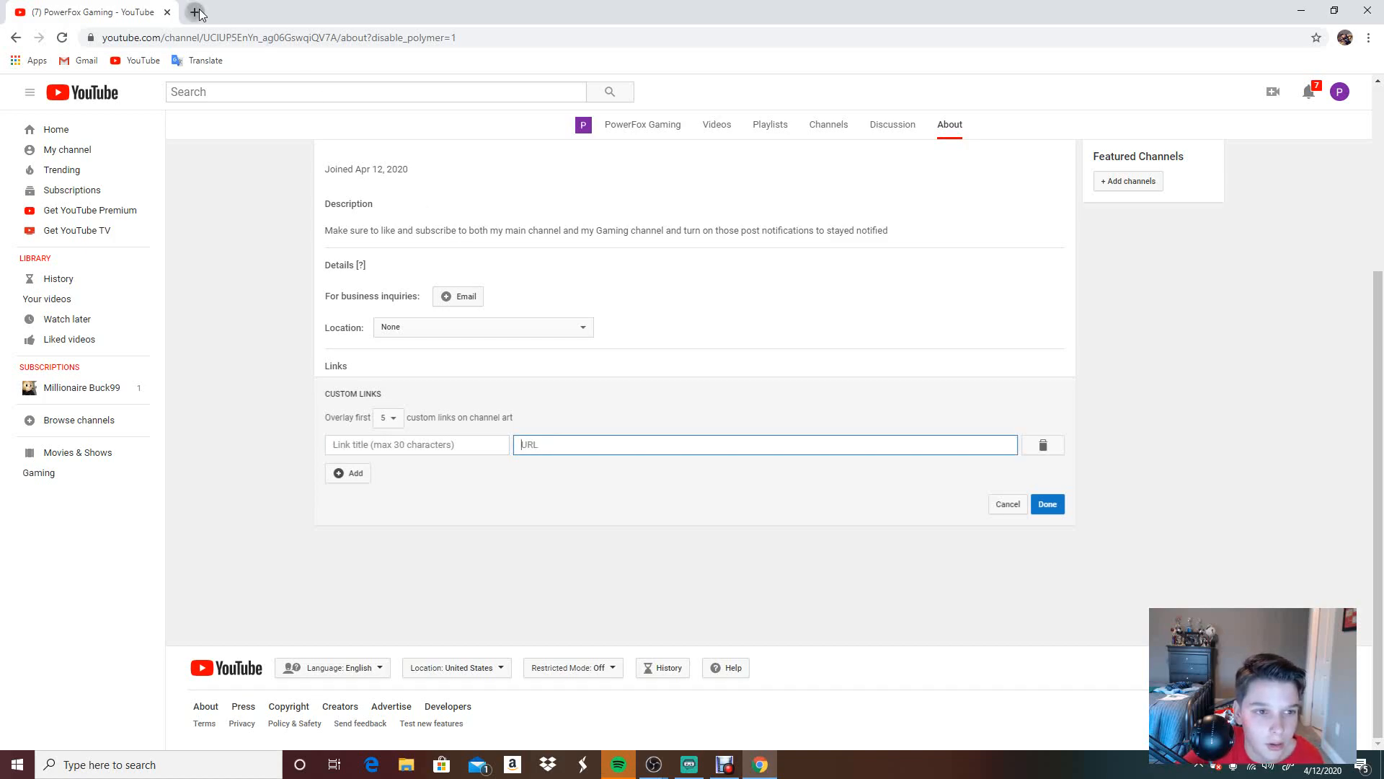
left_click(193, 13)
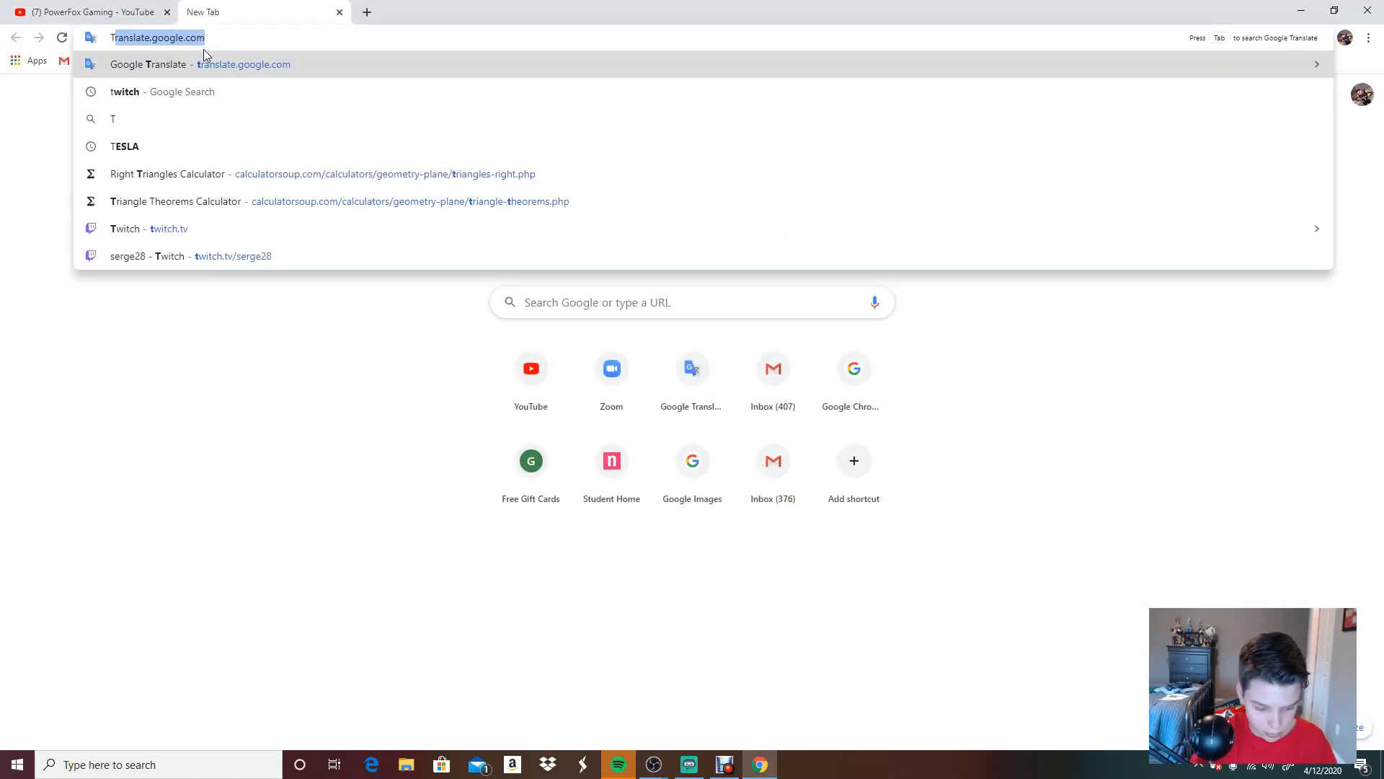
type("Twitter")
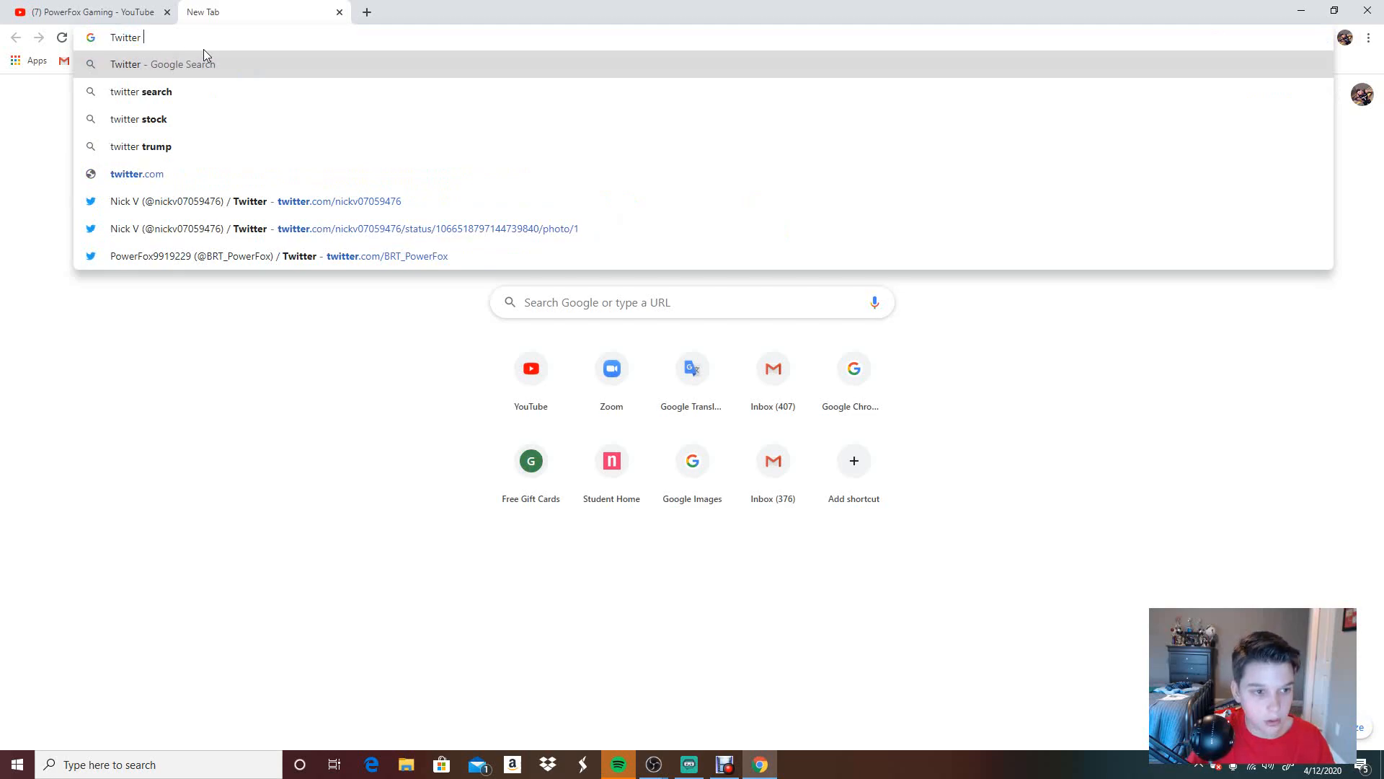
mouse_move(212, 224)
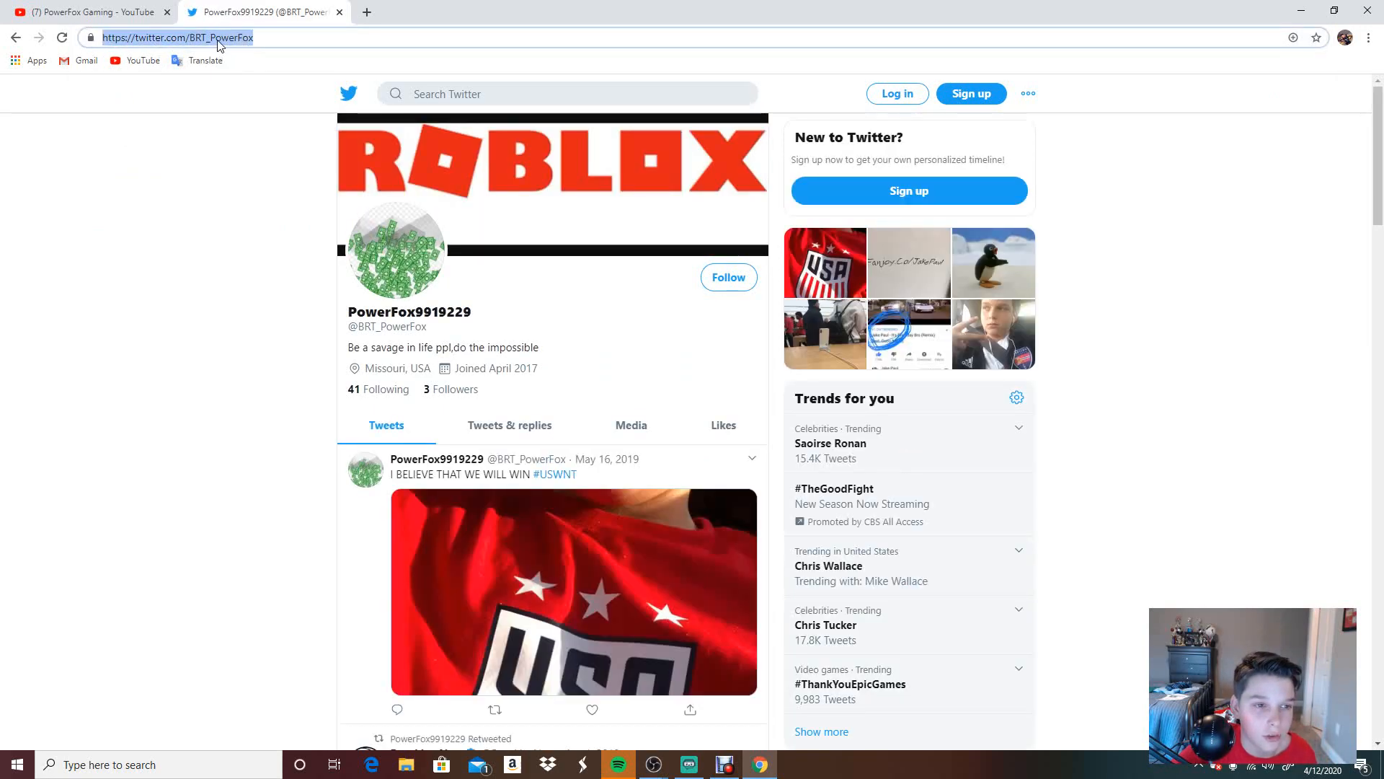
type("https://www.youtube.com/channel/UCiuK3IdYlD433M6D7slcb7A")
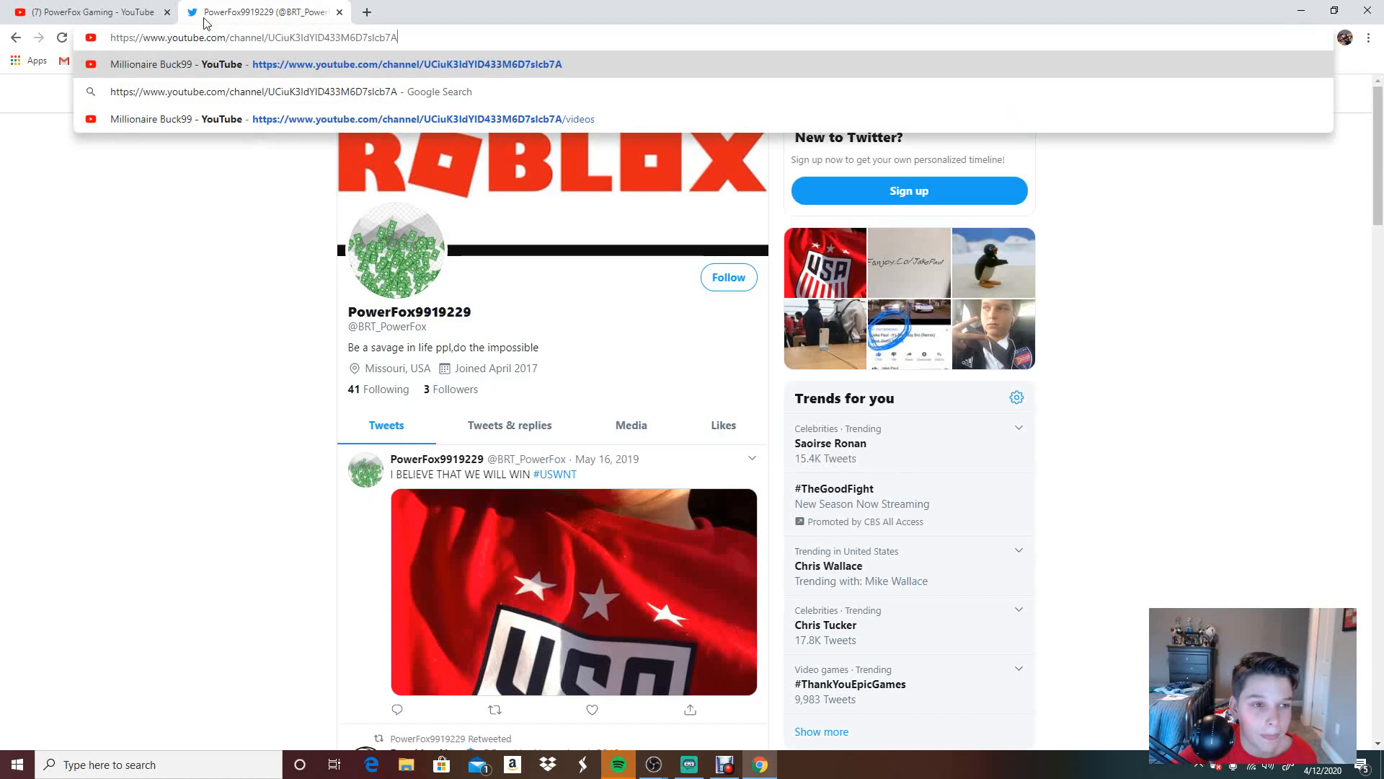
right_click(57, 400)
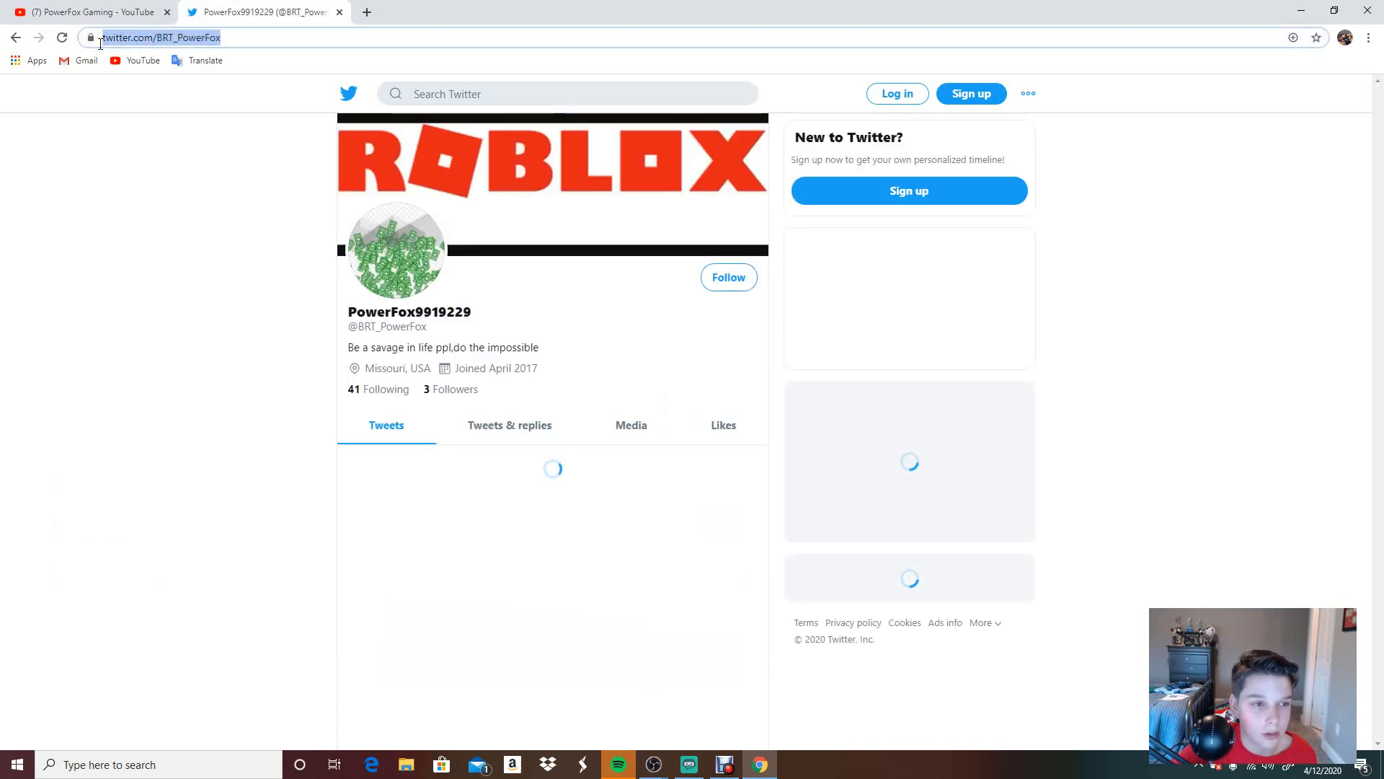
right_click(130, 37)
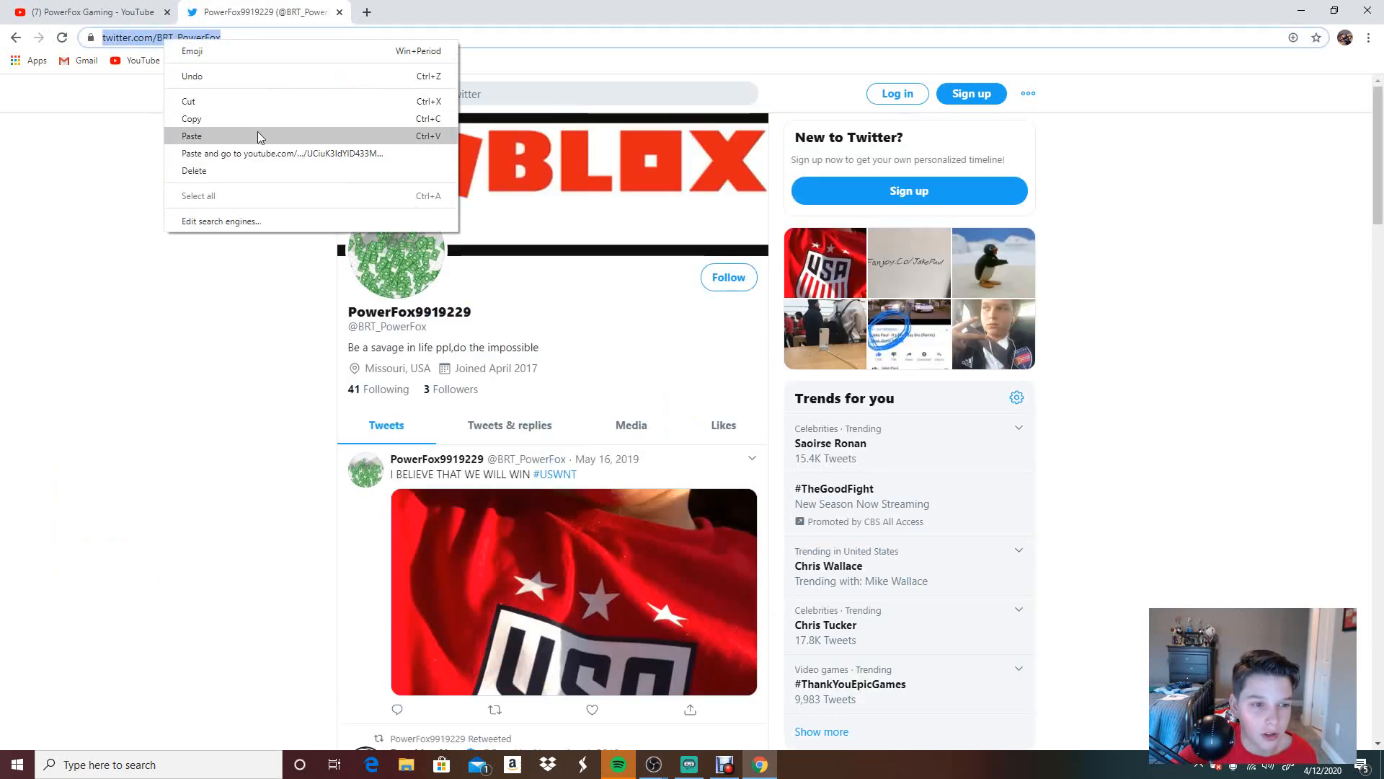
left_click(72, 10)
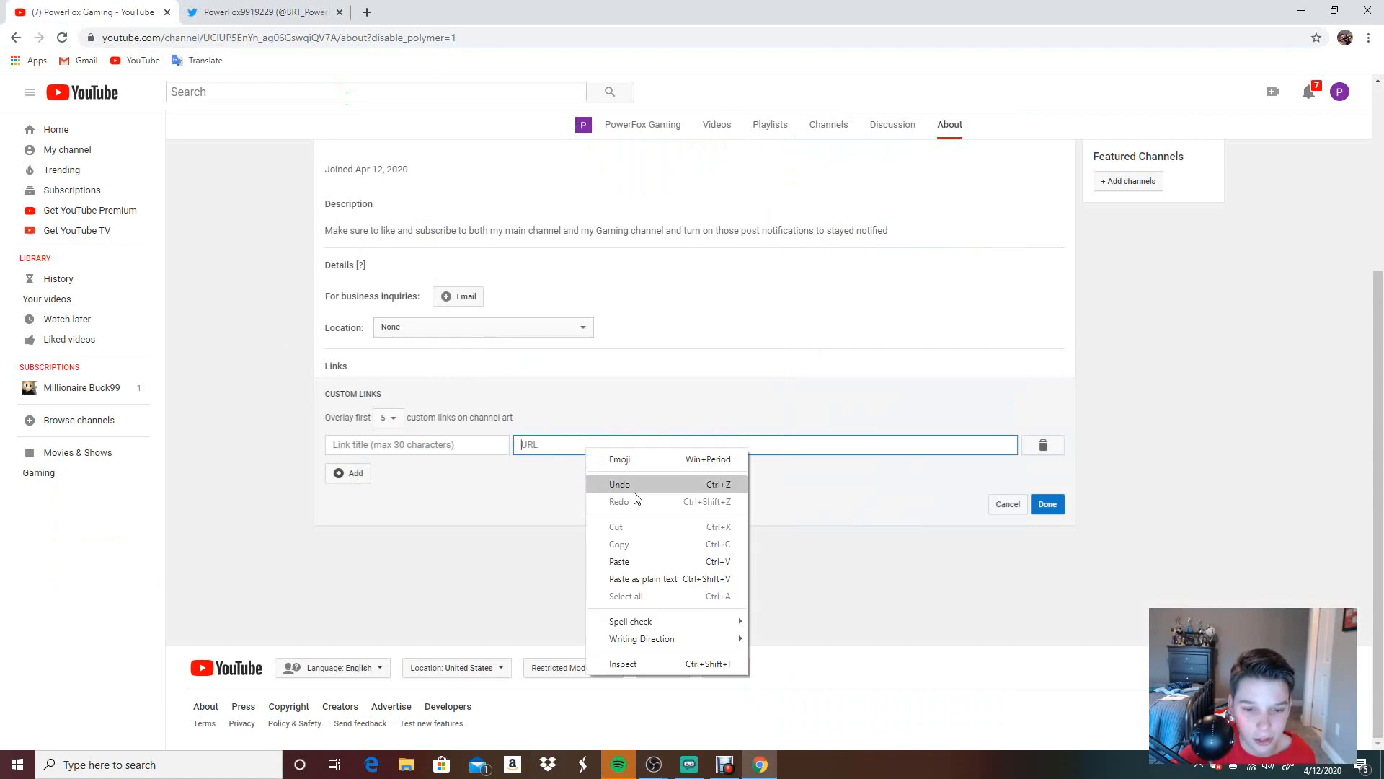
mouse_move(643, 530)
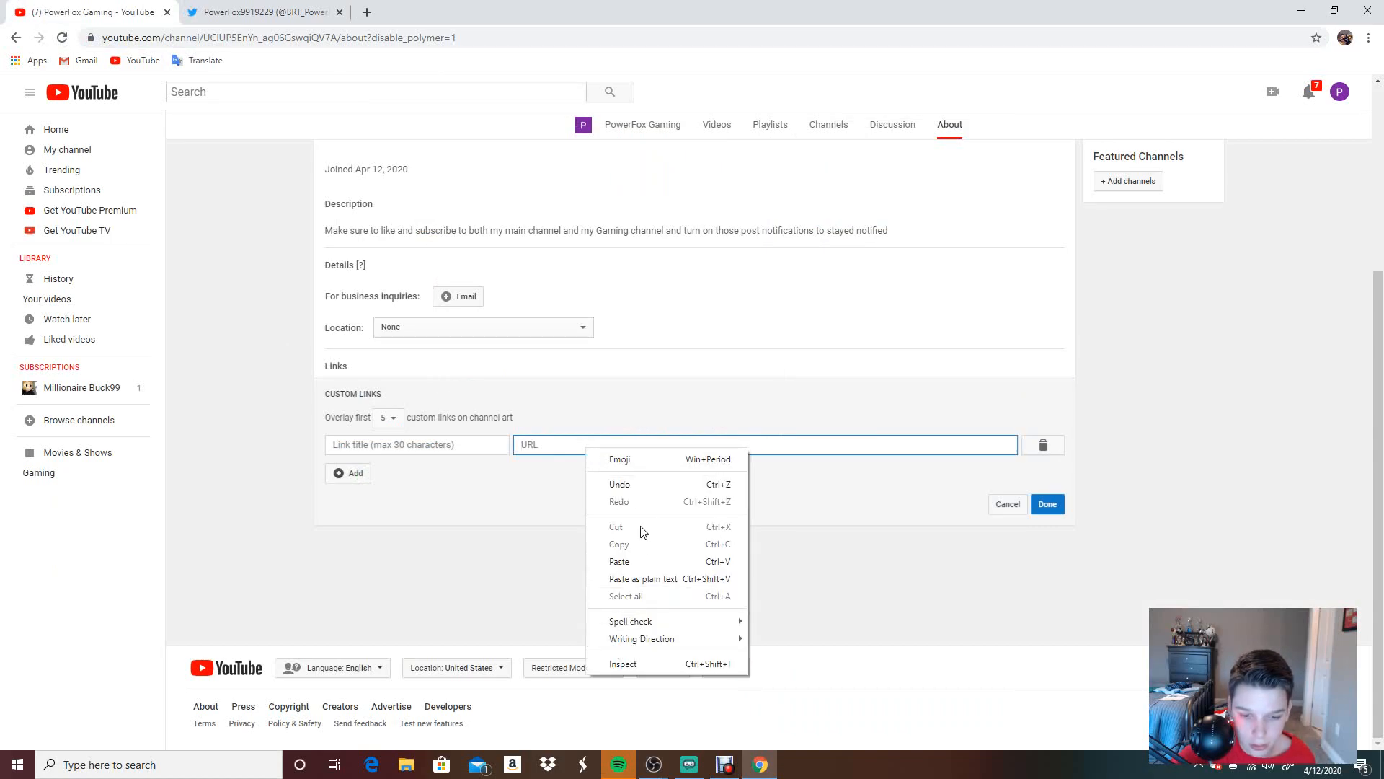
Step: Paste the URL, title the link Twitter, and add a second empty link row
left_click(619, 560)
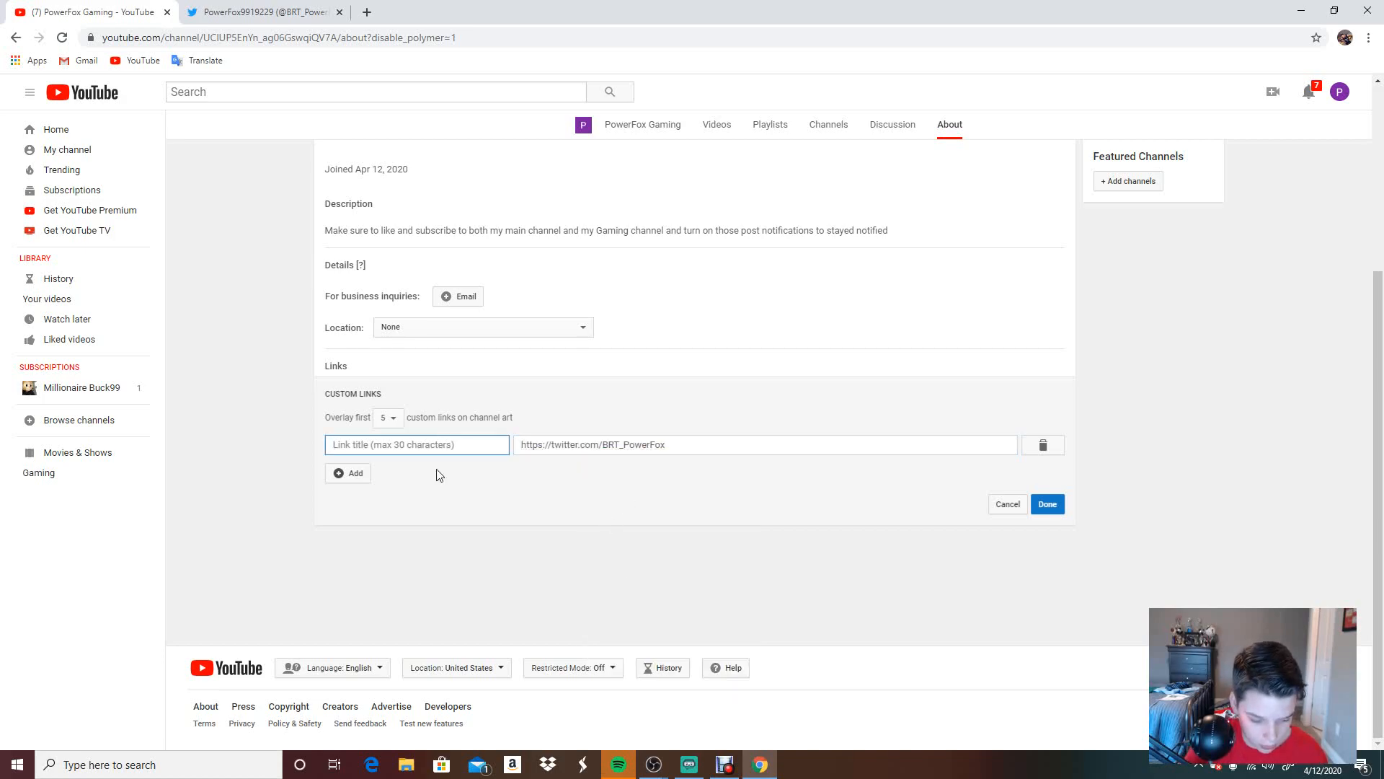
type("Twitter")
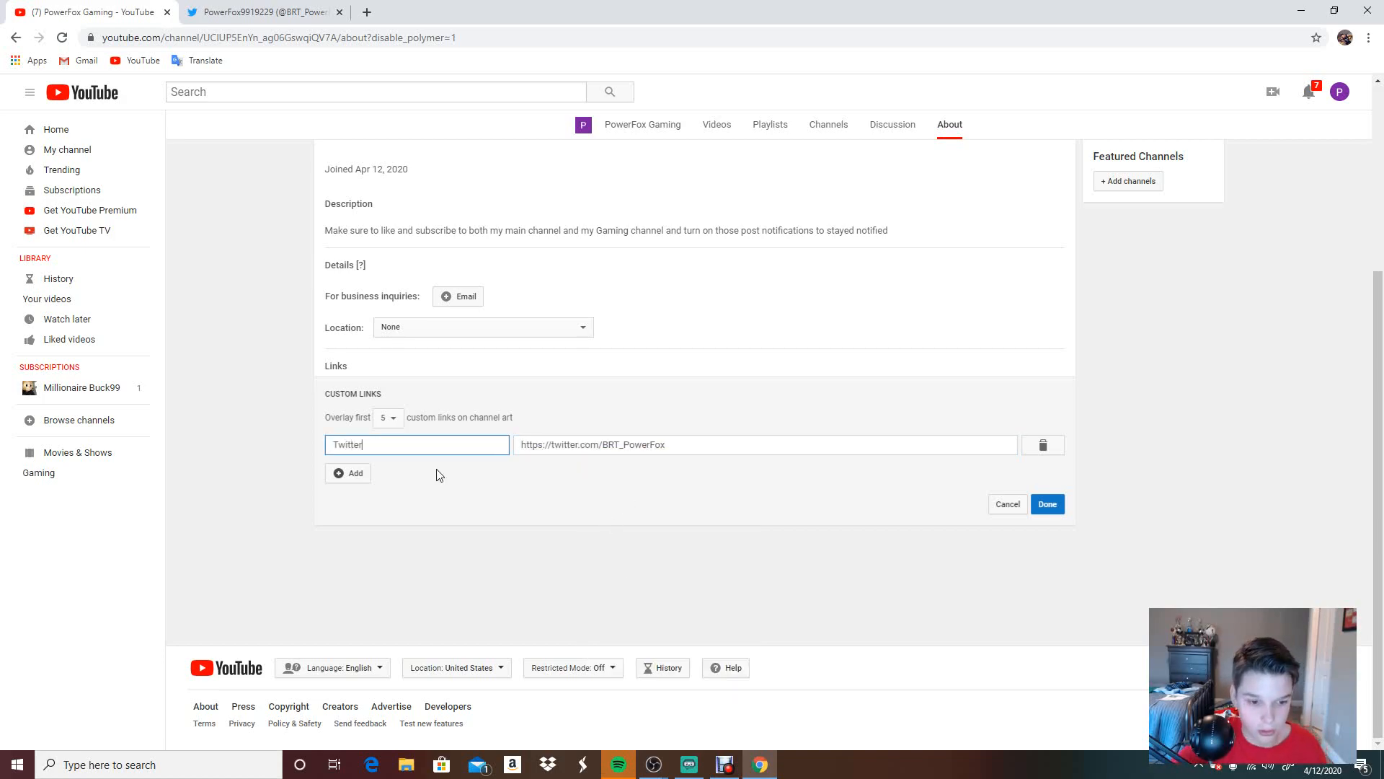
left_click(348, 473)
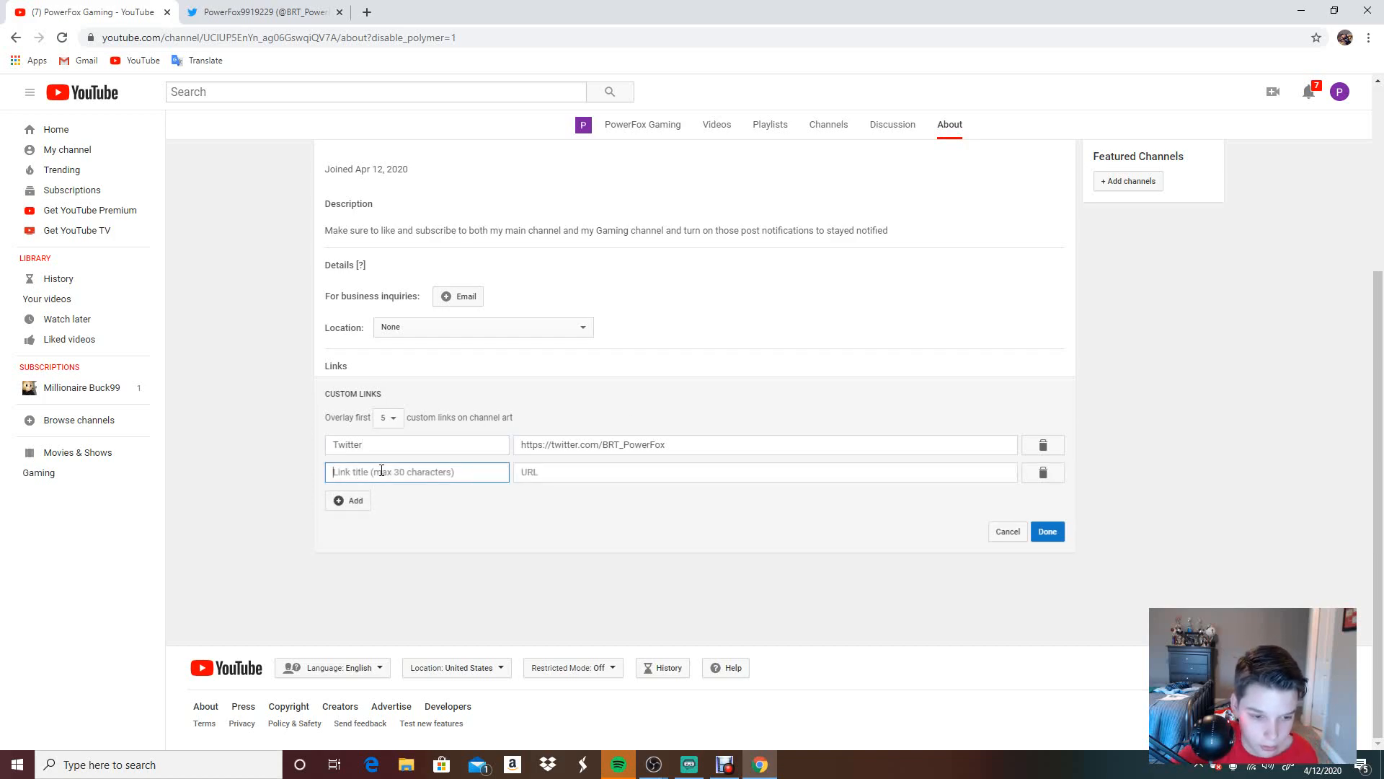
Step: Copy the Instagram profile page address from its browser tab
left_click(764, 471)
type("insta")
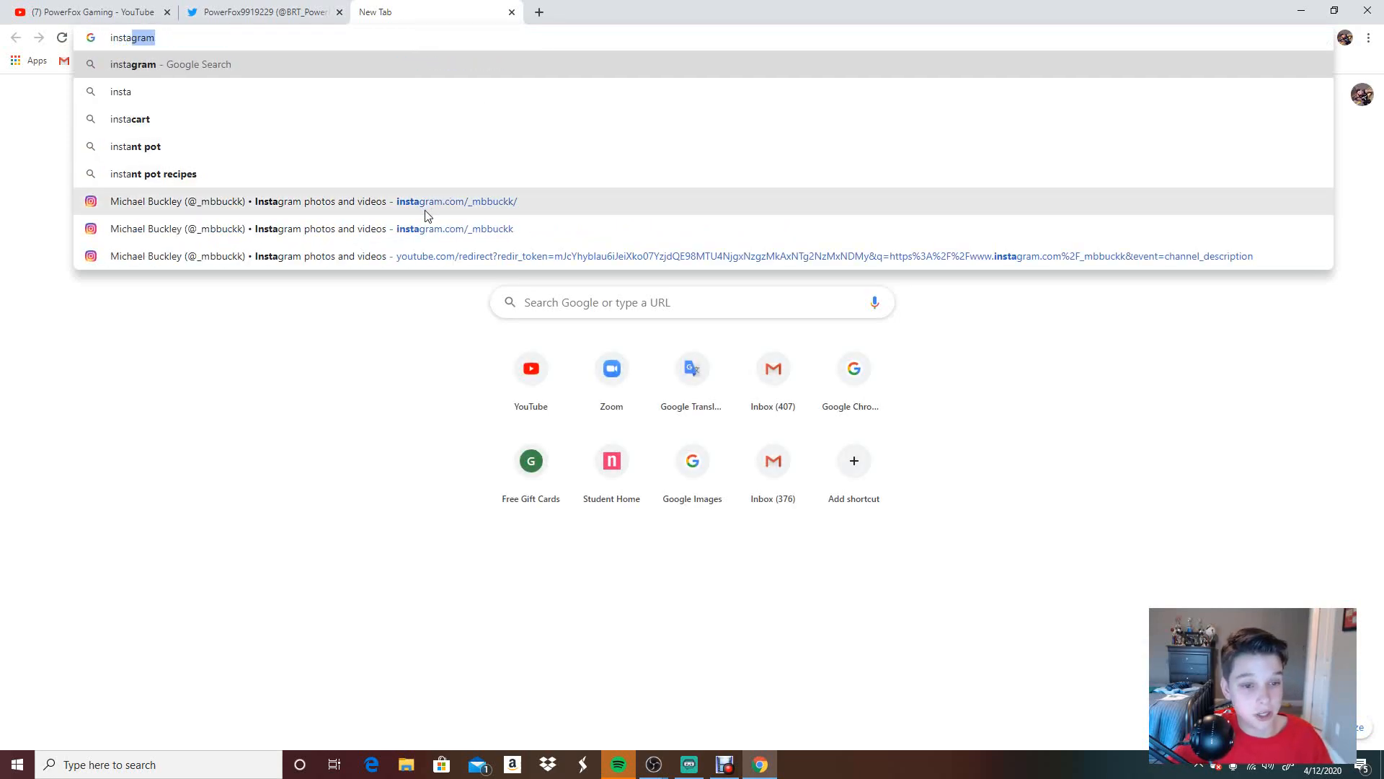
left_click(427, 200)
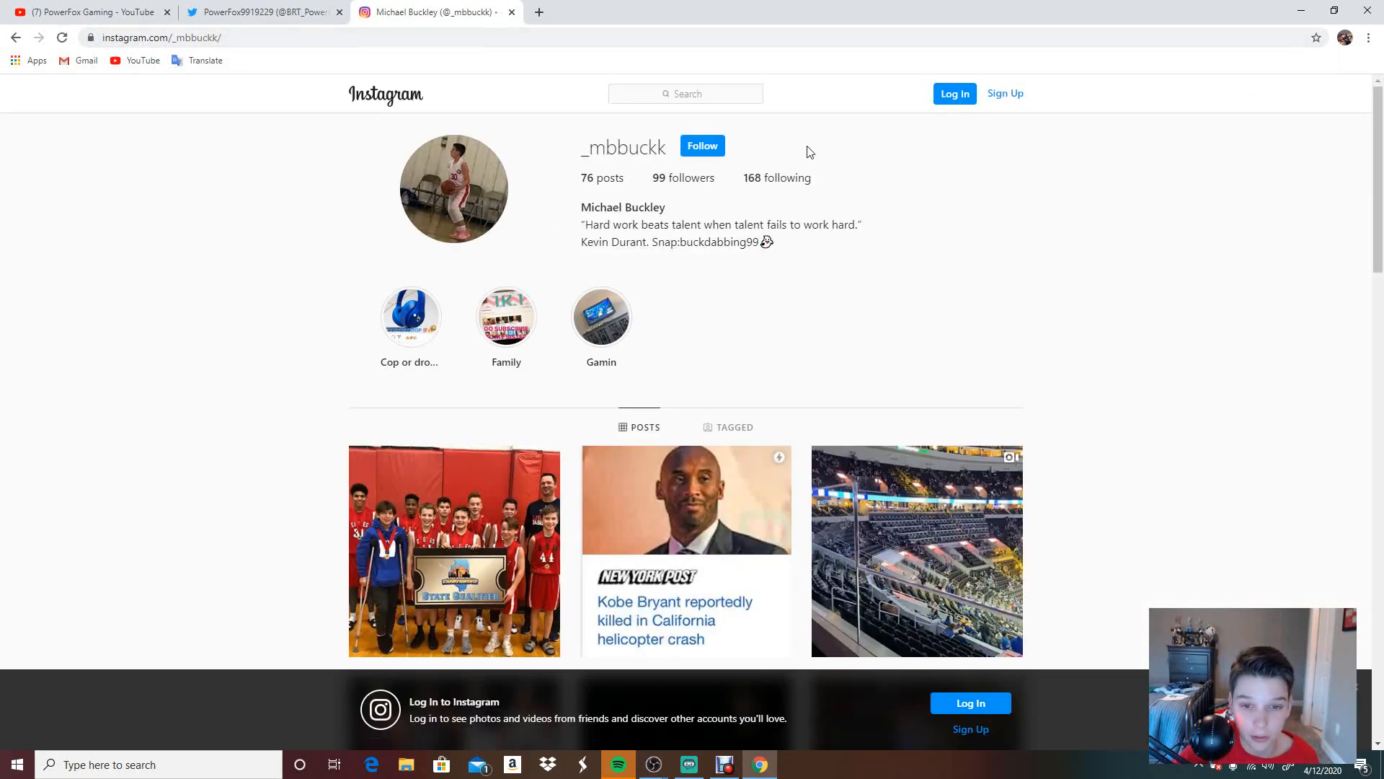
left_click(173, 37)
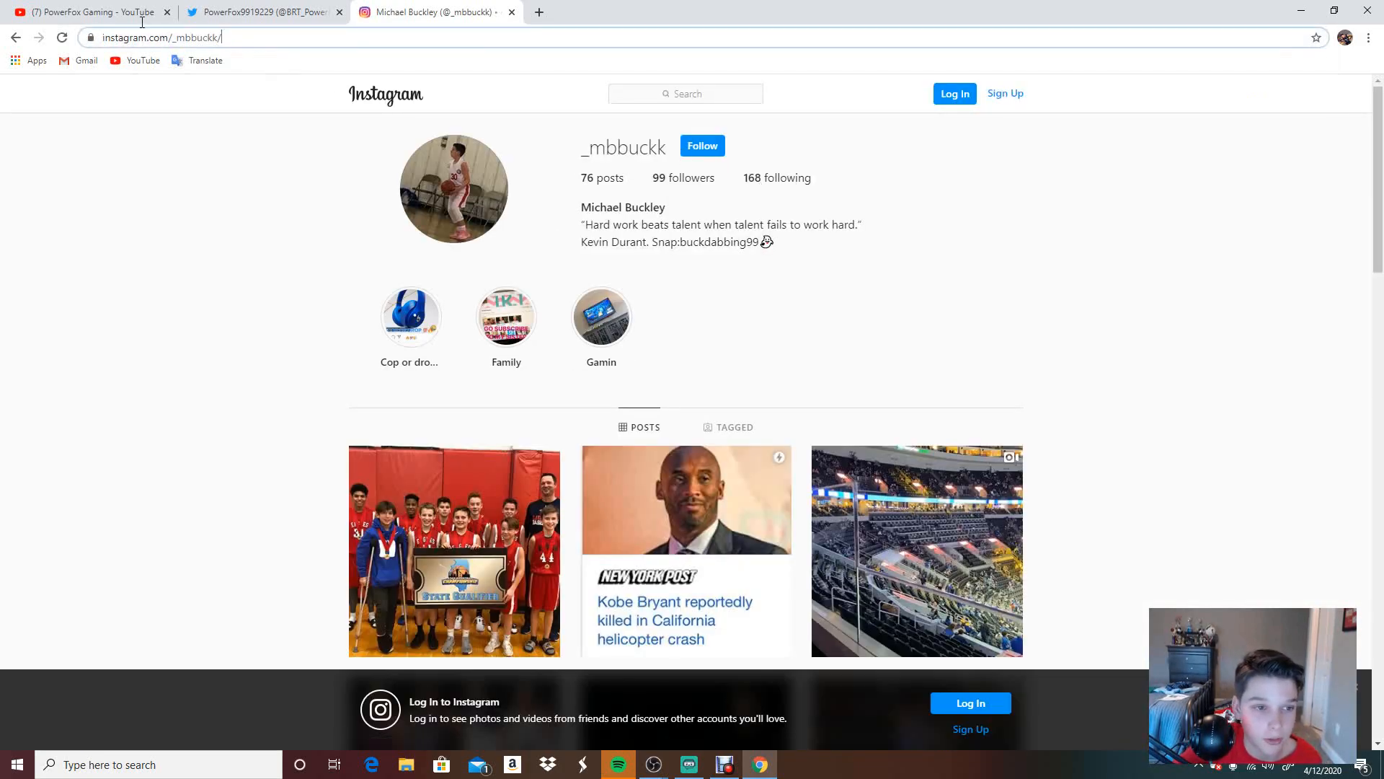
right_click(173, 38)
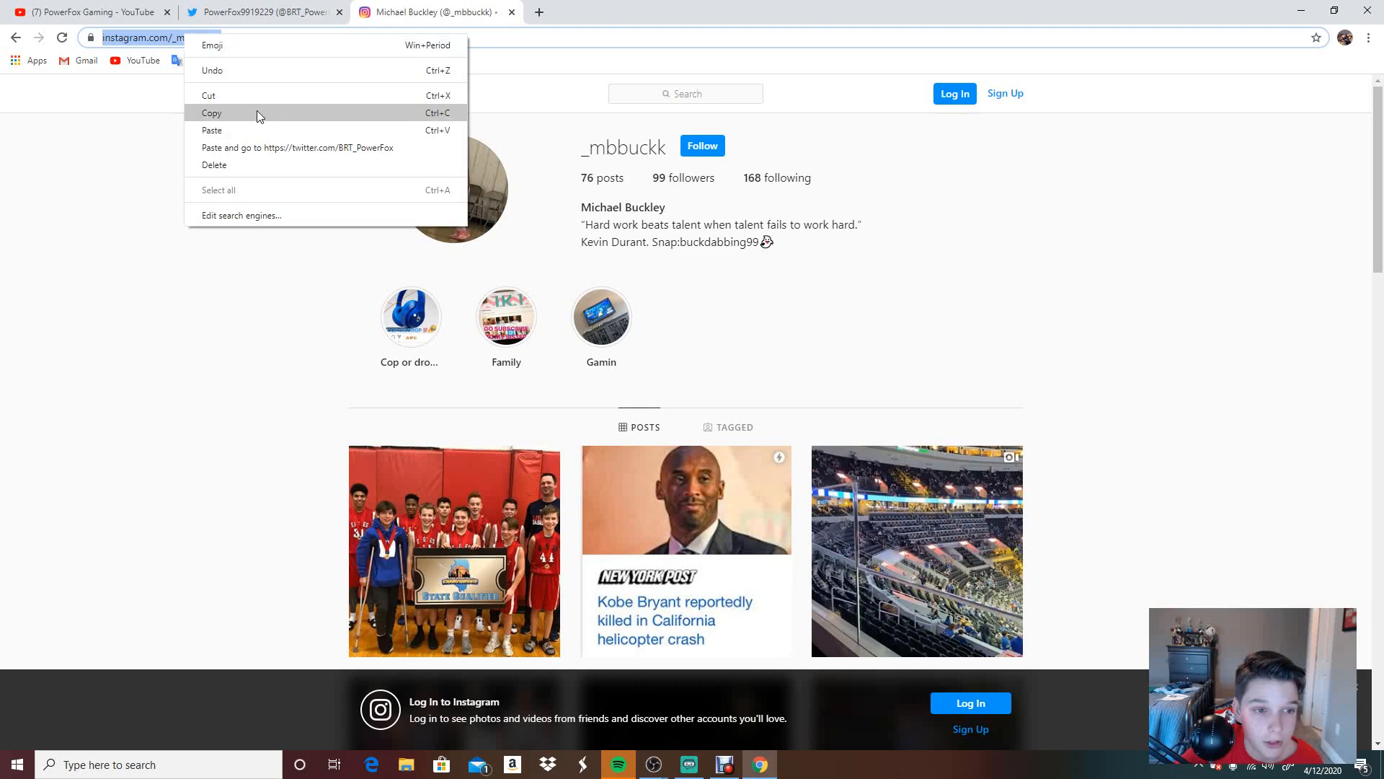
left_click(87, 15)
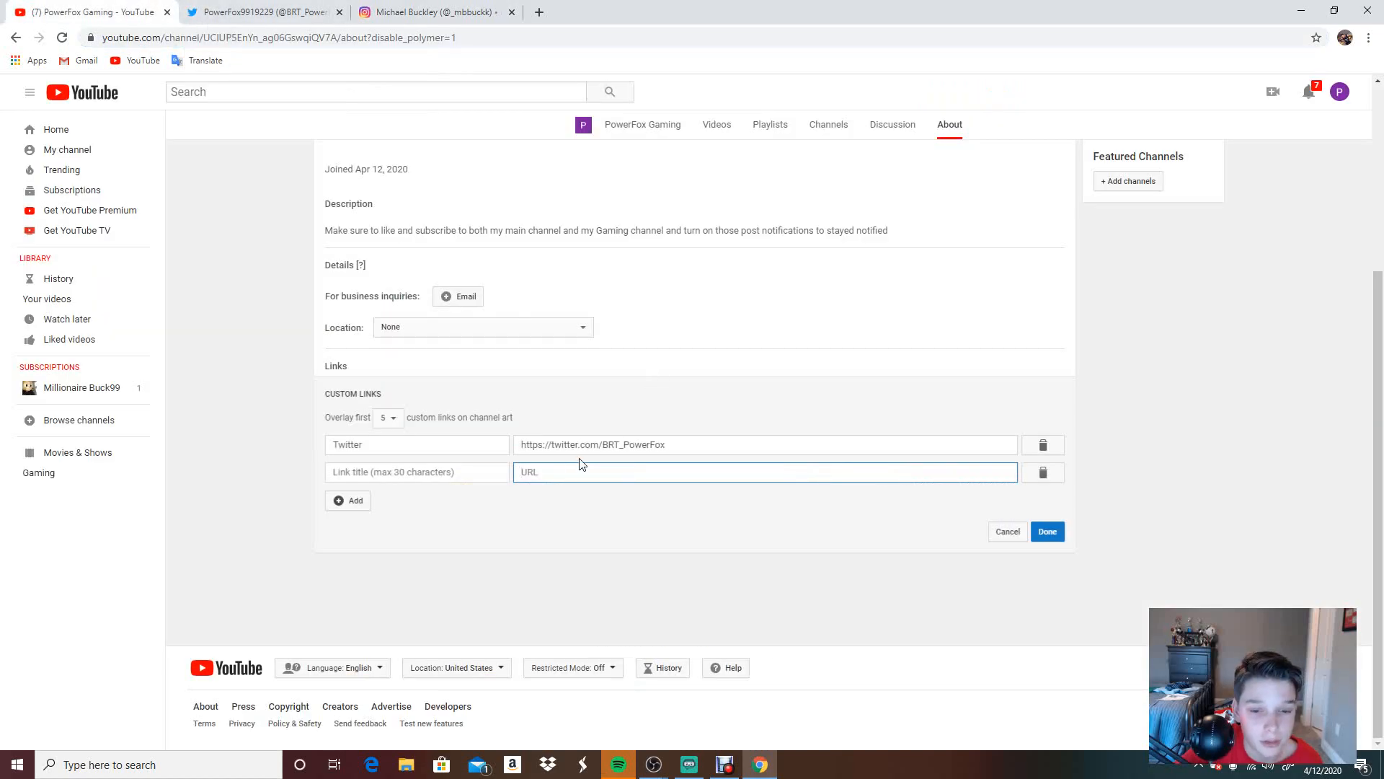
Step: Paste it into the second link, title it Instagram, and add a third link row
right_click(583, 471)
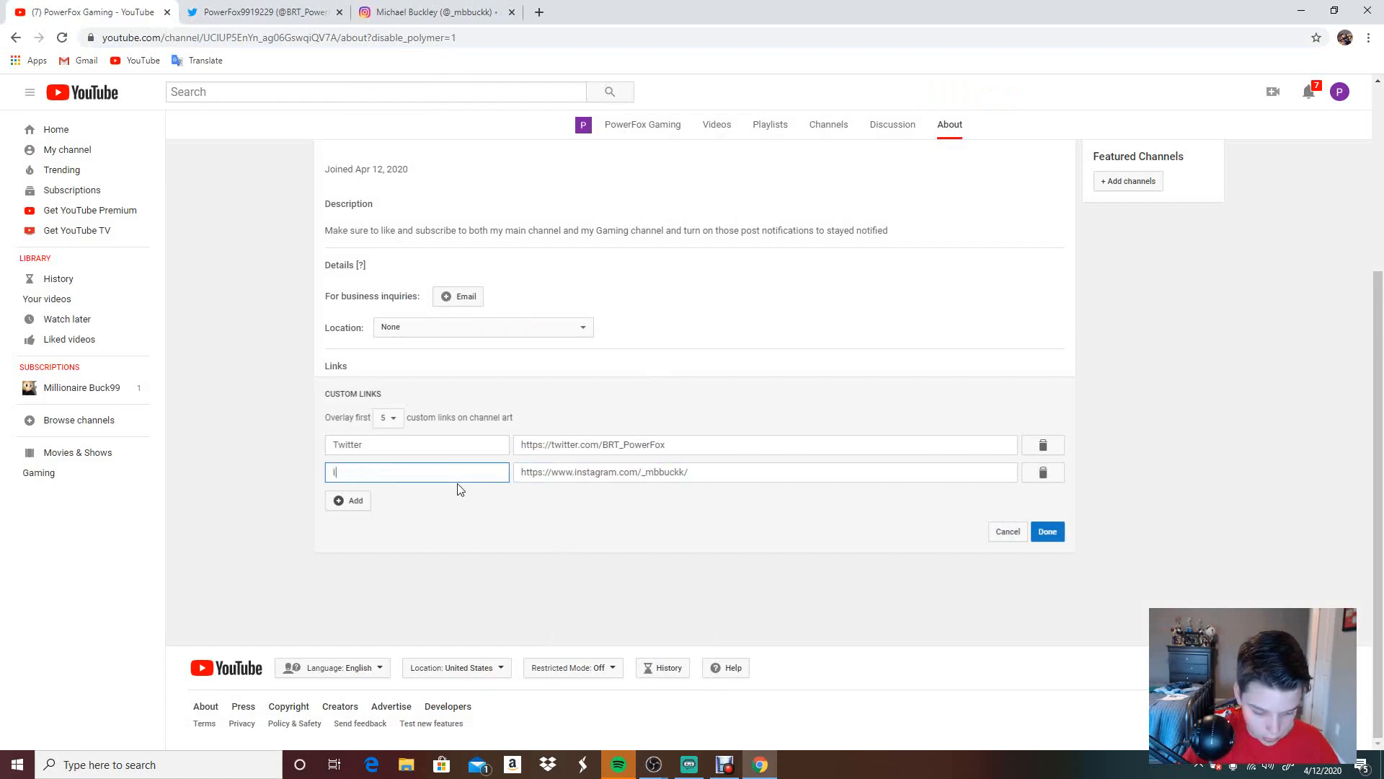
type("Insat")
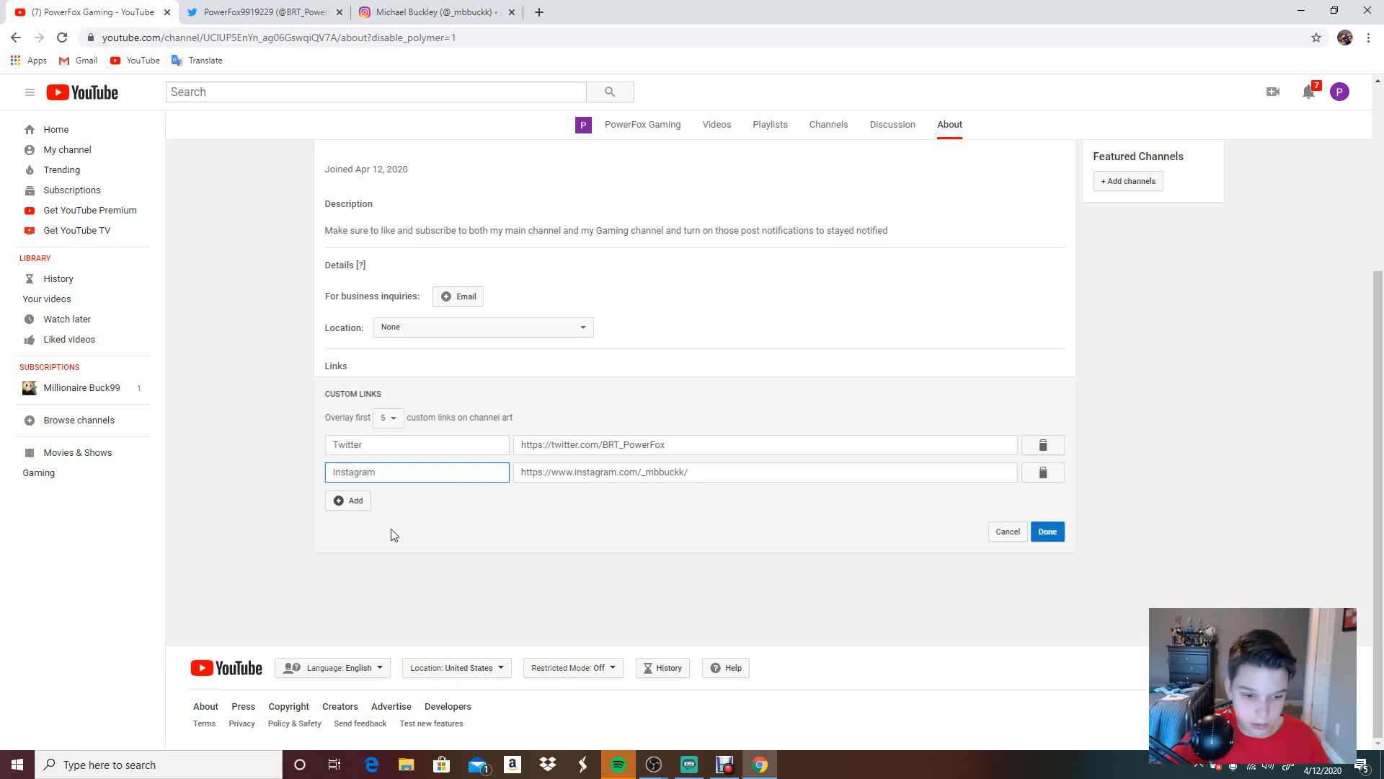
left_click(348, 500)
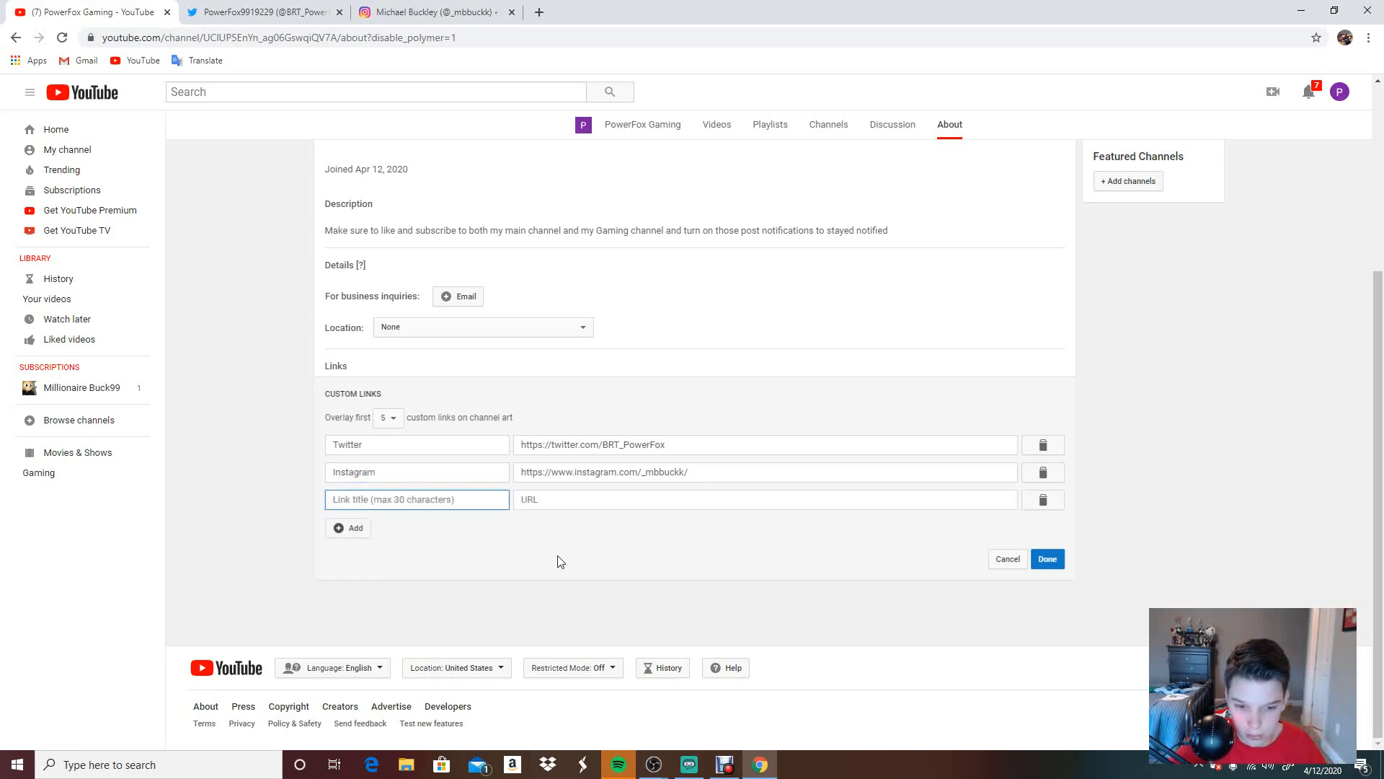
Step: Title the third link Main Channel and open a new browser tab for its address
type("Main")
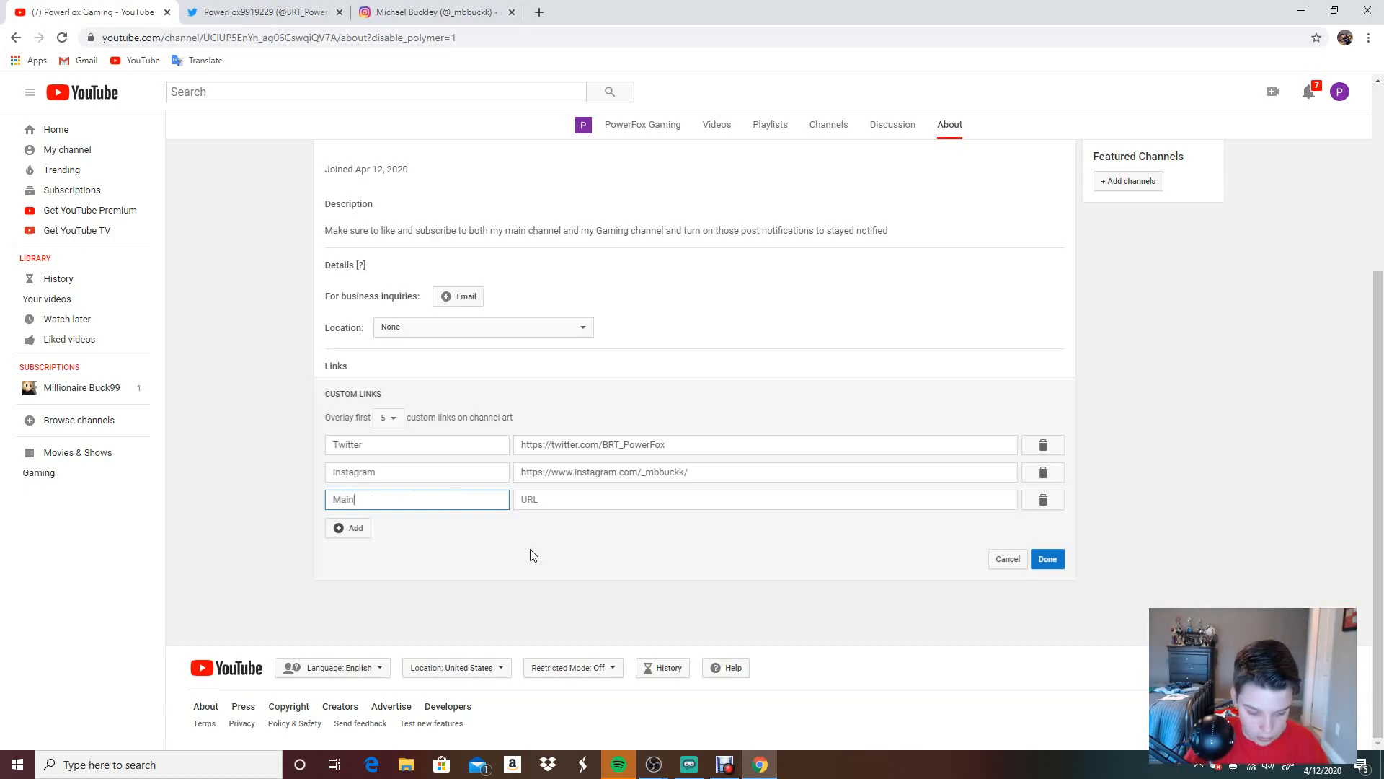
type("Channel")
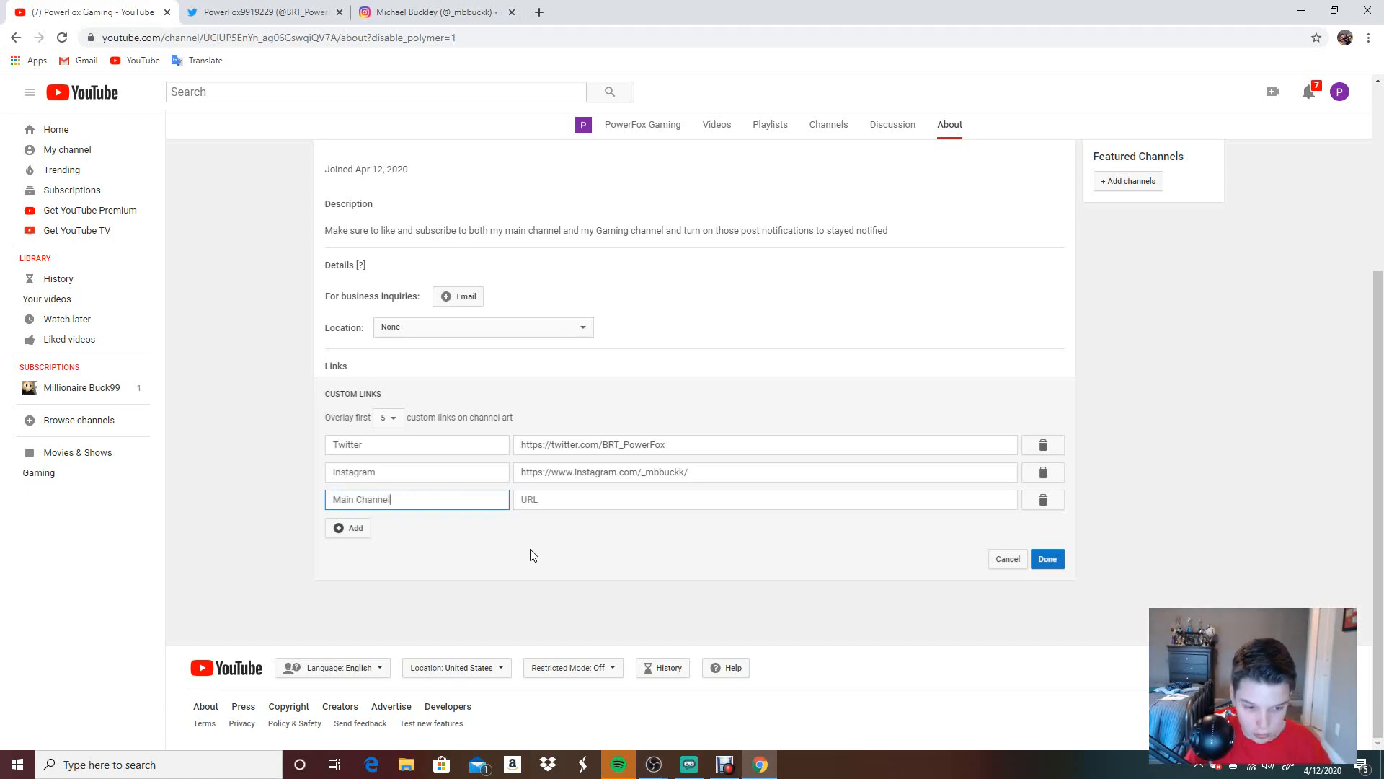
left_click(764, 499)
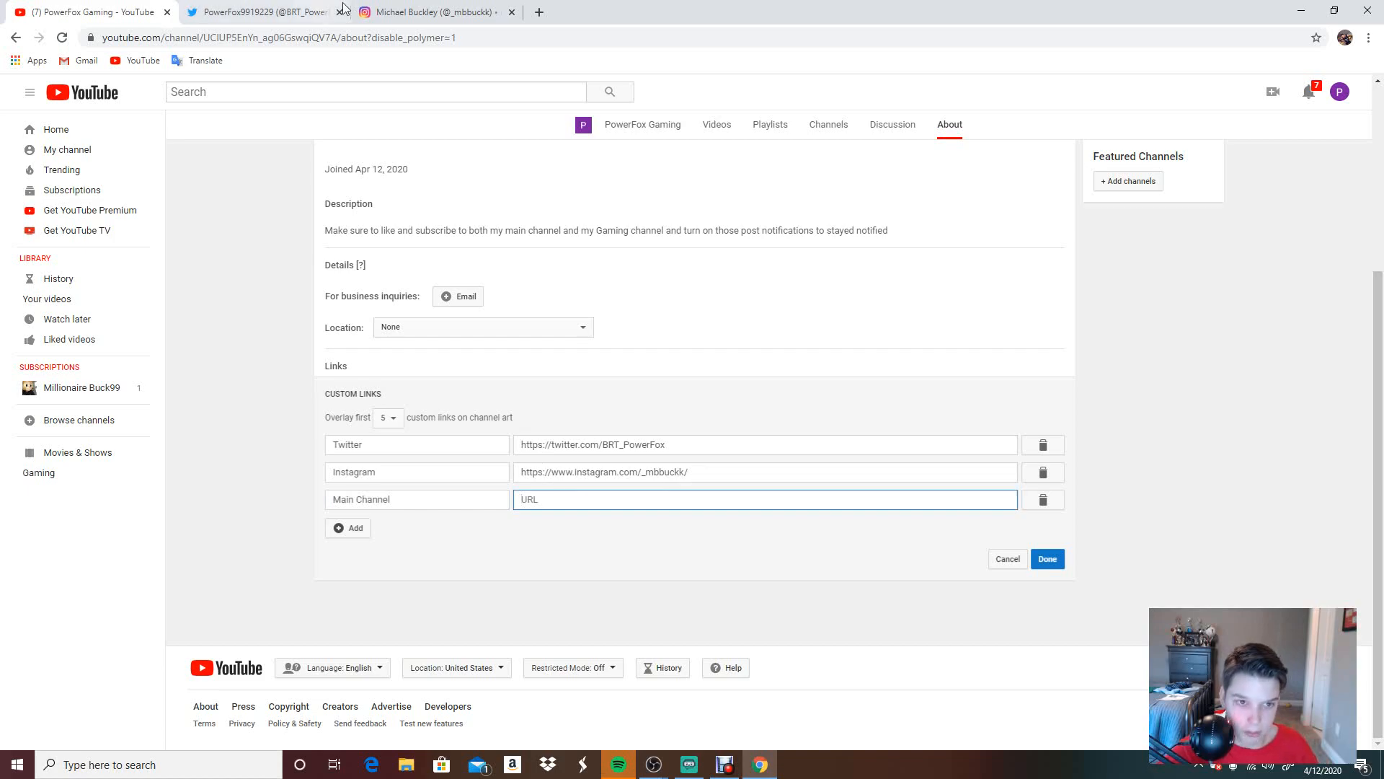
left_click(259, 12)
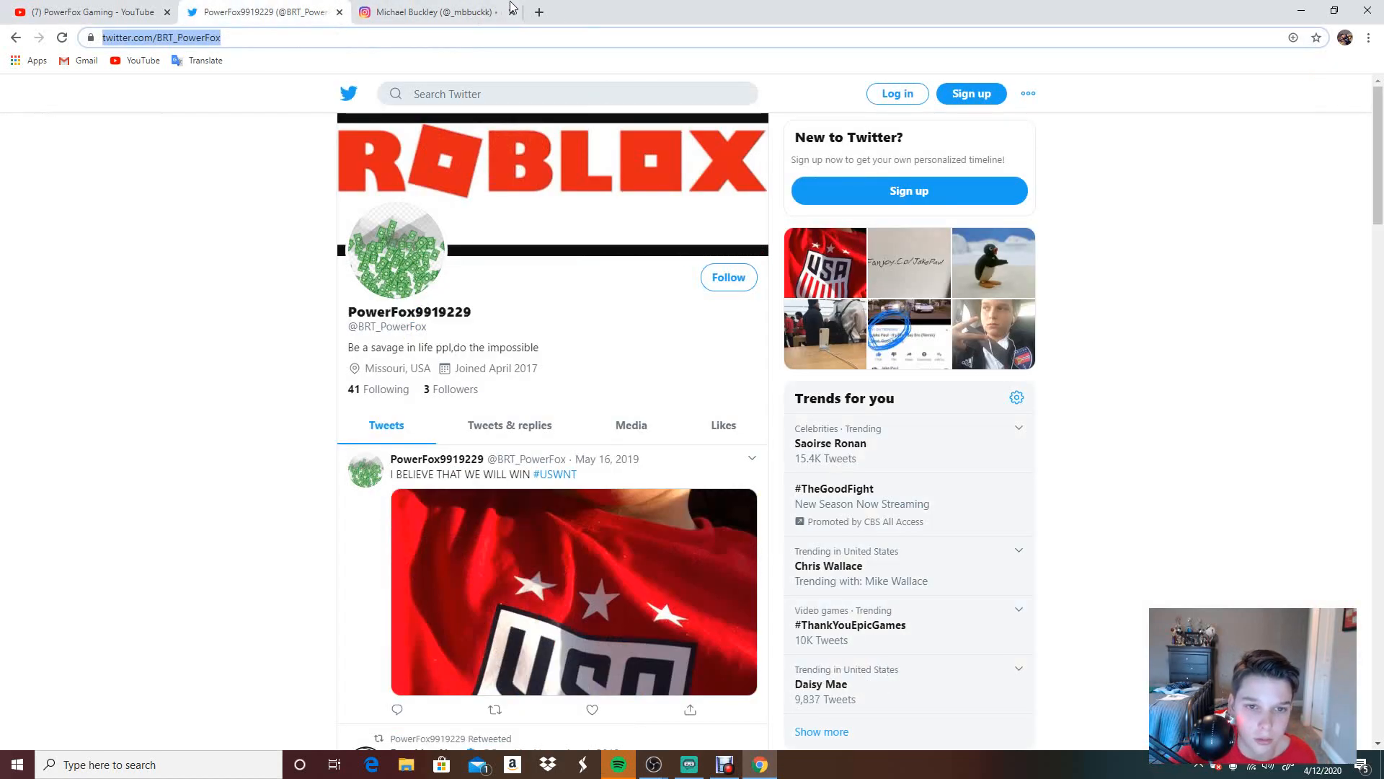
left_click(544, 11)
type("youtube.com")
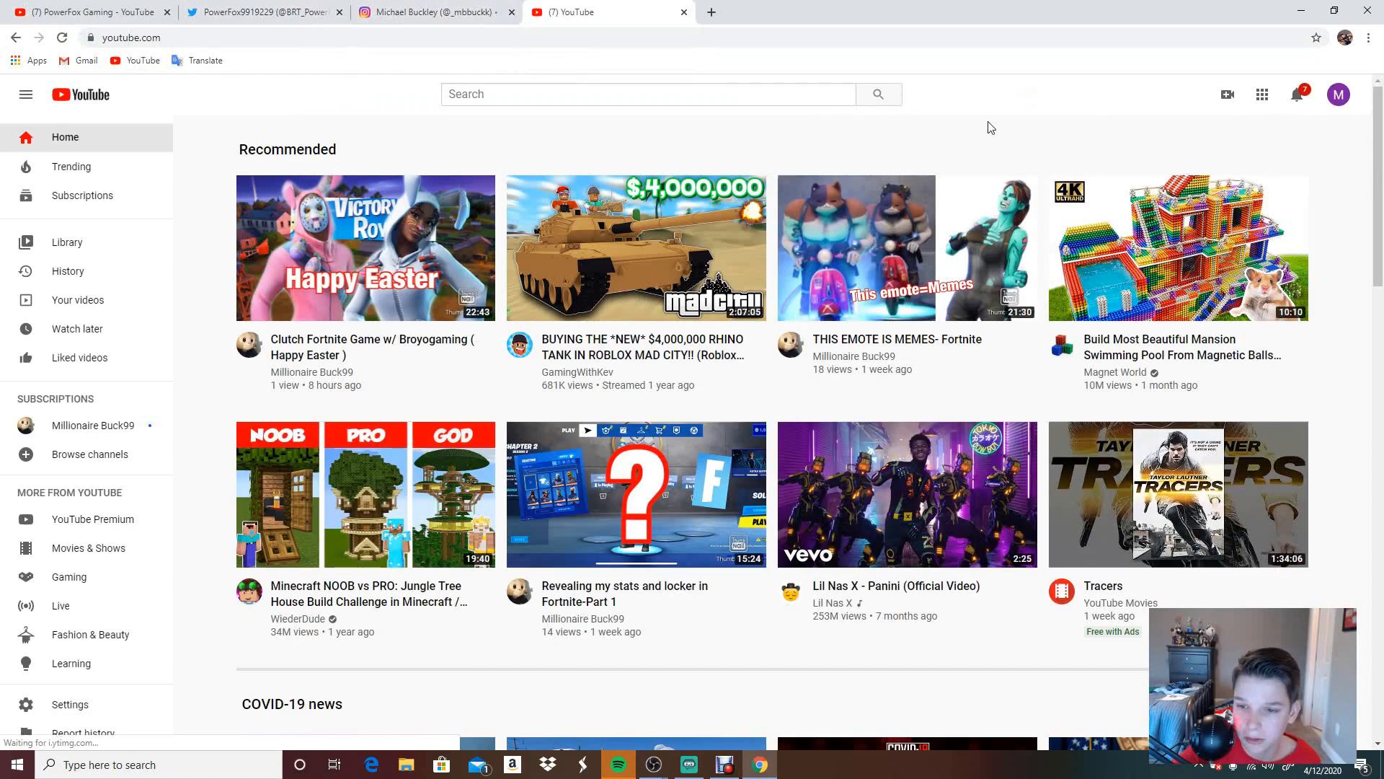
mouse_move(487, 271)
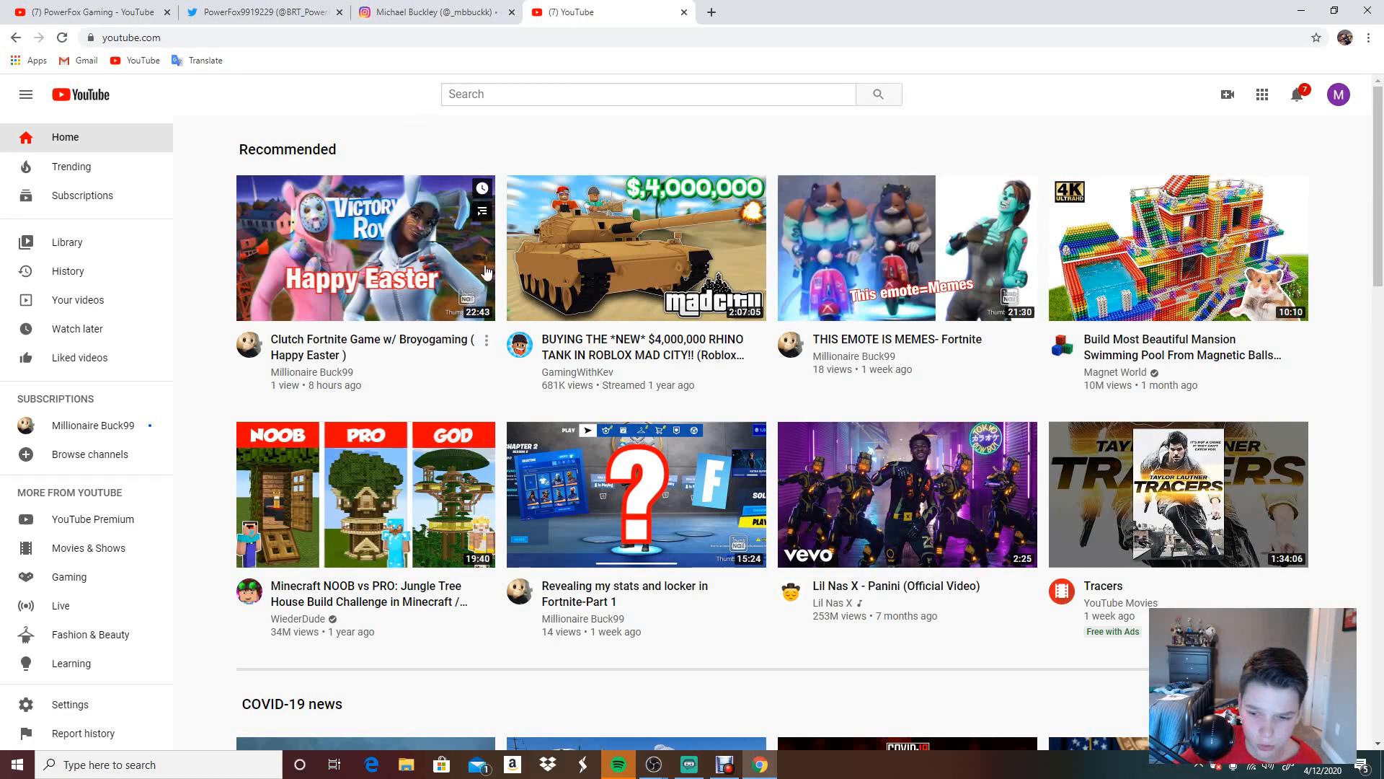
mouse_move(207, 33)
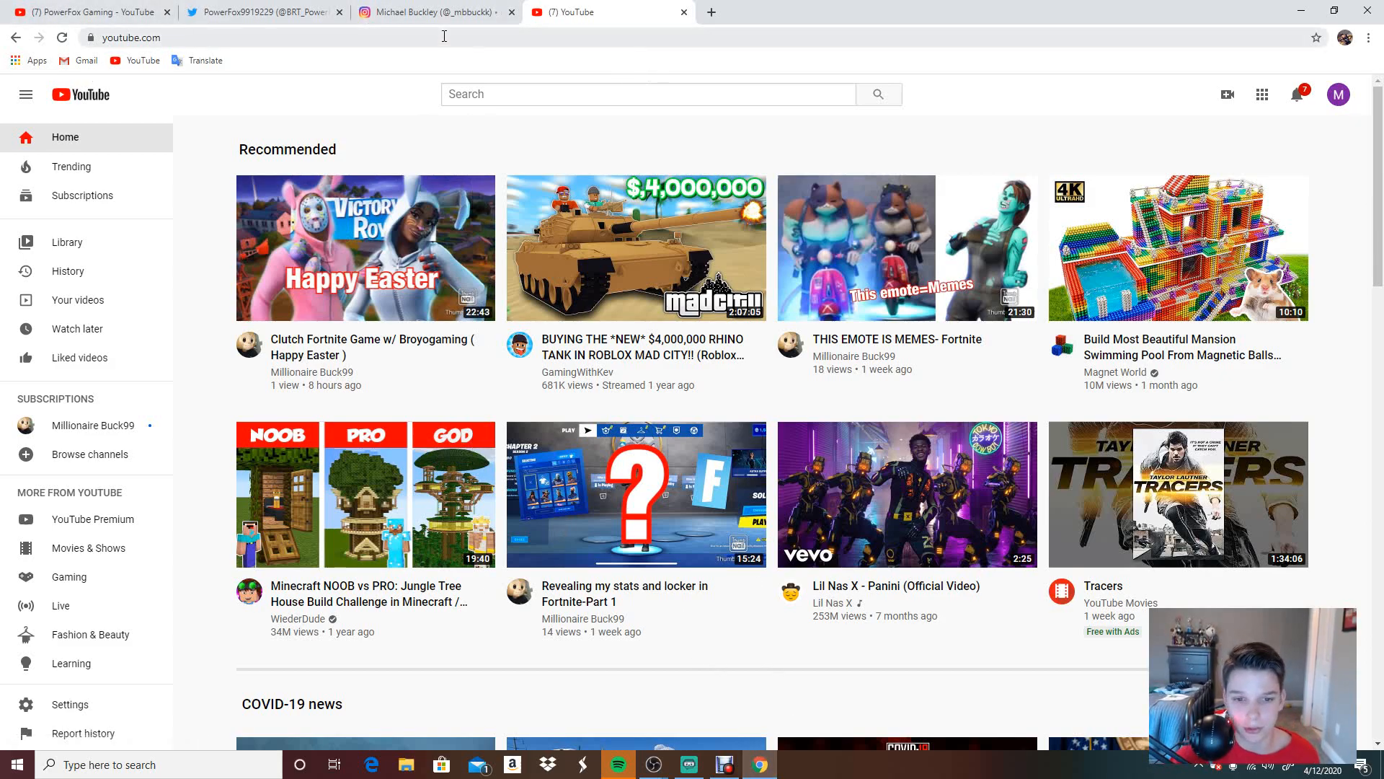
mouse_move(308, 110)
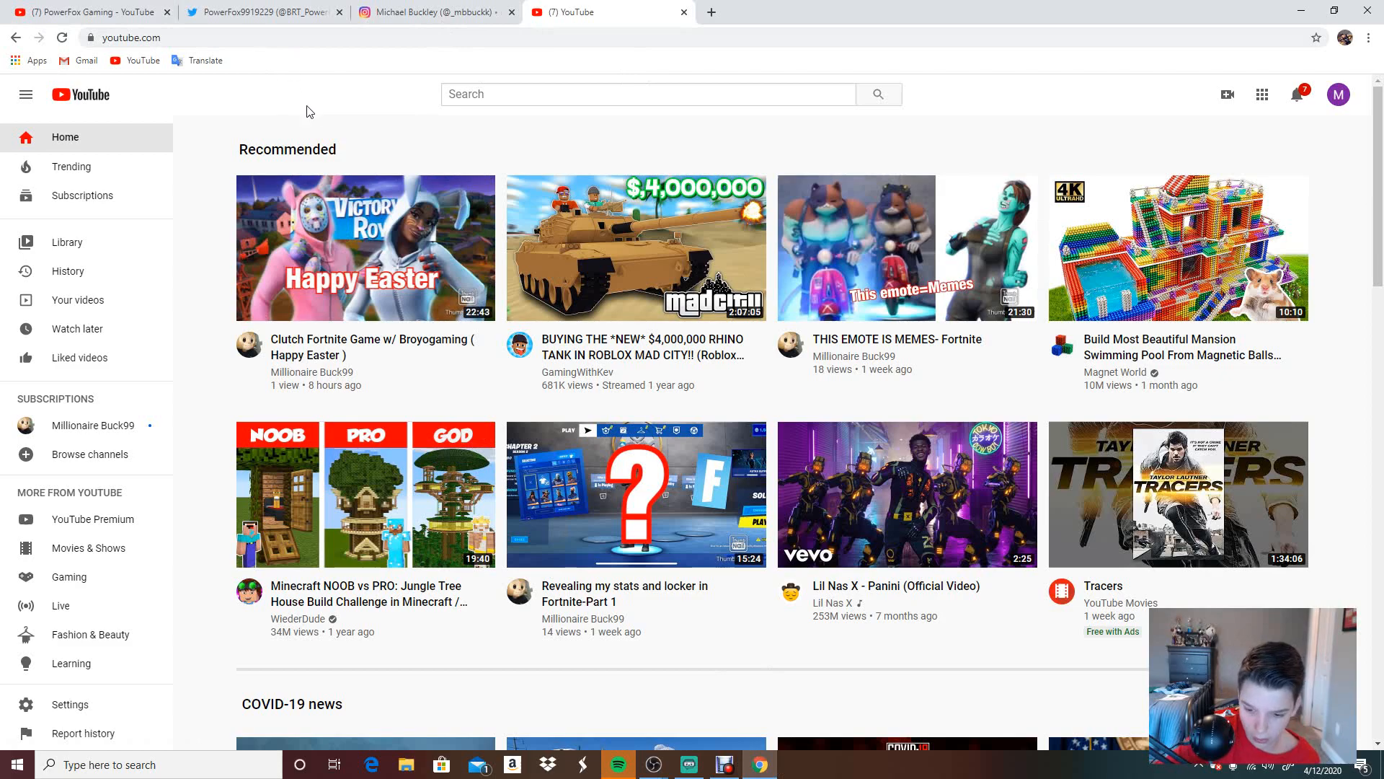
Step: Find the creator's main channel via YouTube search and copy its page address
scroll("down", 3)
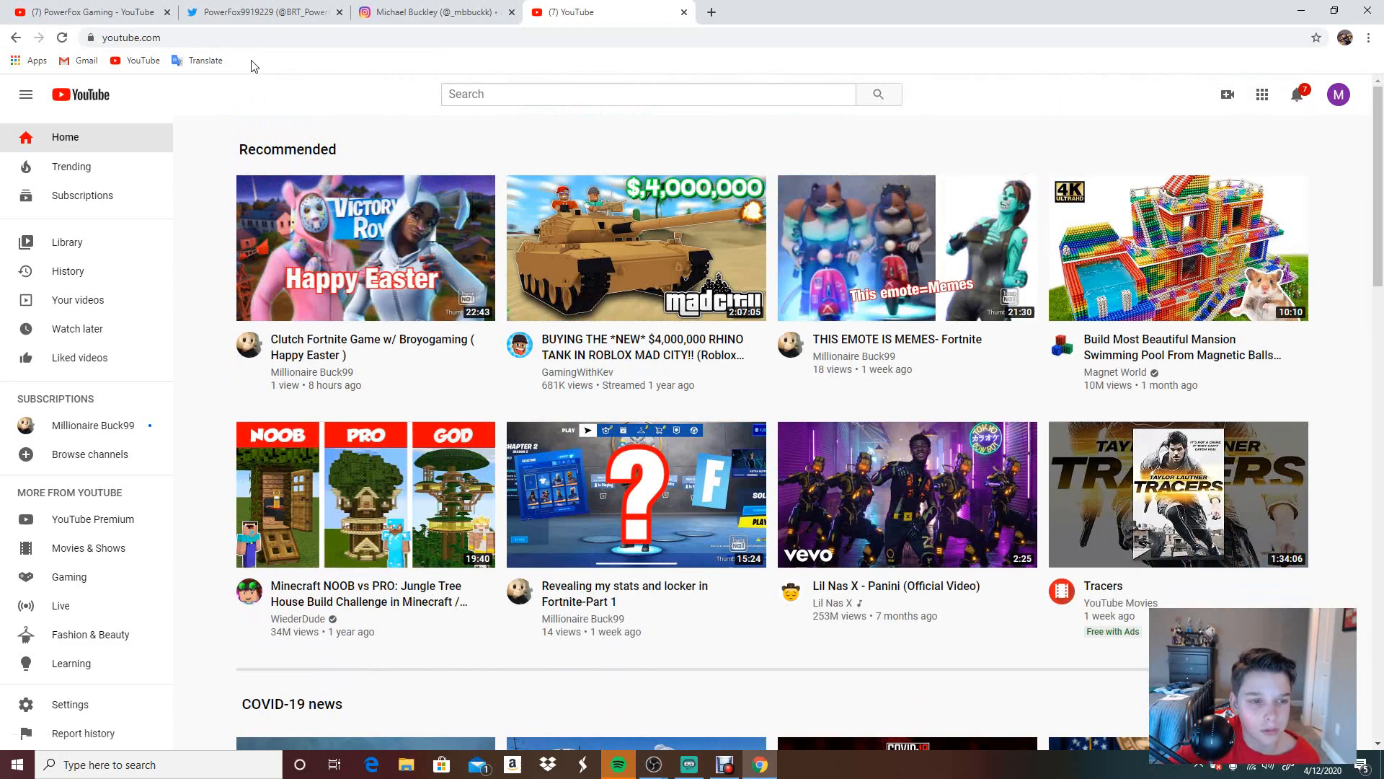
left_click(646, 95)
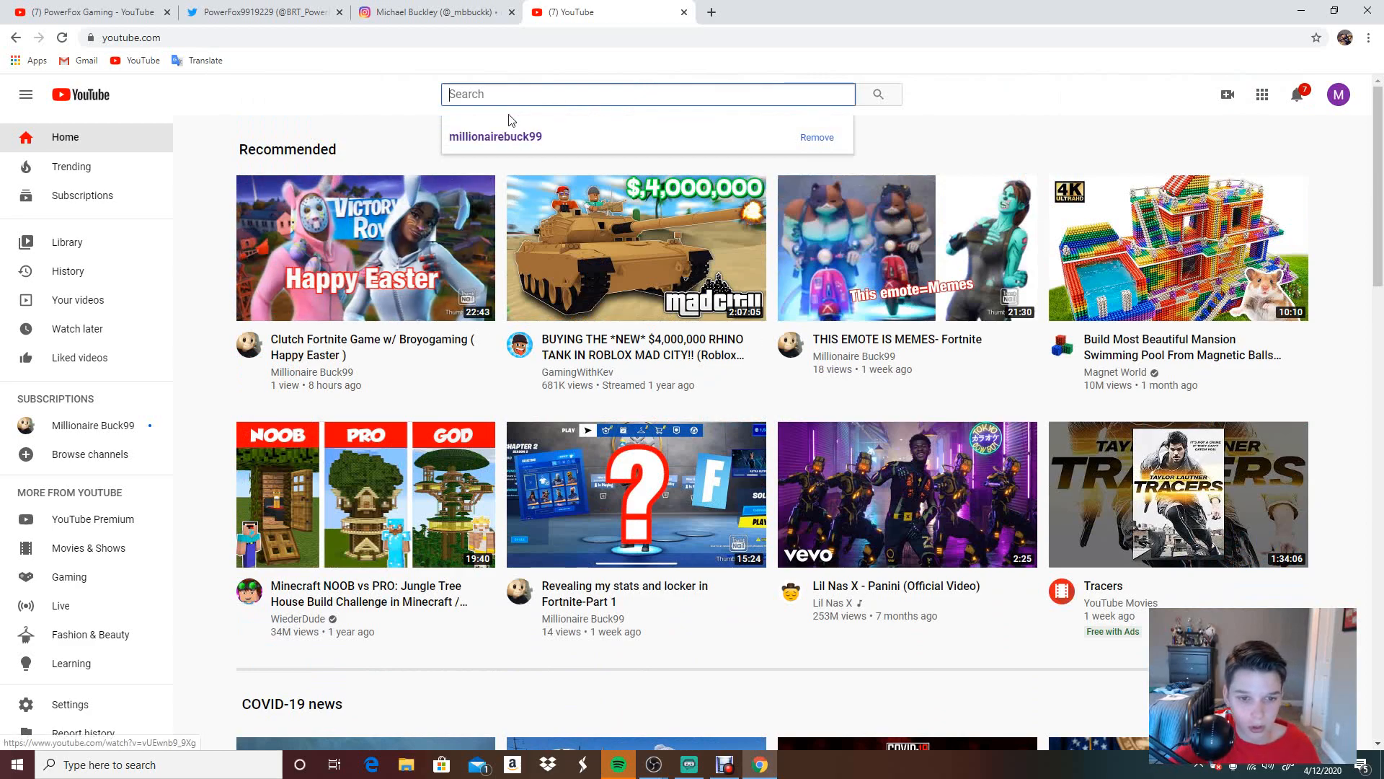
mouse_move(496, 153)
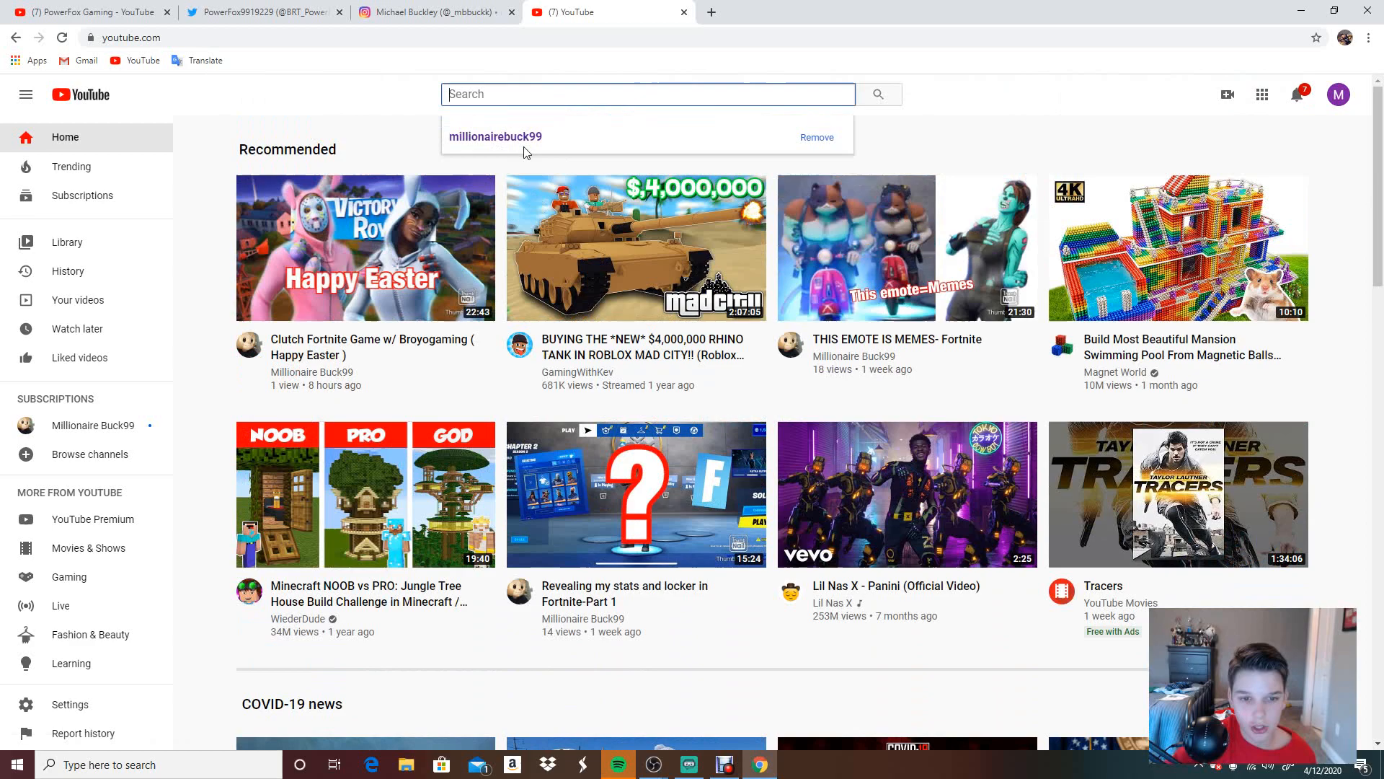
left_click(495, 135)
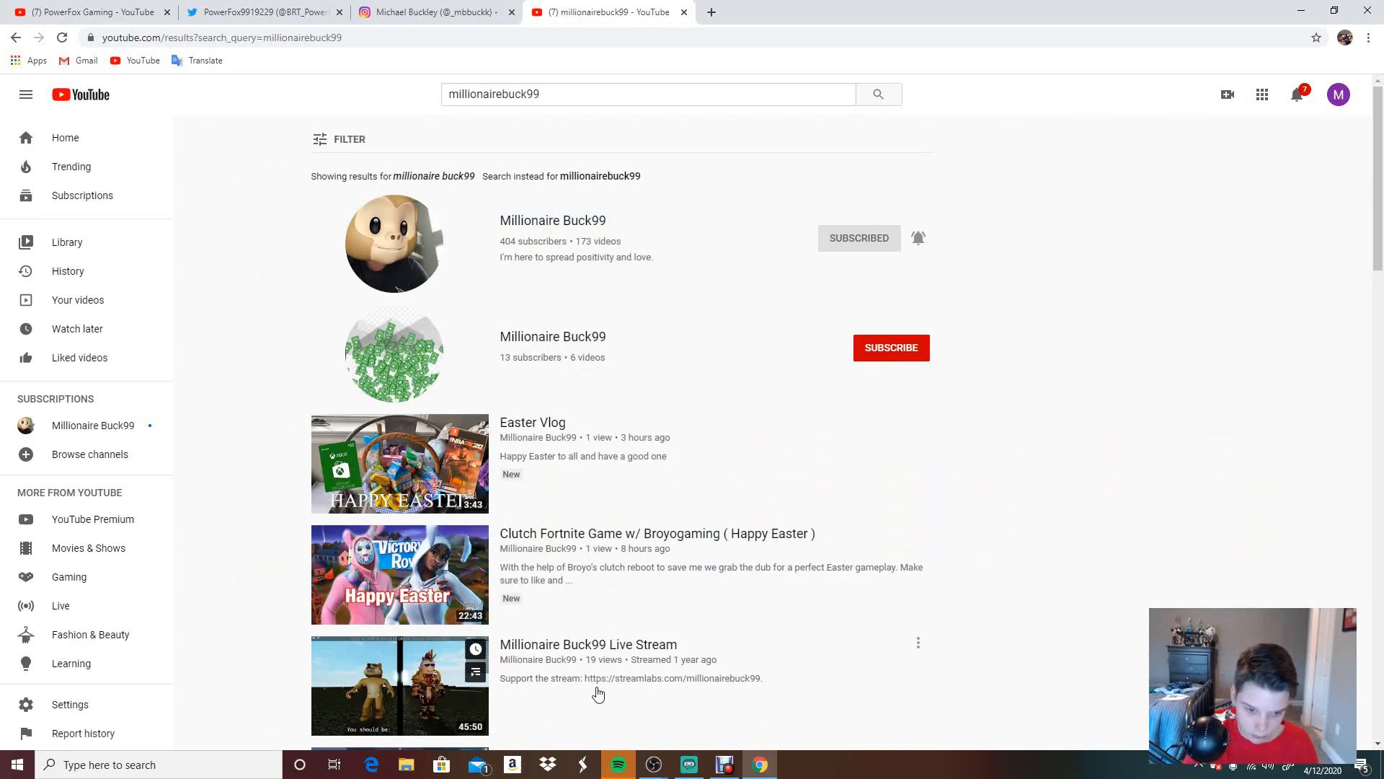
mouse_move(527, 502)
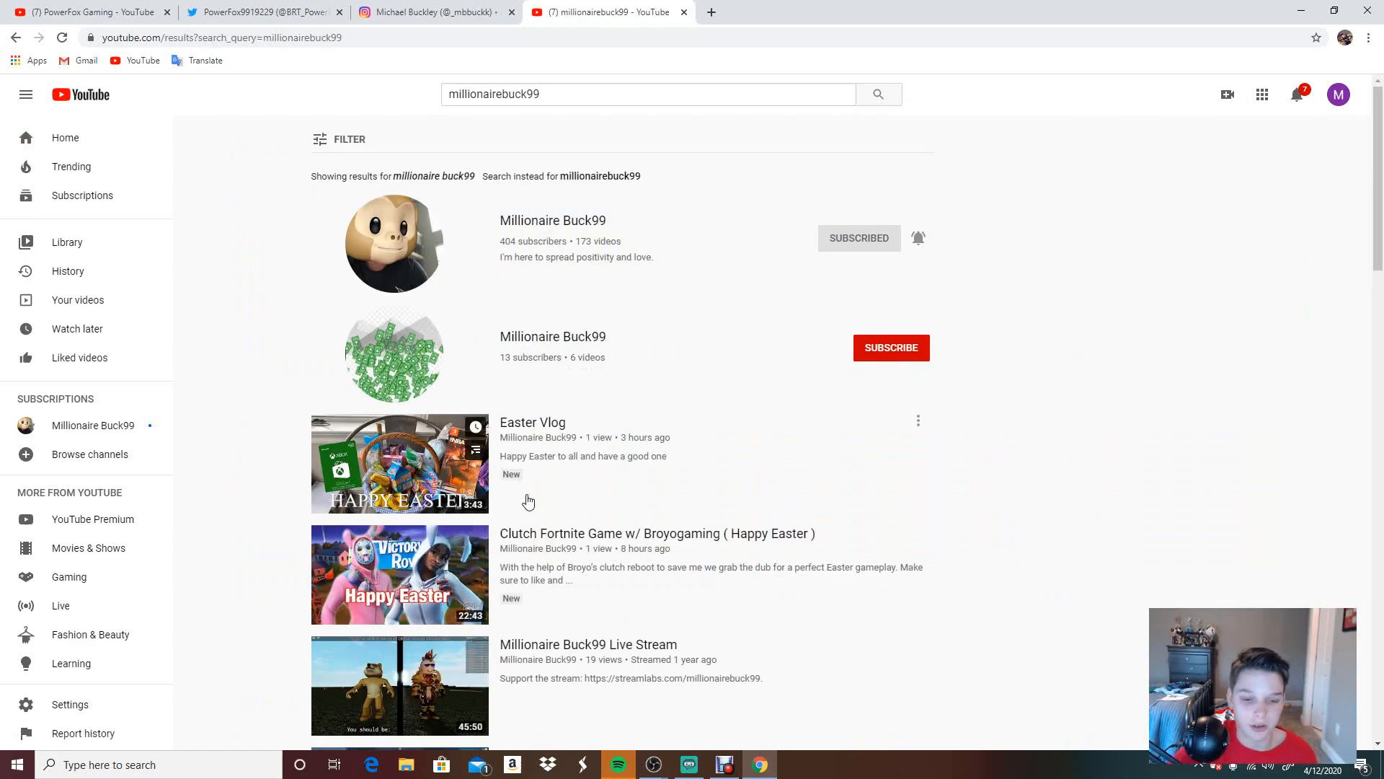
left_click(554, 221)
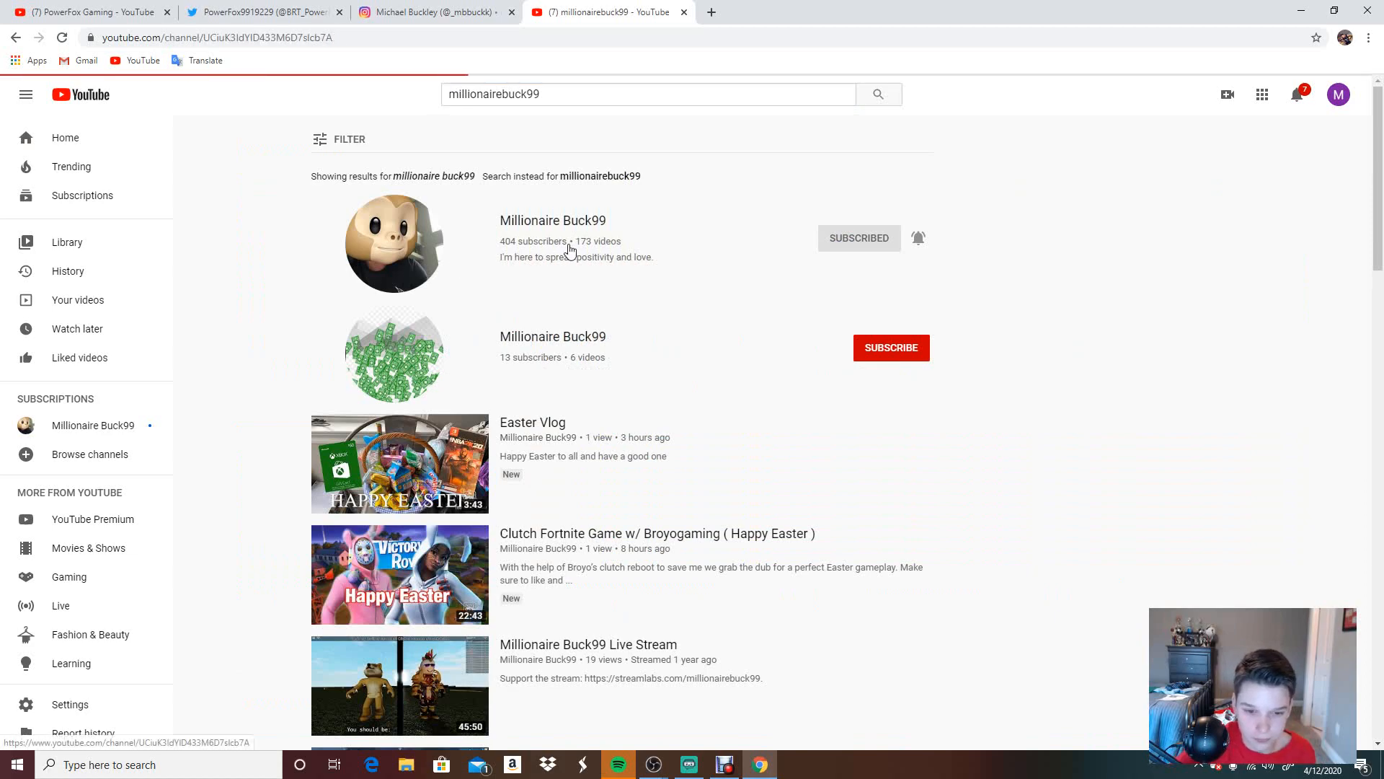
left_click(552, 219)
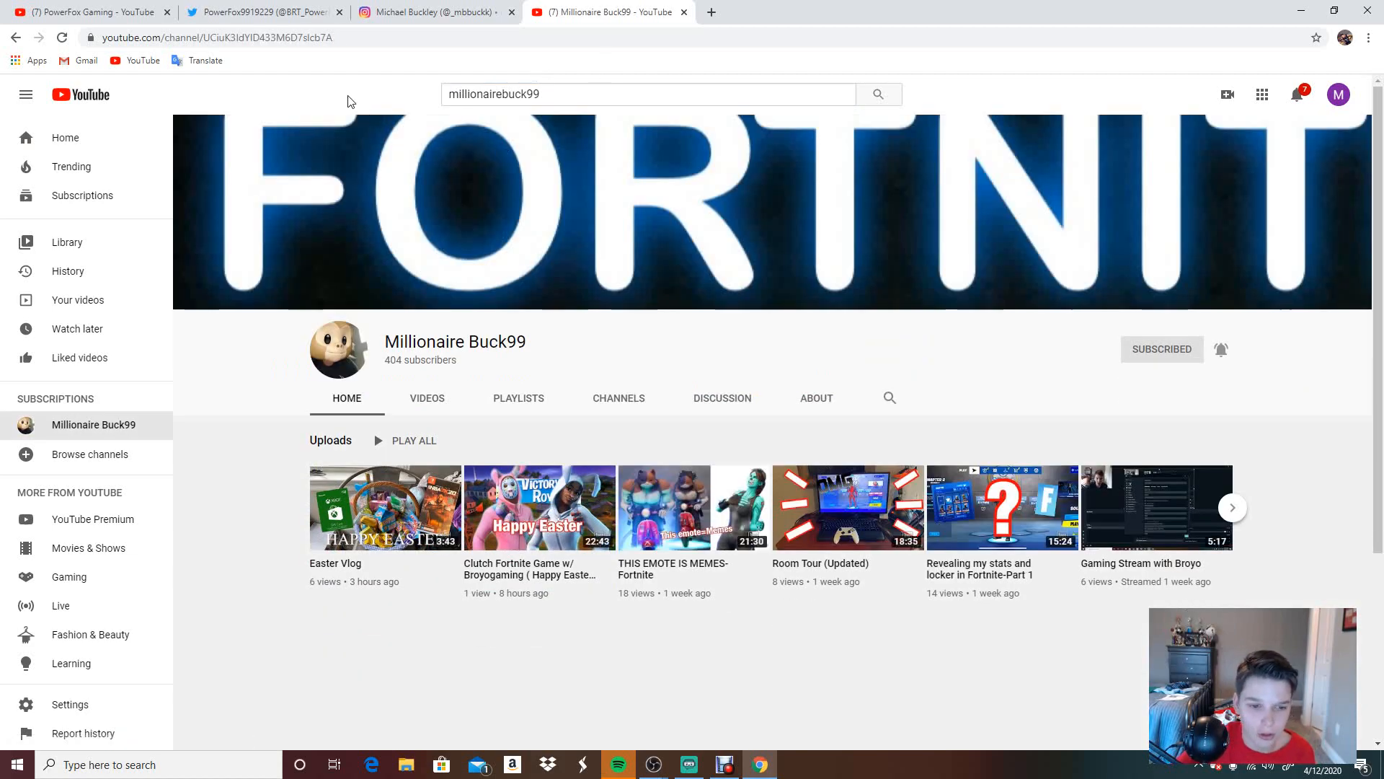
left_click(202, 38)
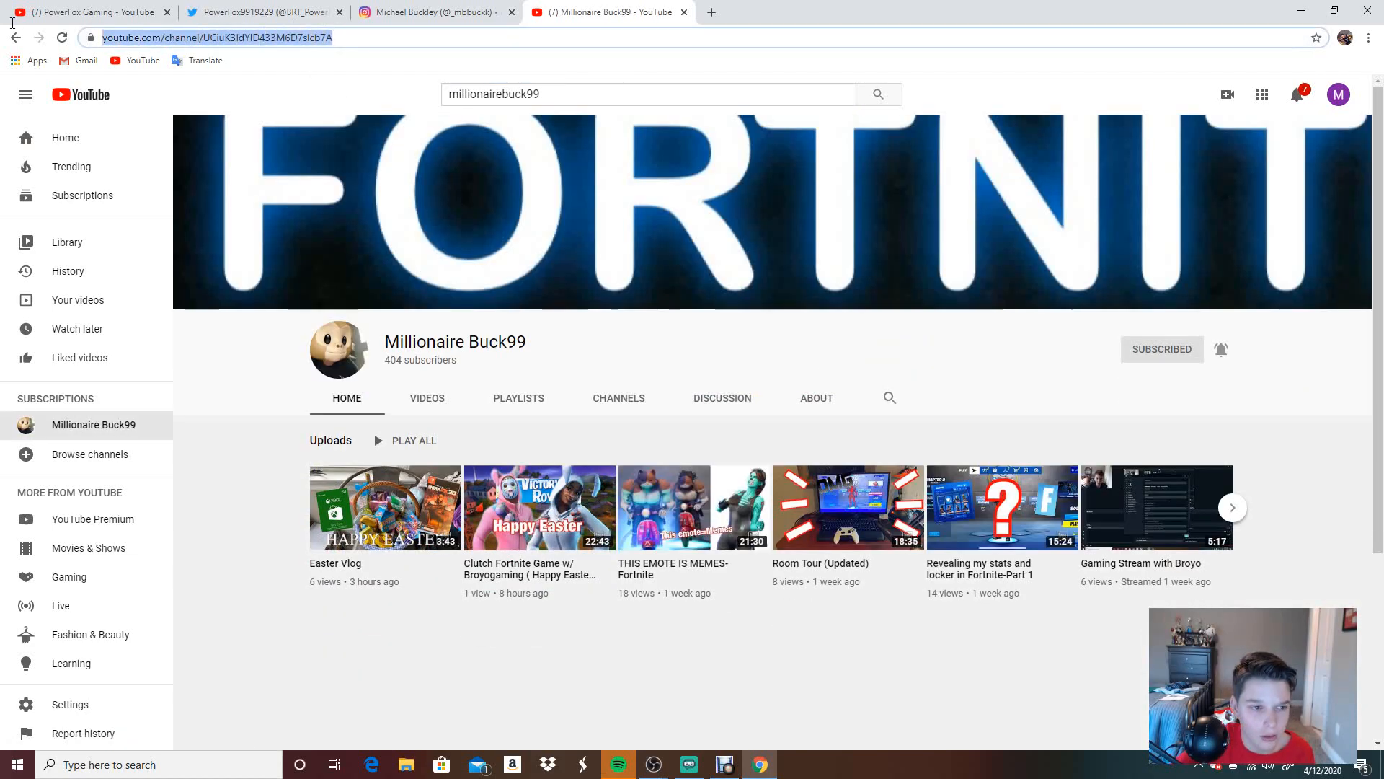
right_click(202, 37)
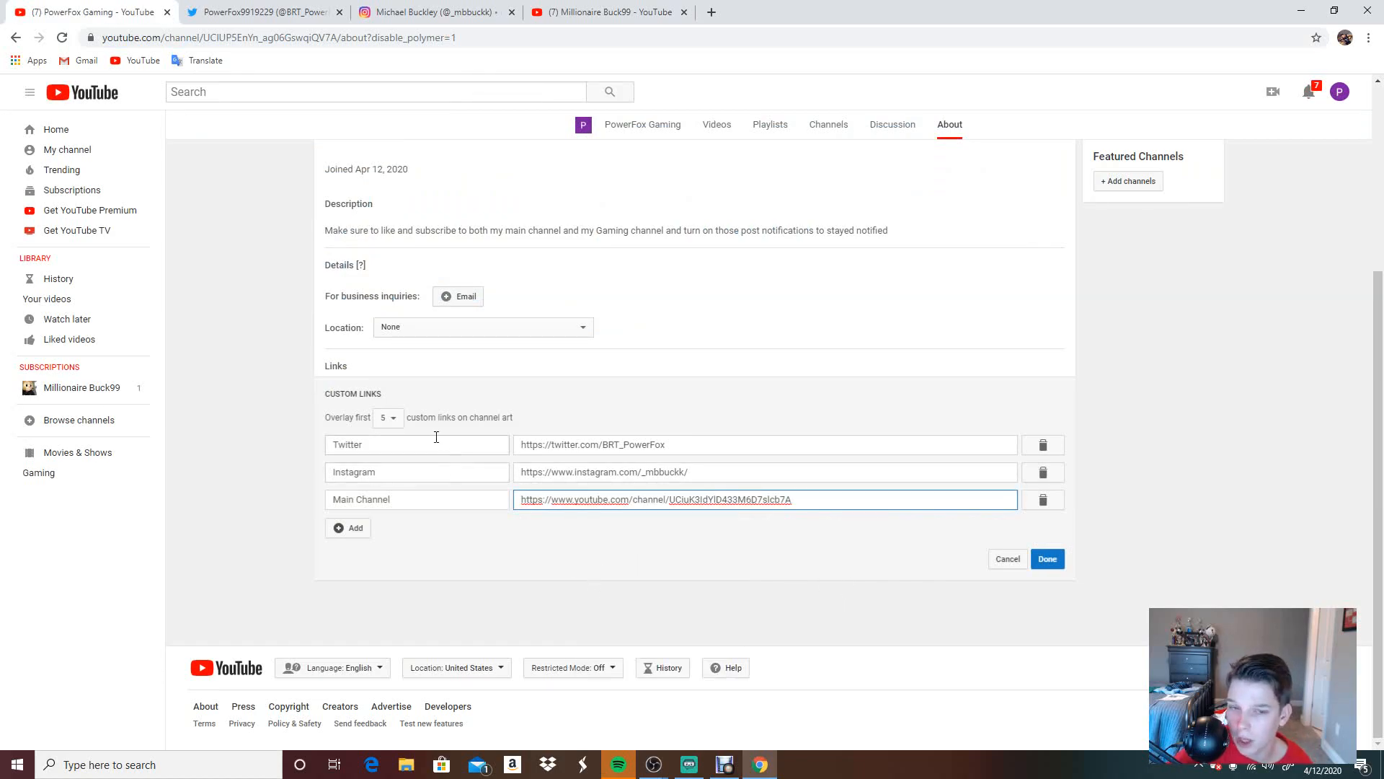
mouse_move(381, 441)
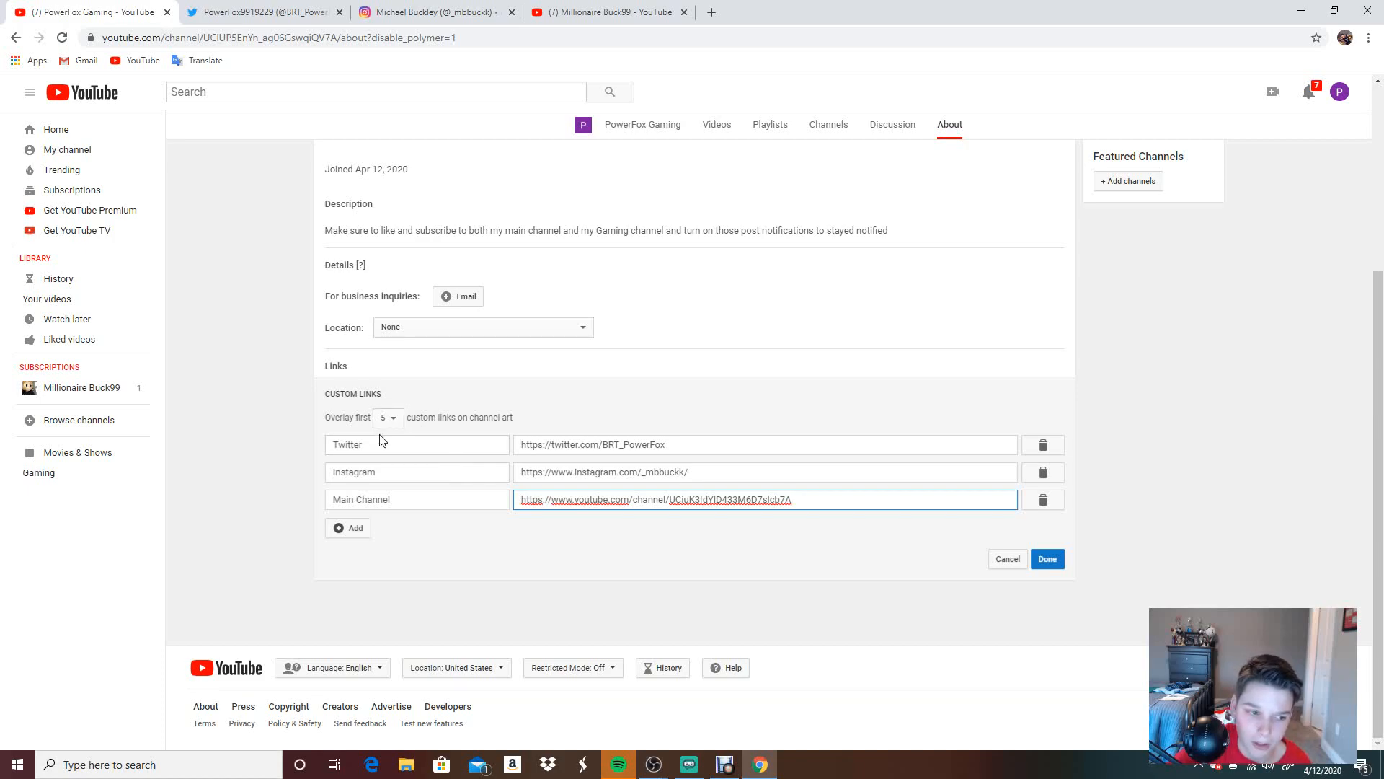
Step: Save the Twitter, Instagram and Main Channel links to the About page
right_click(360, 444)
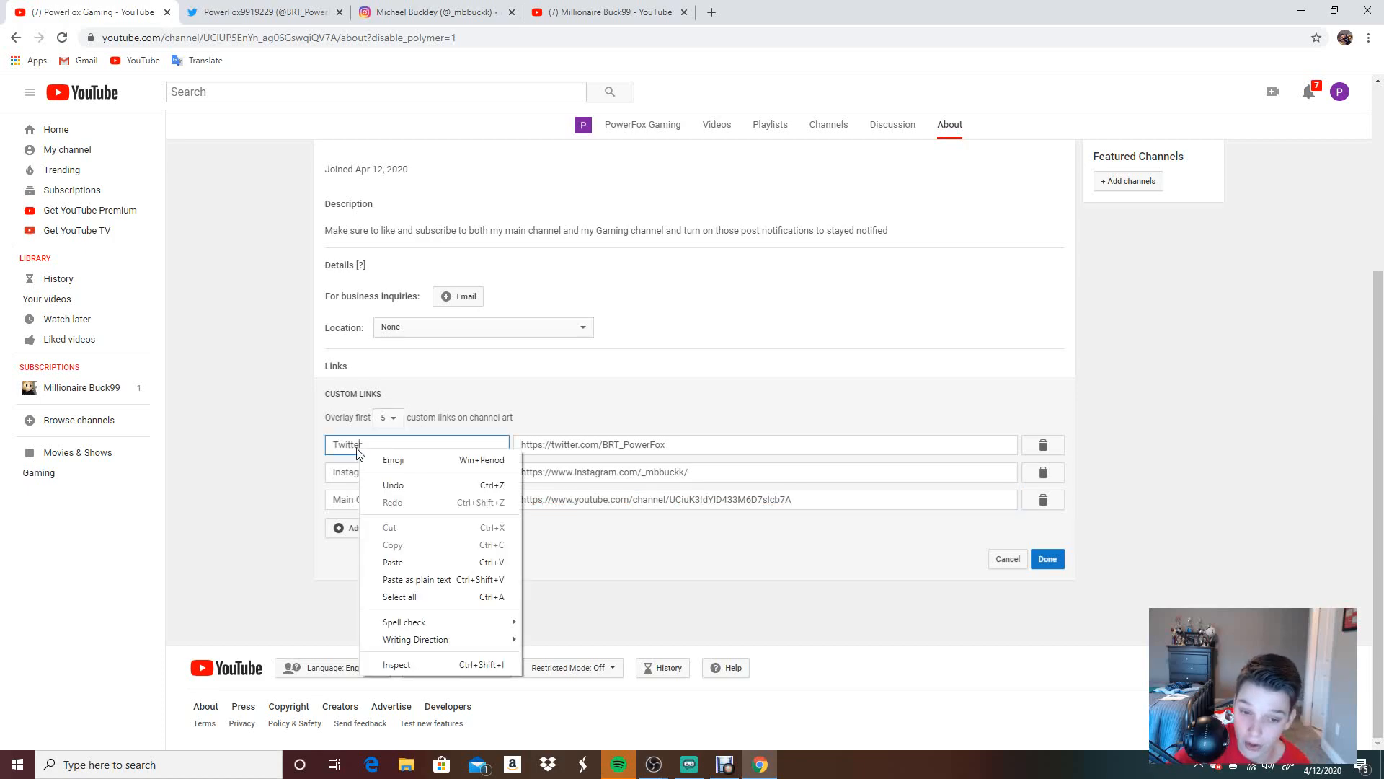
left_click(792, 614)
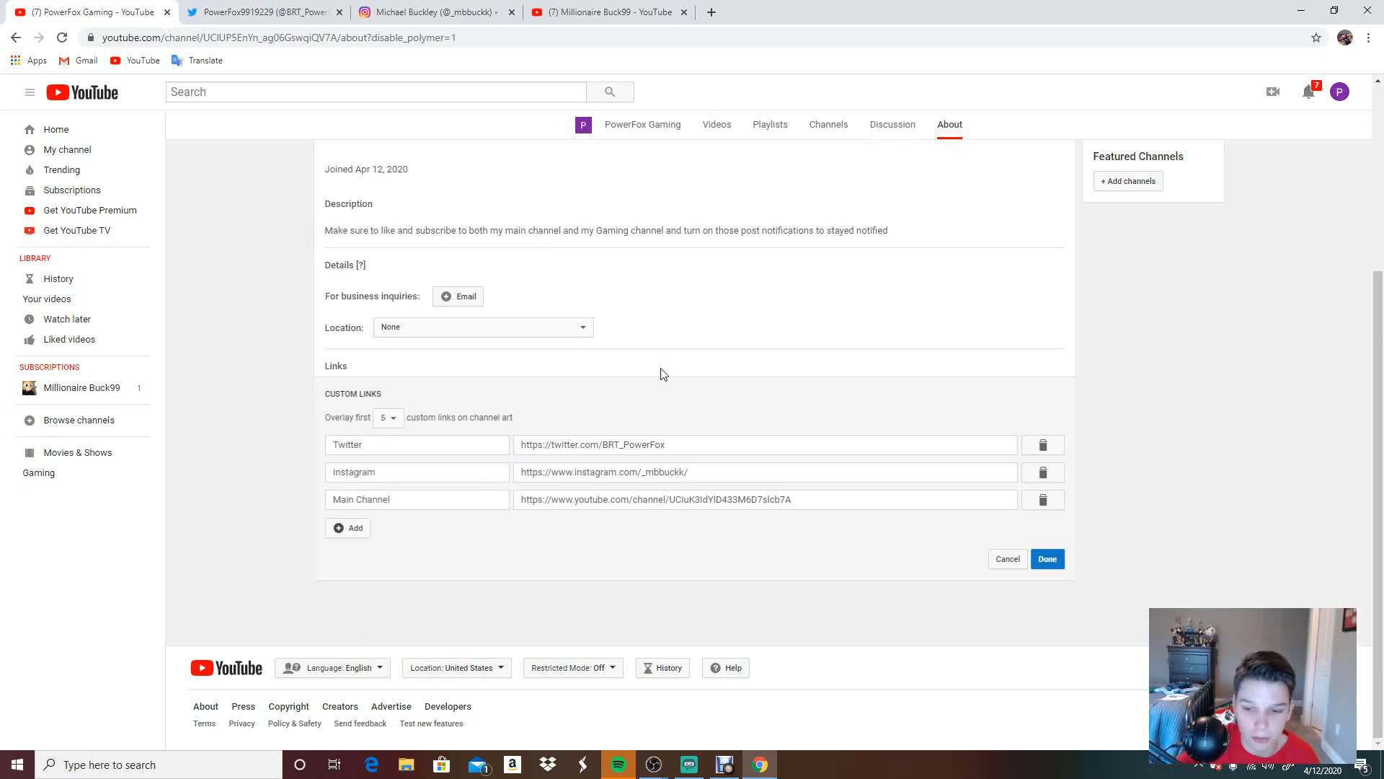
mouse_move(690, 388)
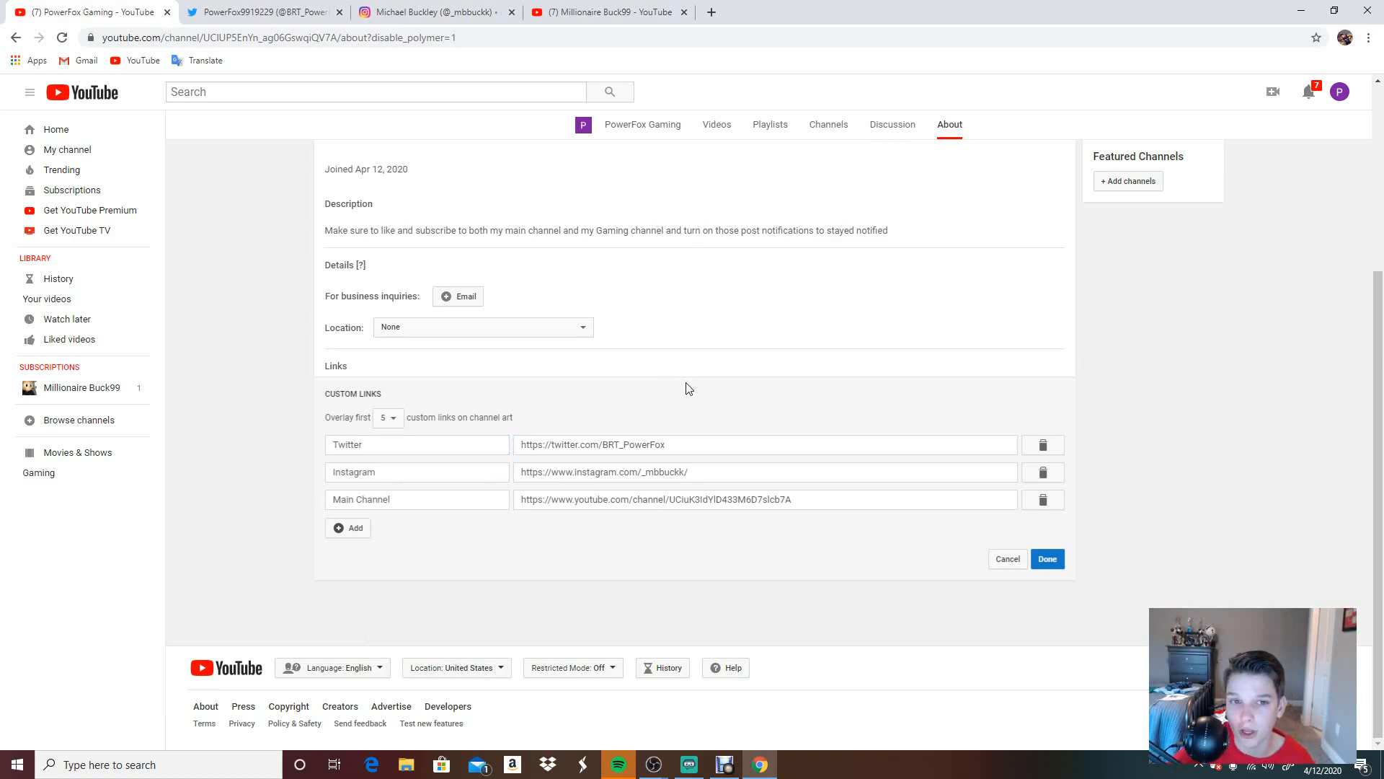
mouse_move(1272, 418)
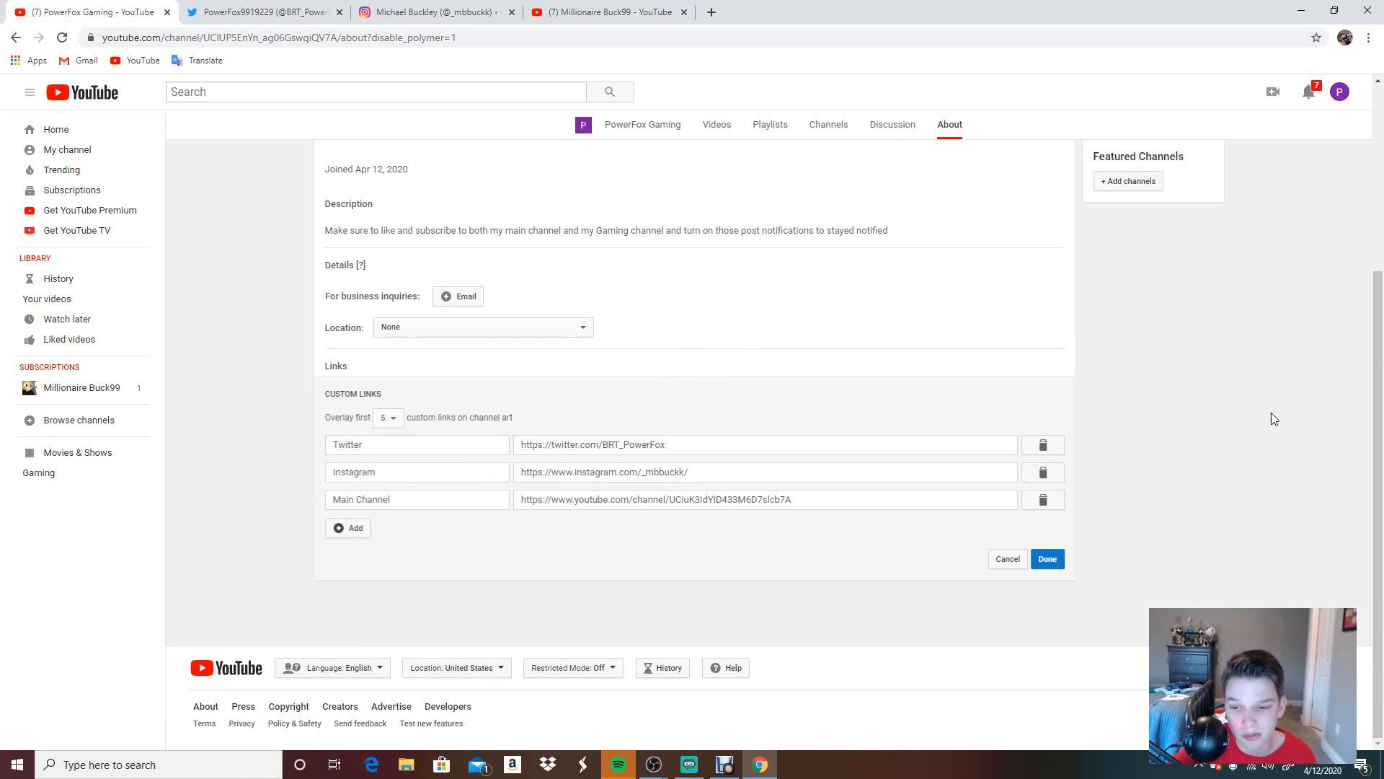
mouse_move(622, 419)
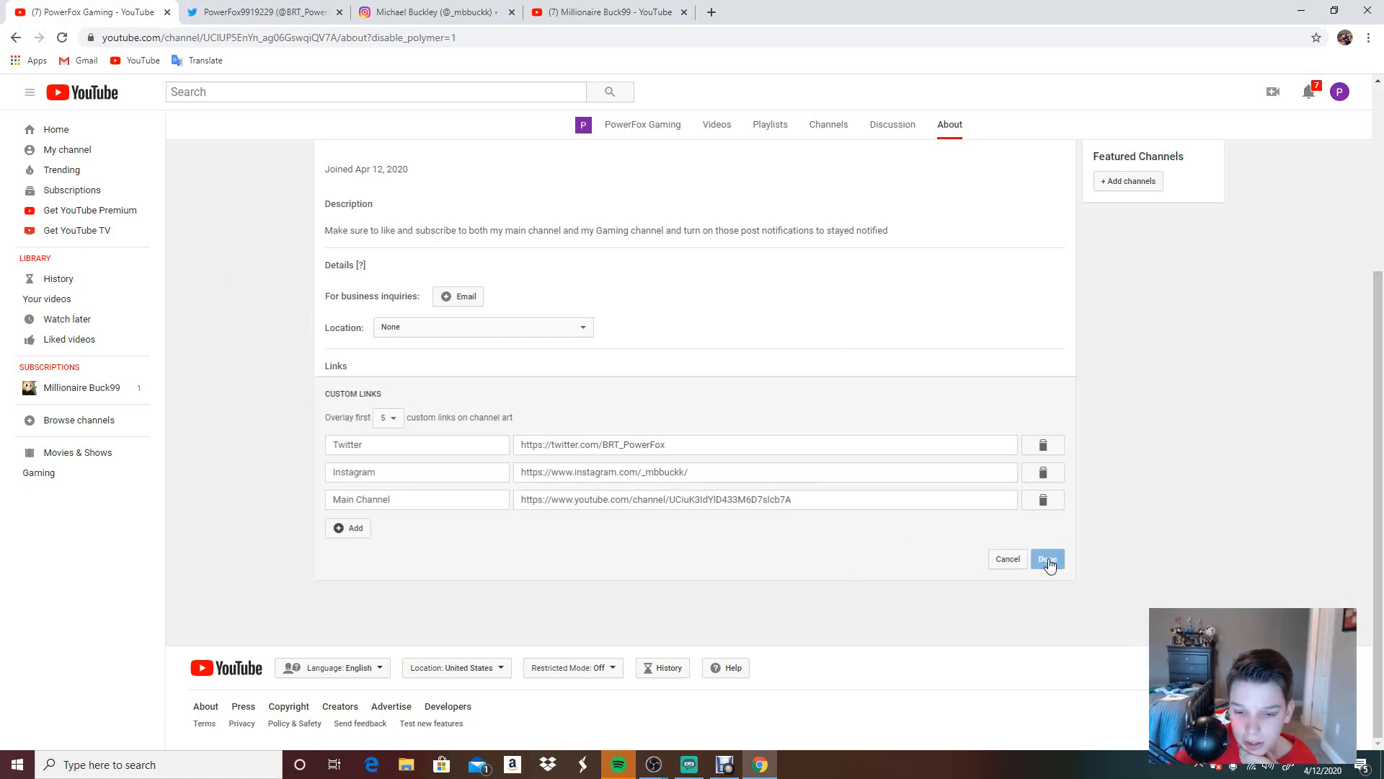
left_click(1047, 559)
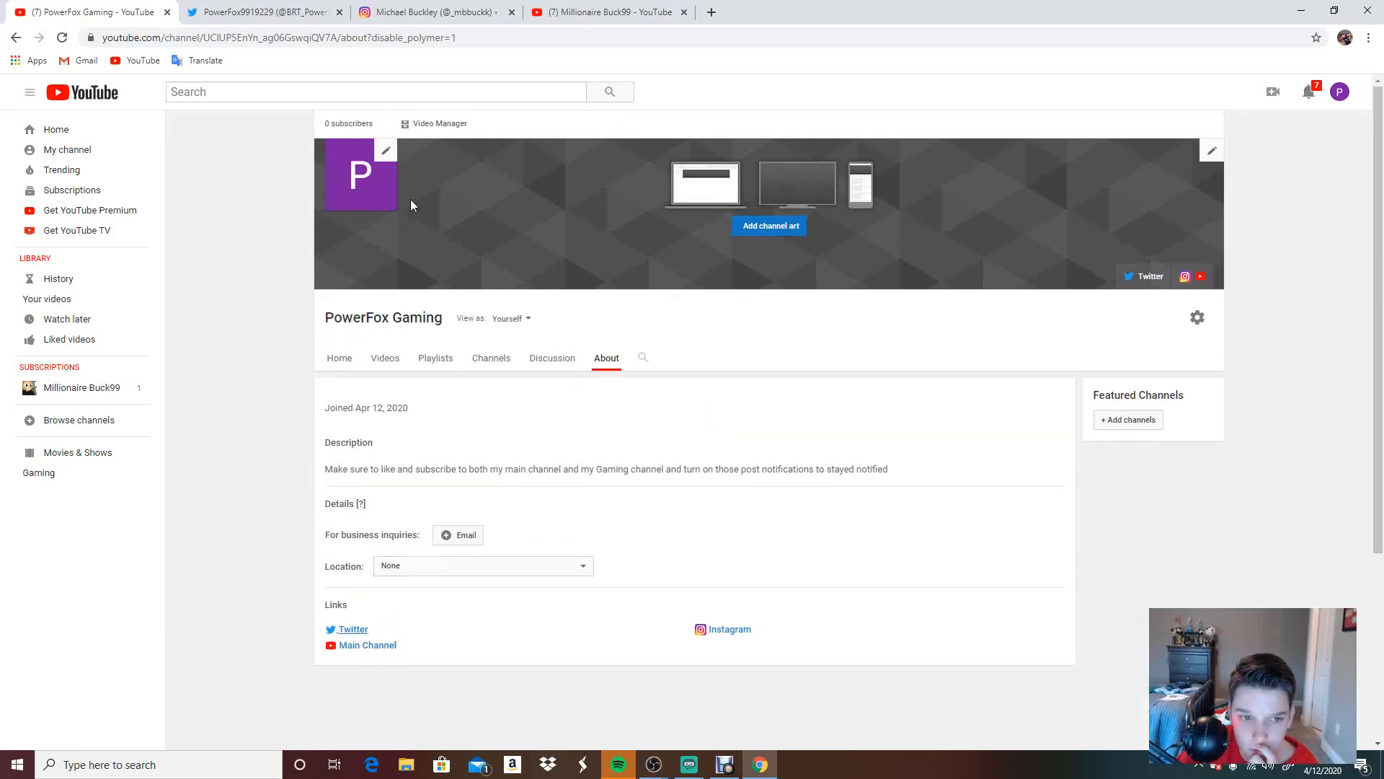
mouse_move(738, 233)
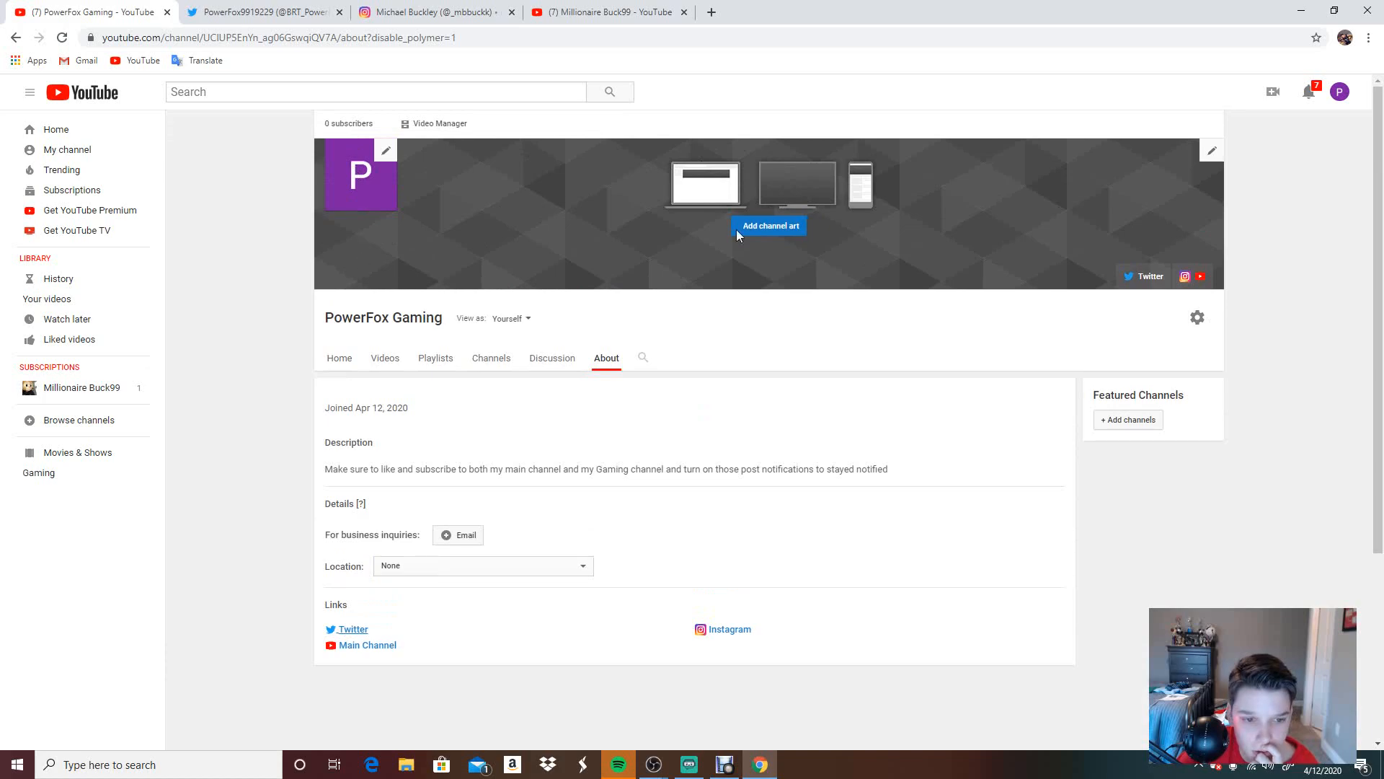
mouse_move(628, 11)
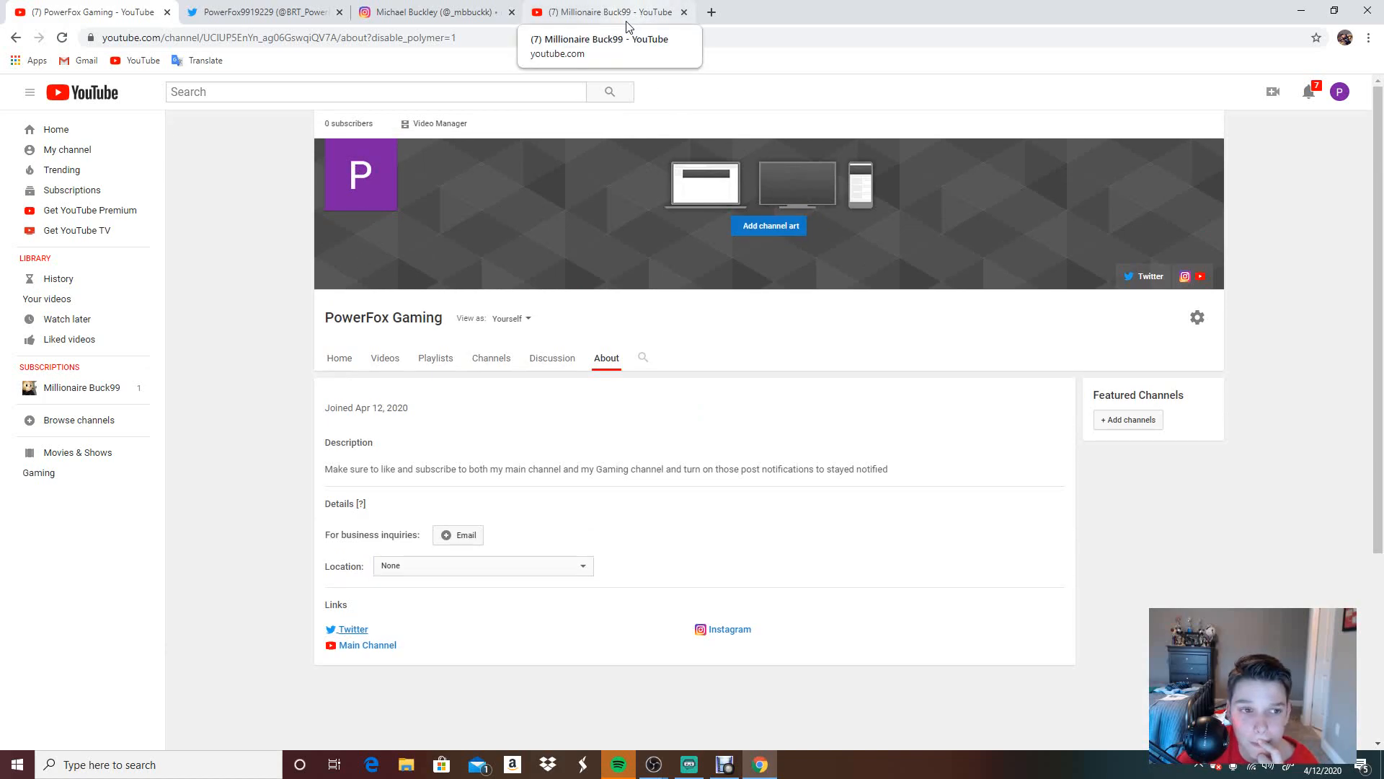
left_click(723, 765)
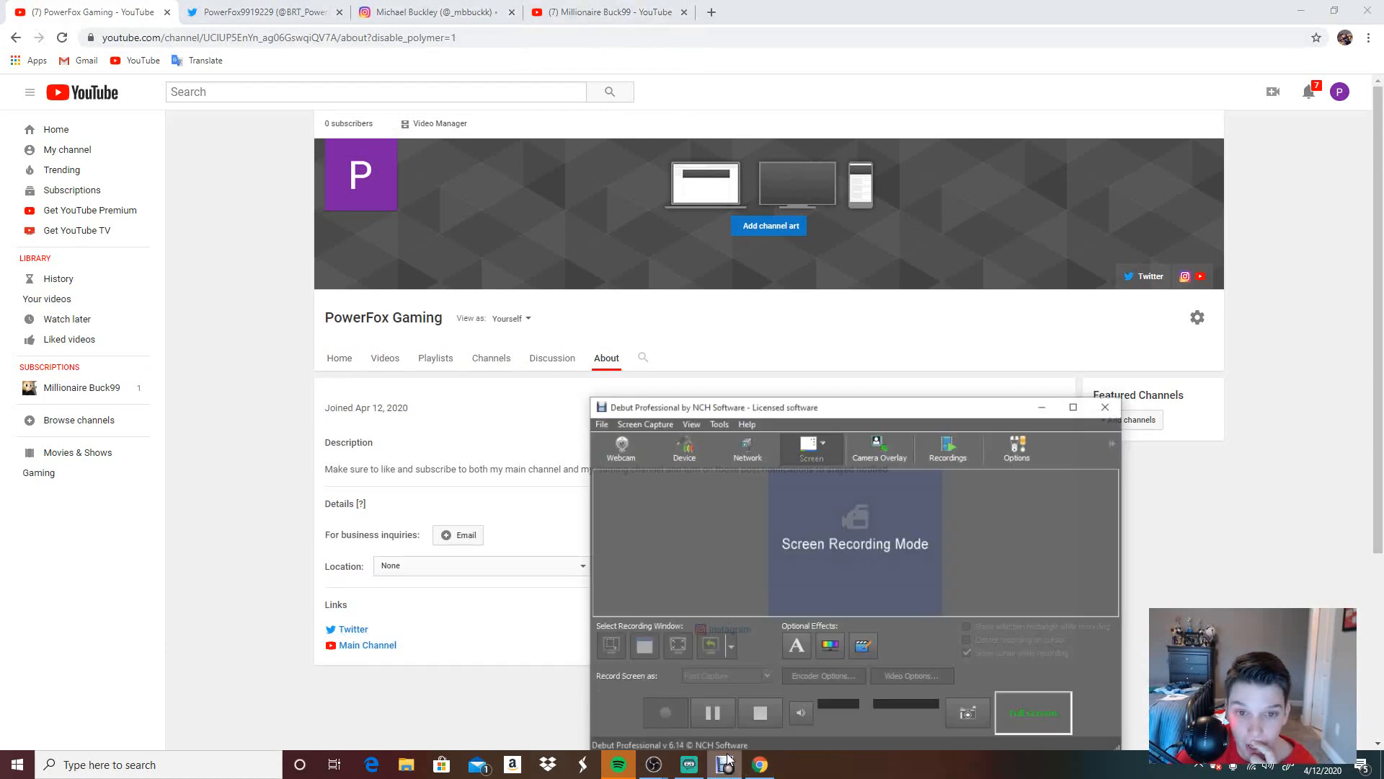
left_click(665, 712)
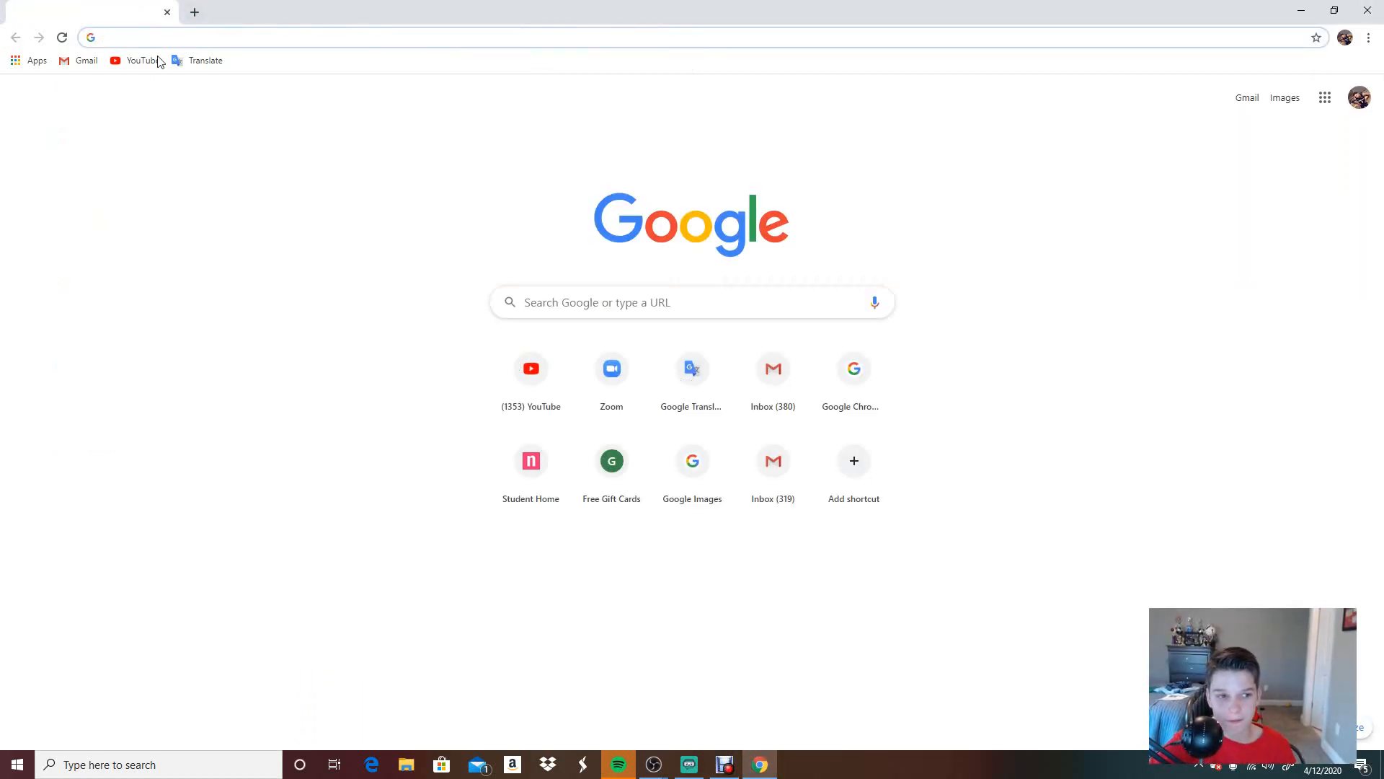
Step: Reopen the PowerFox Gaming channel and go to its Google Account profile picture page
left_click(142, 60)
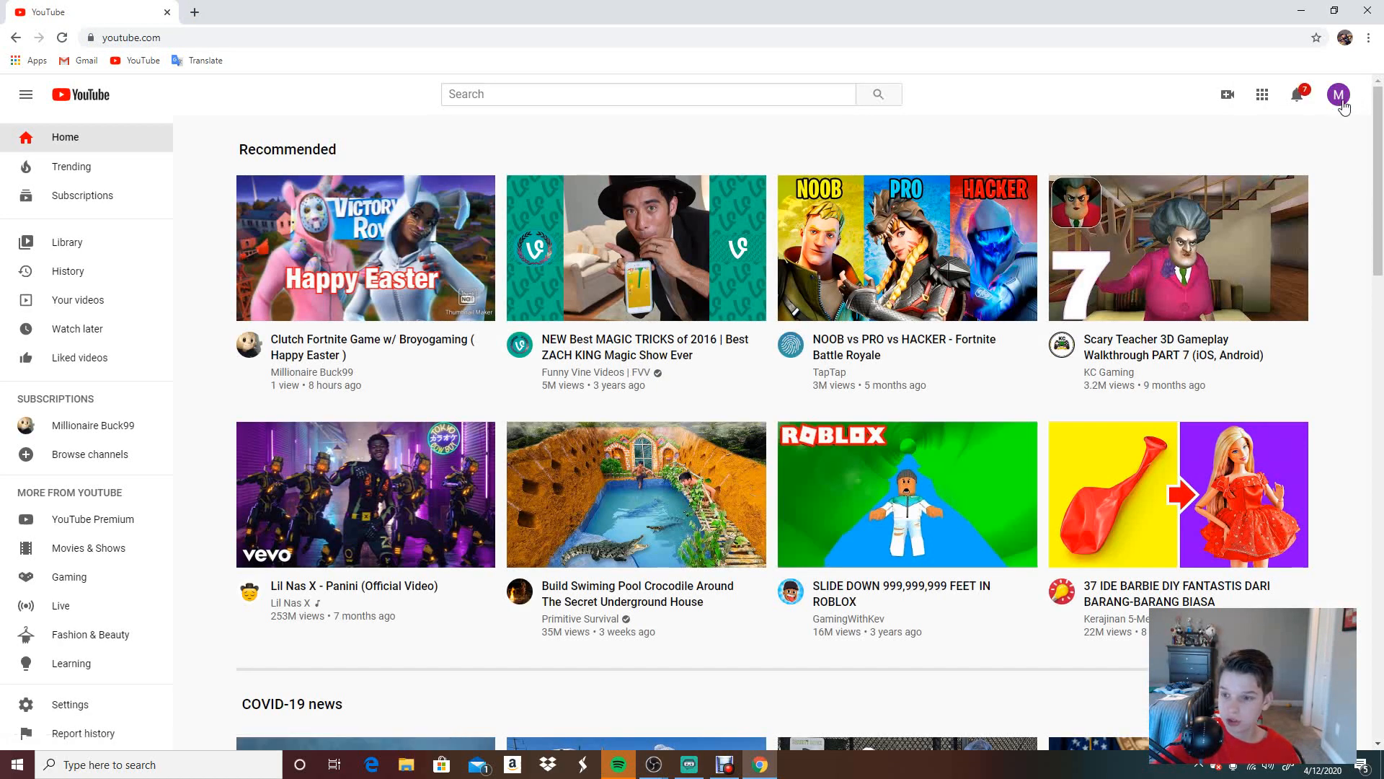
left_click(1338, 95)
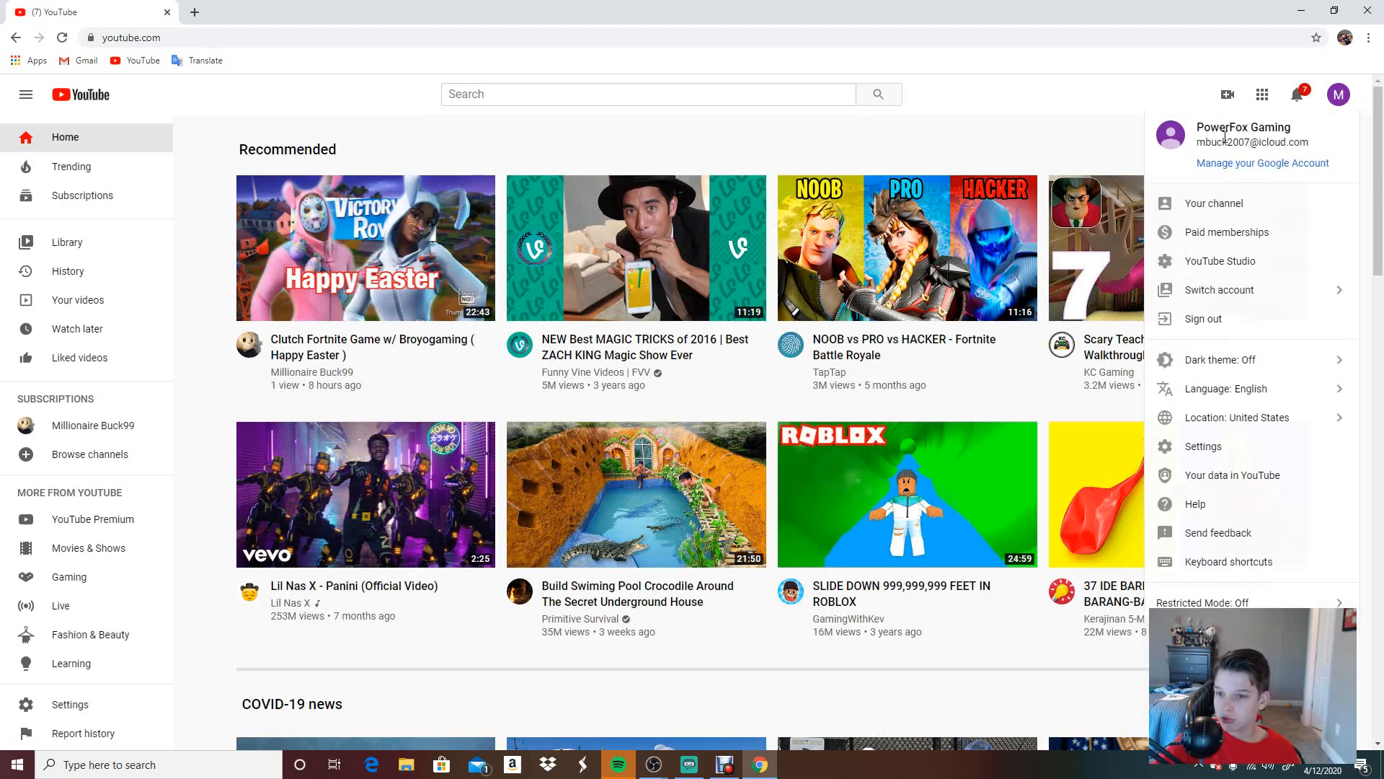
left_click(1214, 203)
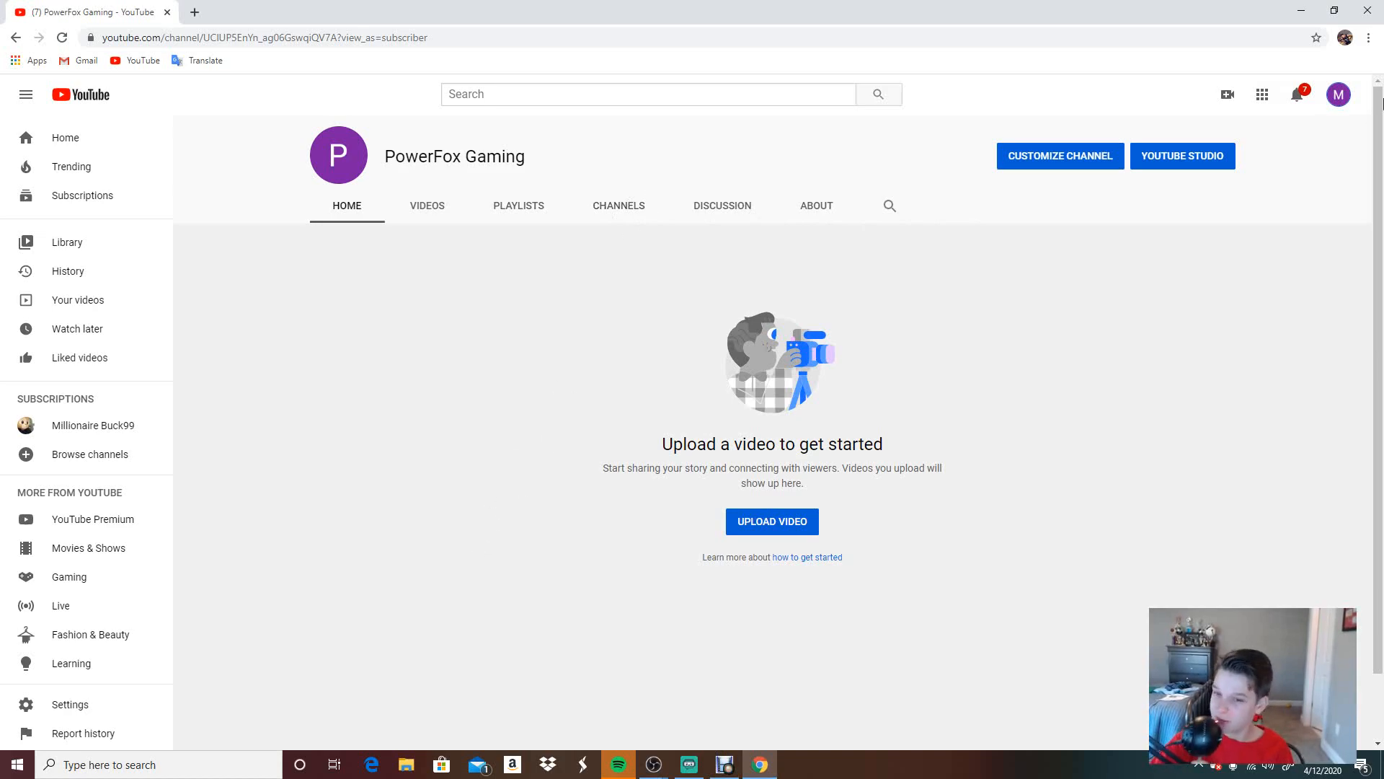
mouse_move(1083, 179)
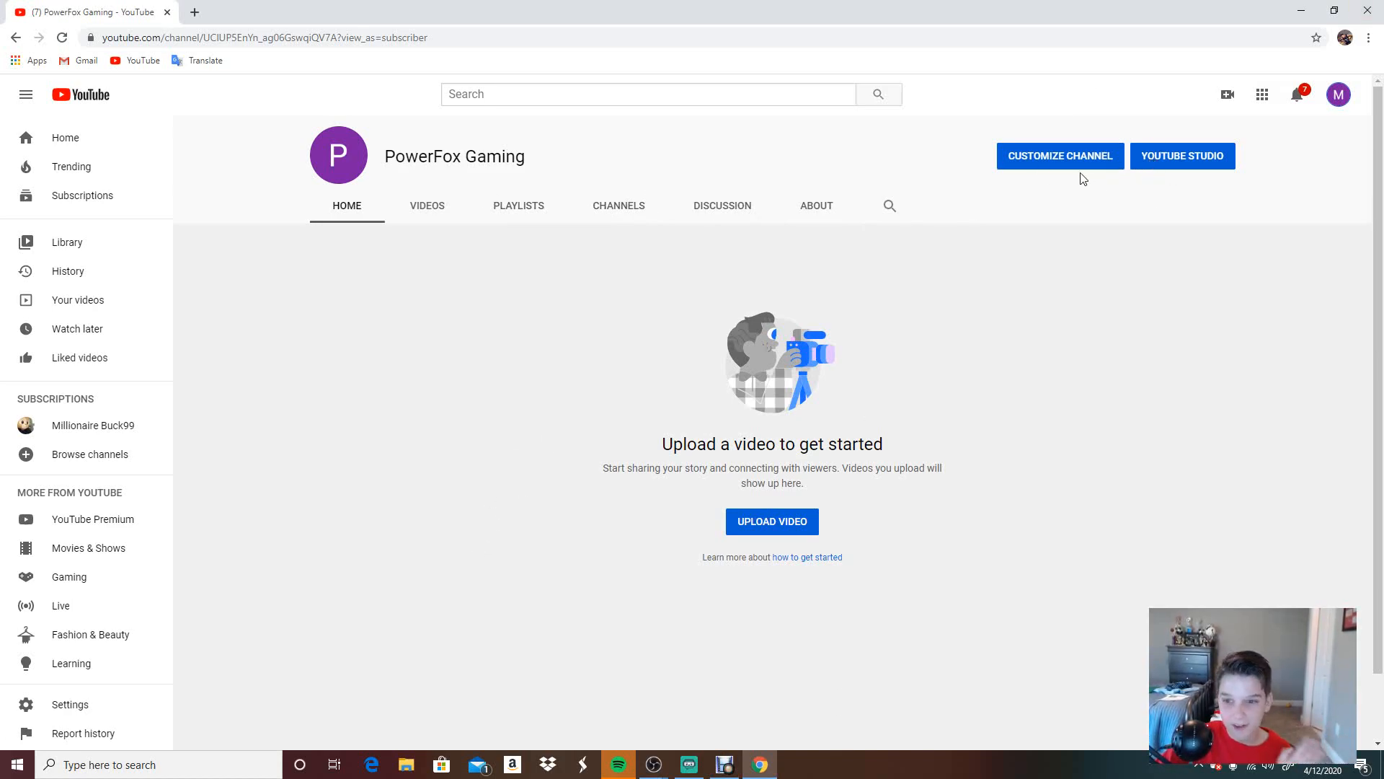
left_click(1061, 156)
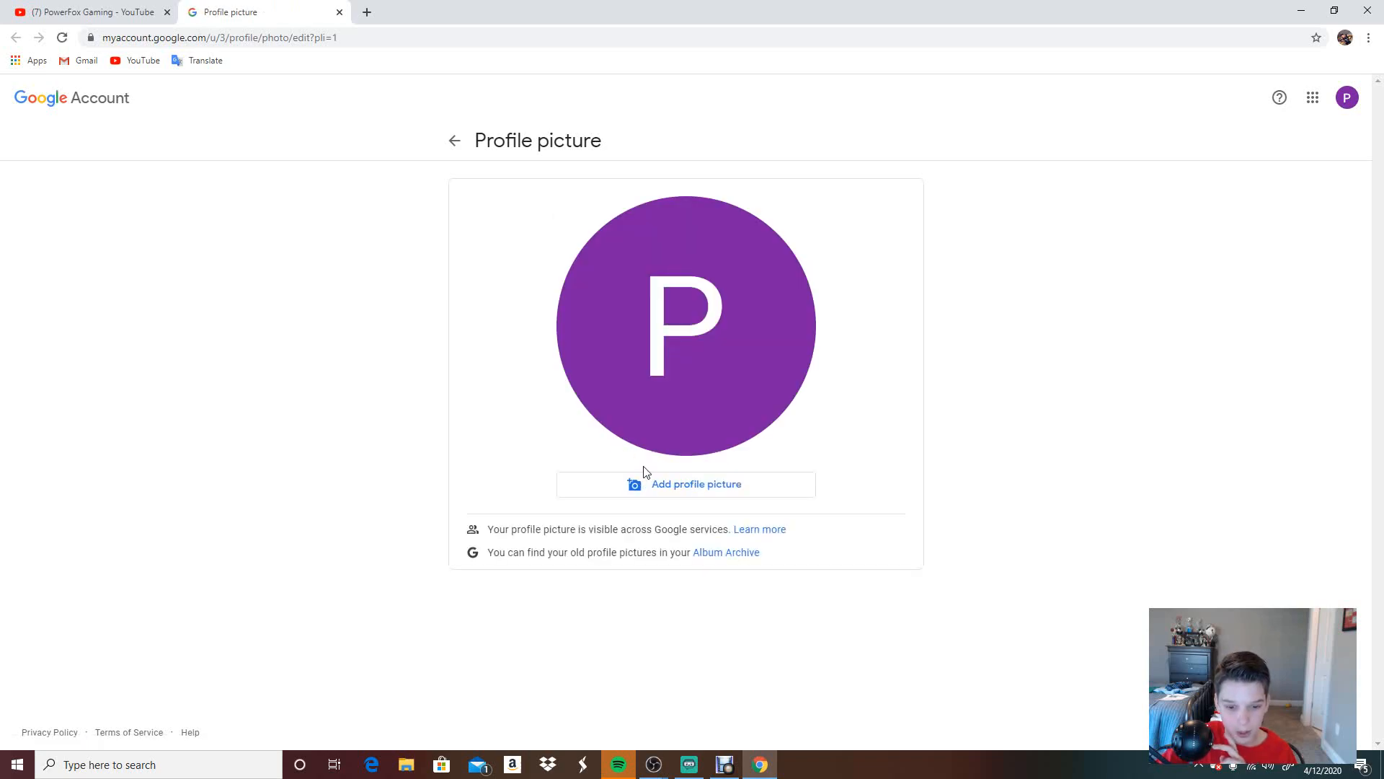
Step: Upload Channel Art.jpg from Downloads and set the Fortnite character as the Google Account profile photo
left_click(686, 485)
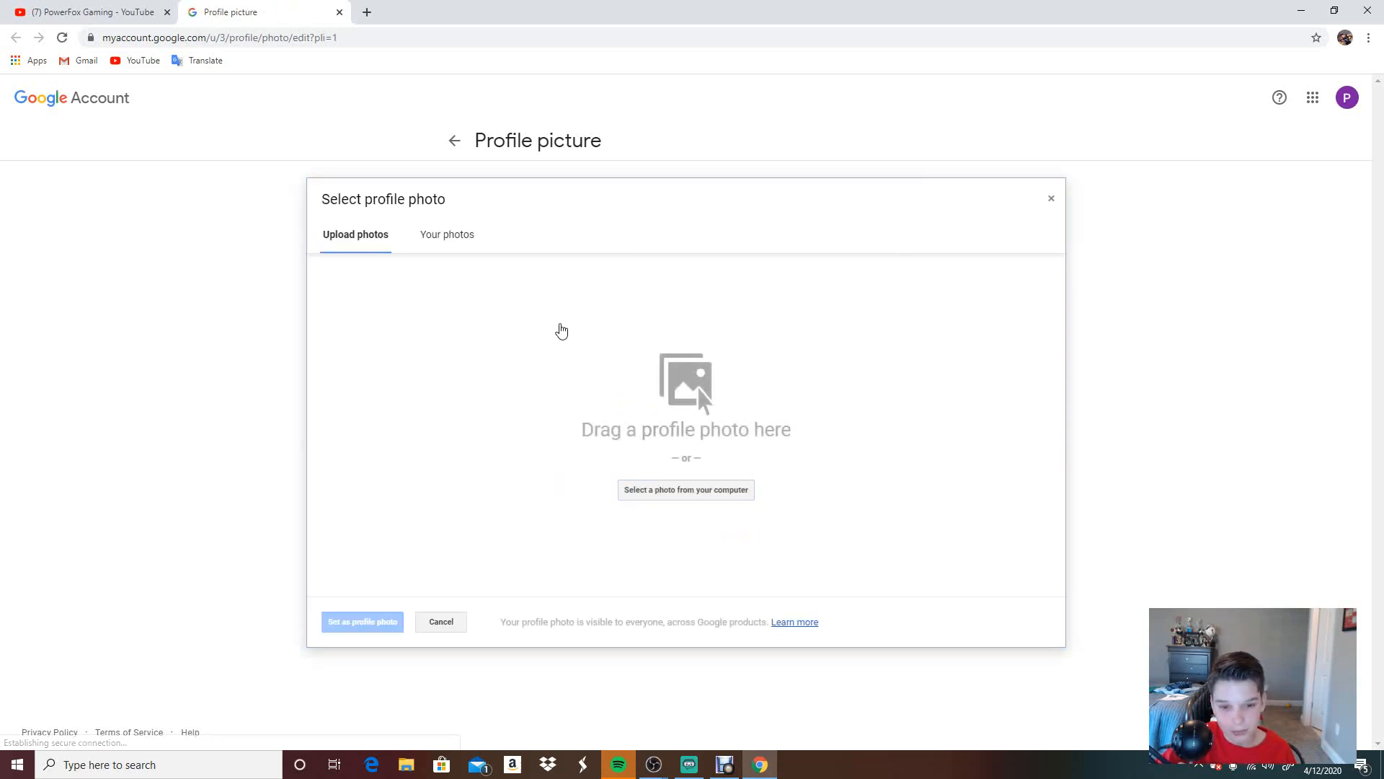
left_click(687, 490)
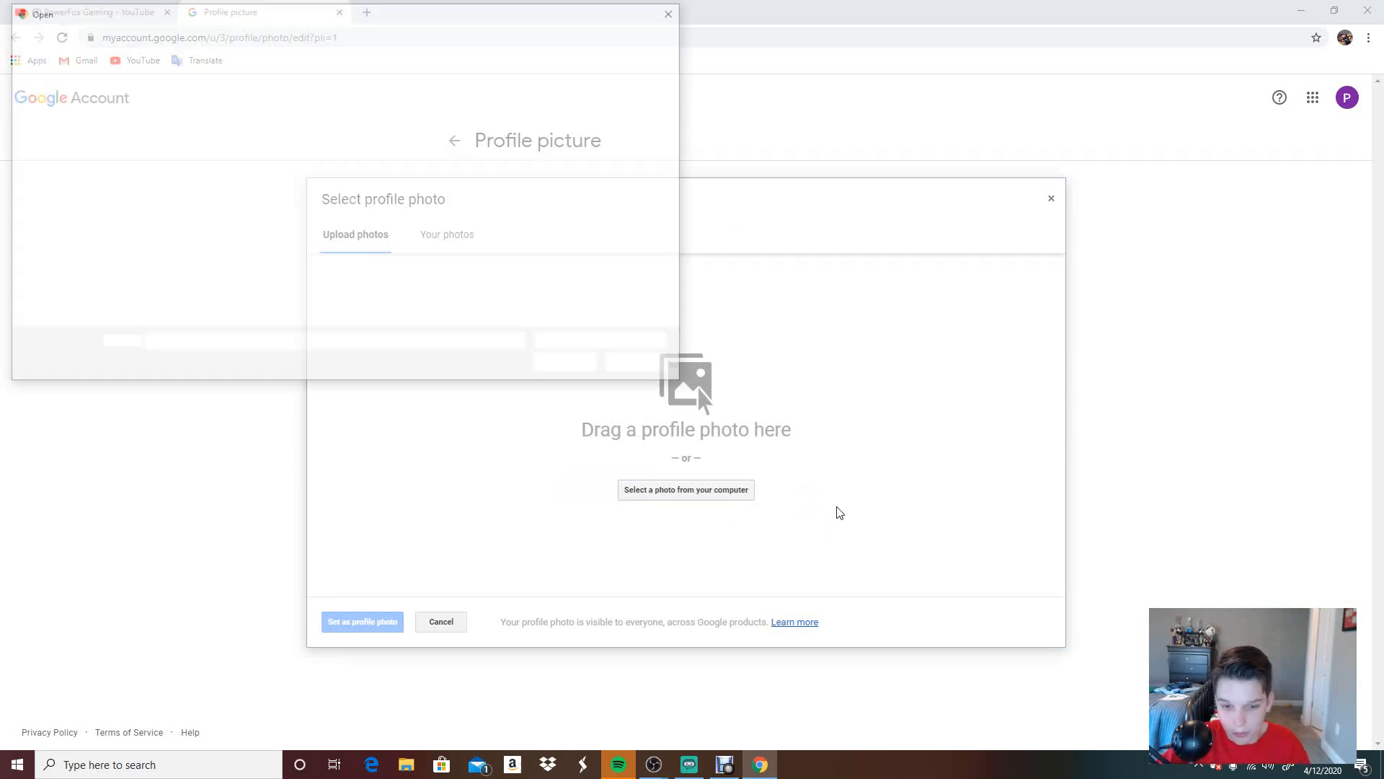
left_click(687, 491)
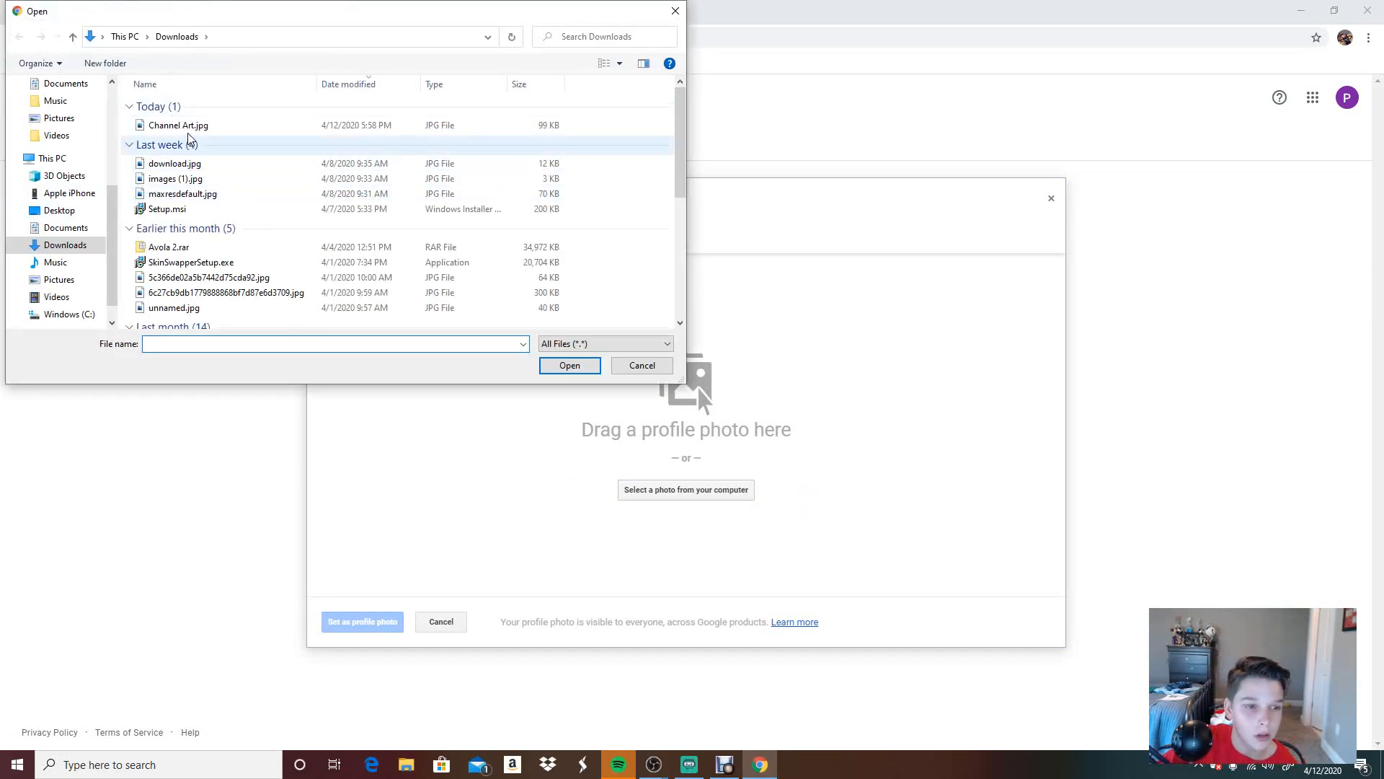
left_click(569, 366)
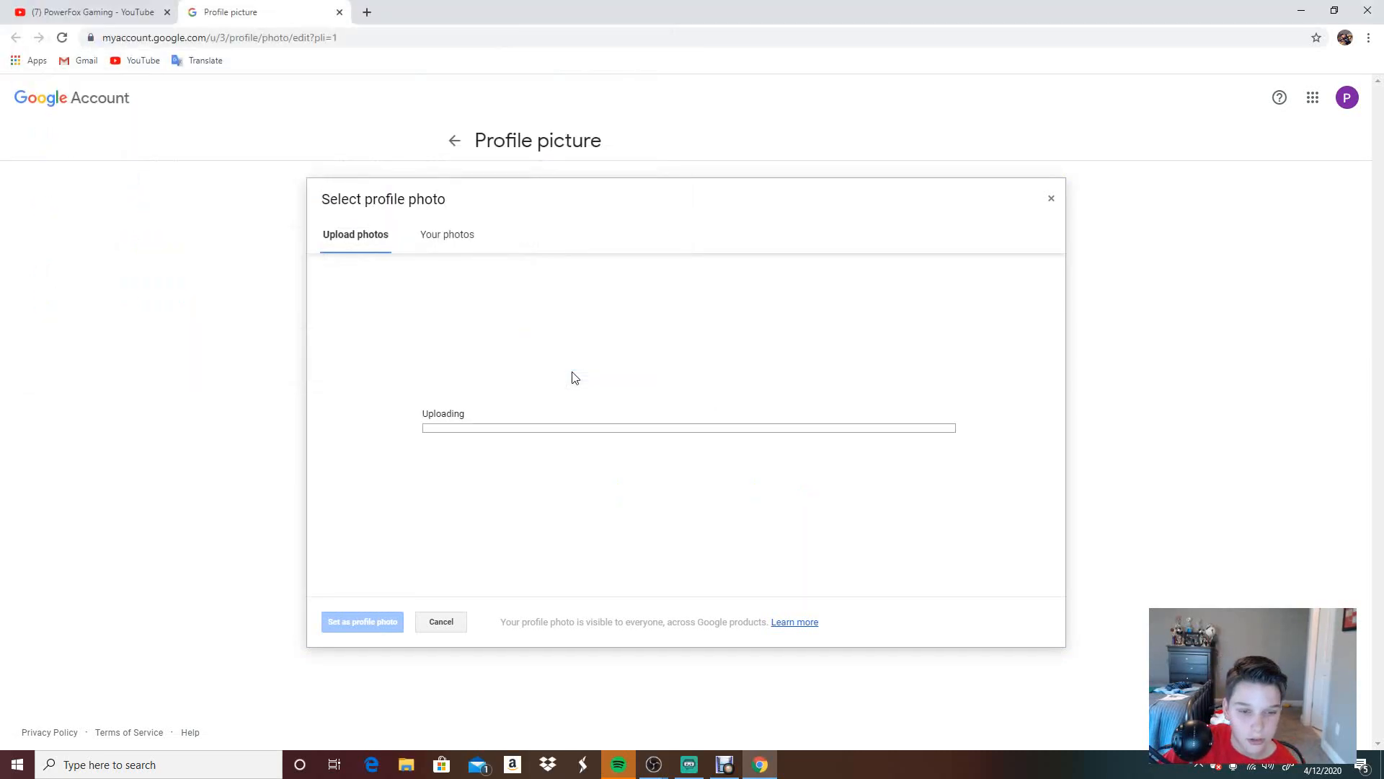
mouse_move(564, 519)
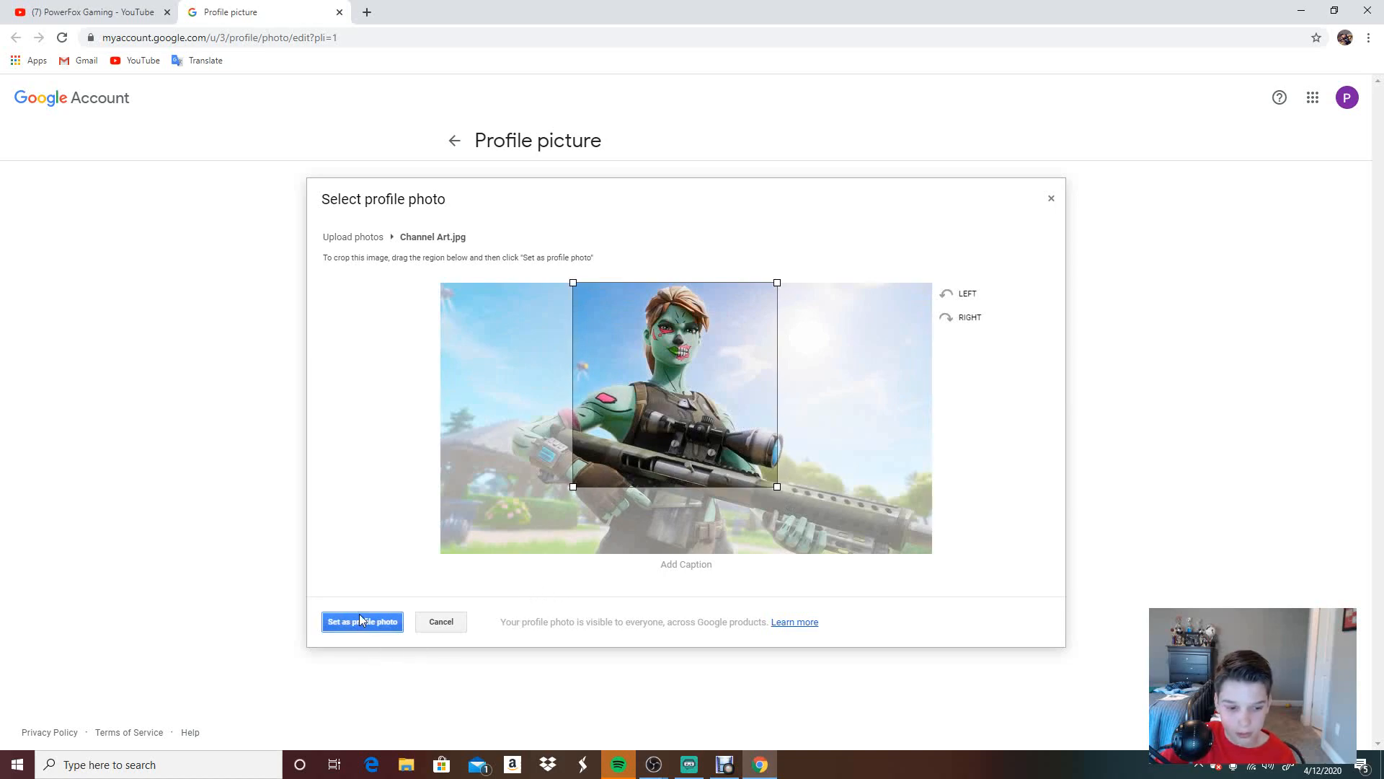
left_click(361, 621)
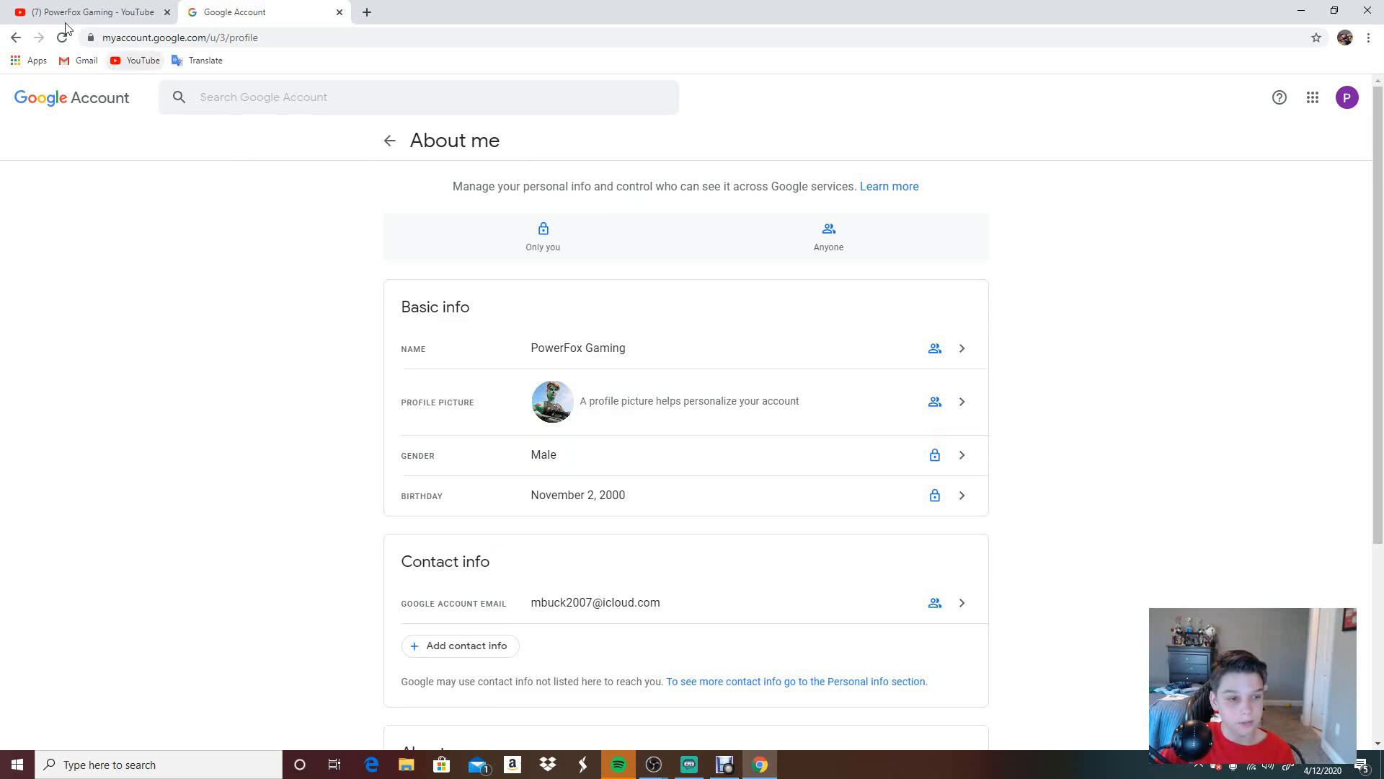
Step: Reload the PowerFox Gaming channel page so the new Fortnite avatar appears
left_click(94, 11)
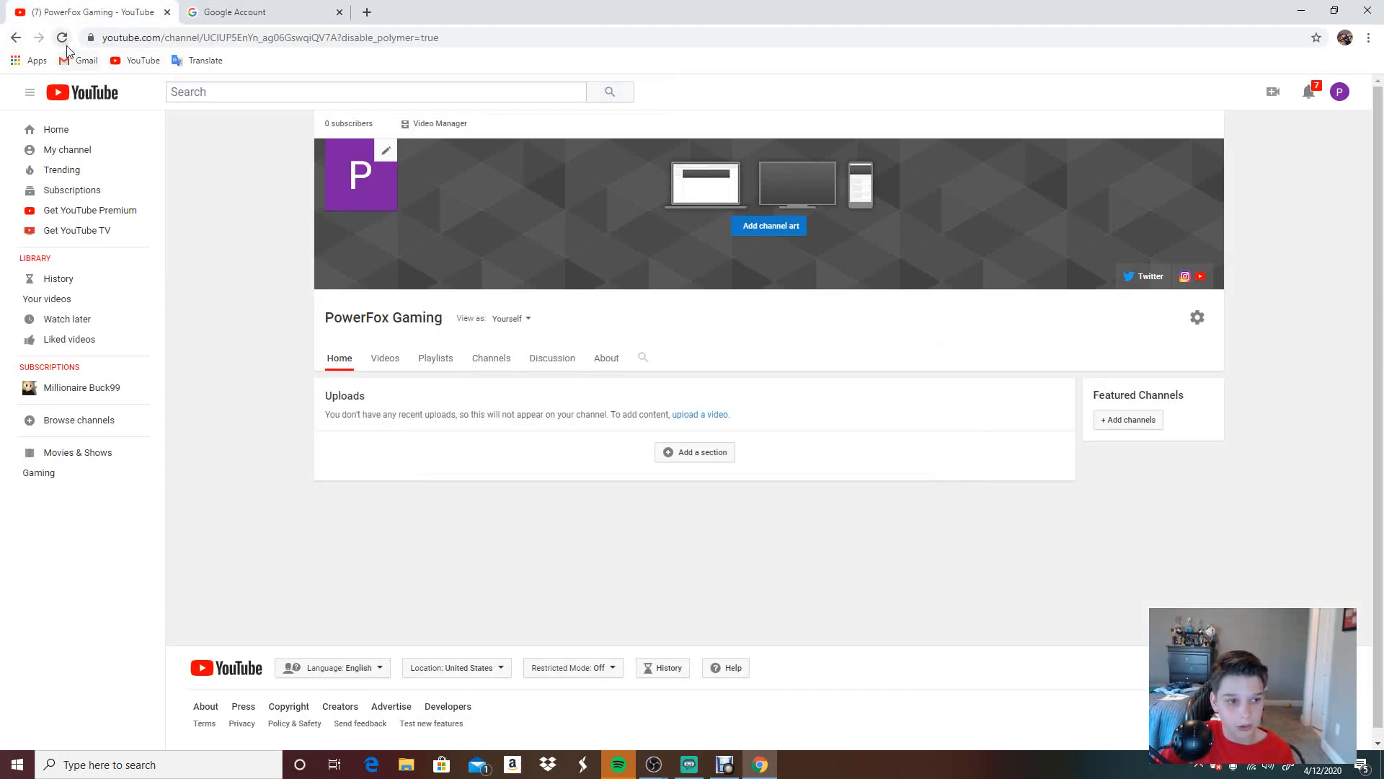
left_click(64, 37)
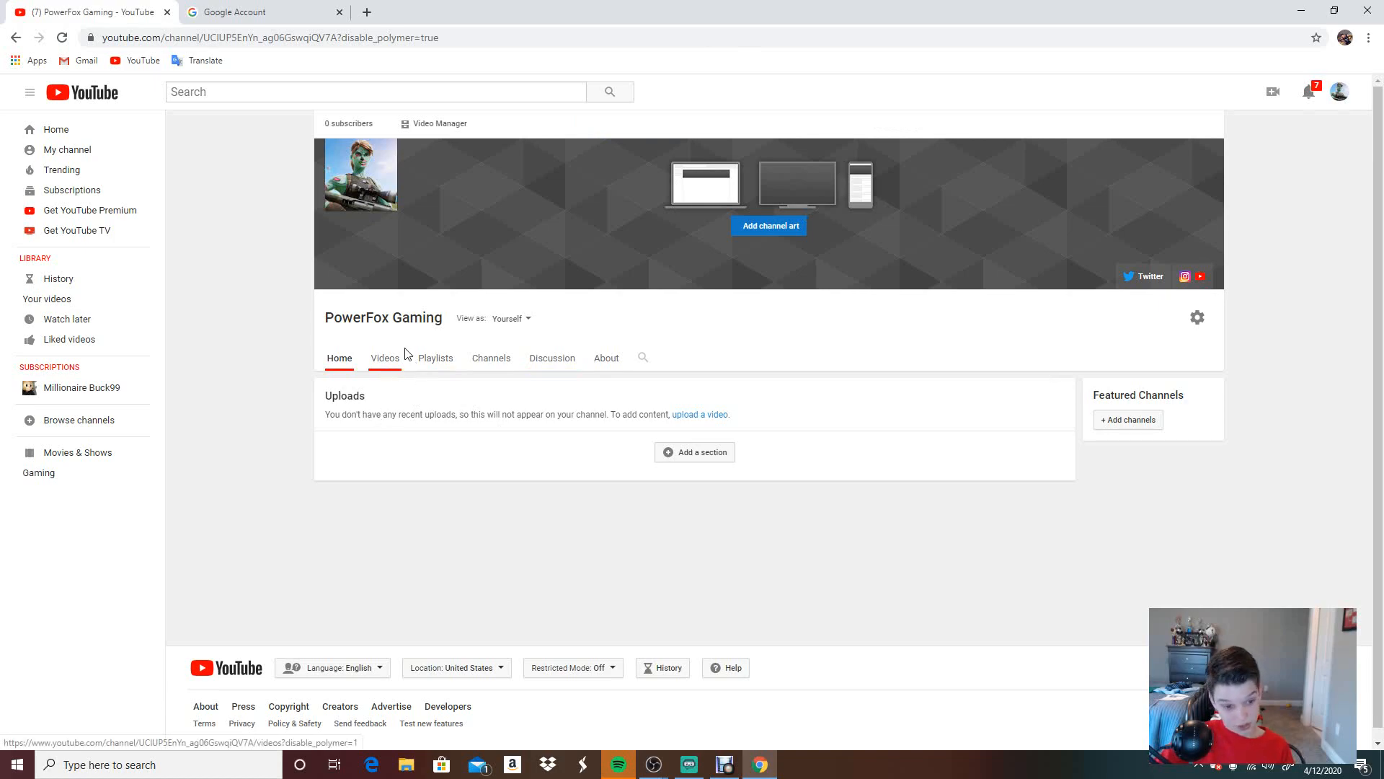
mouse_move(944, 328)
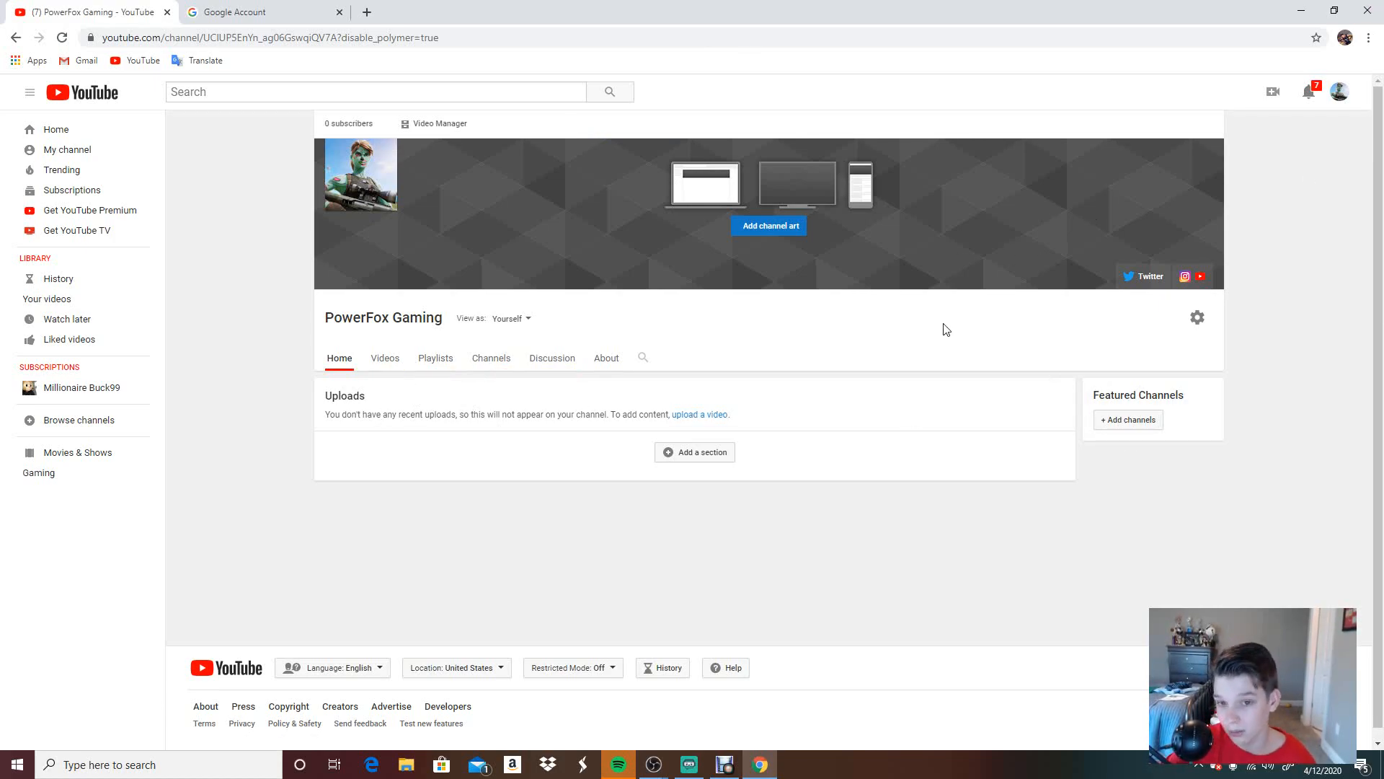
mouse_move(375, 358)
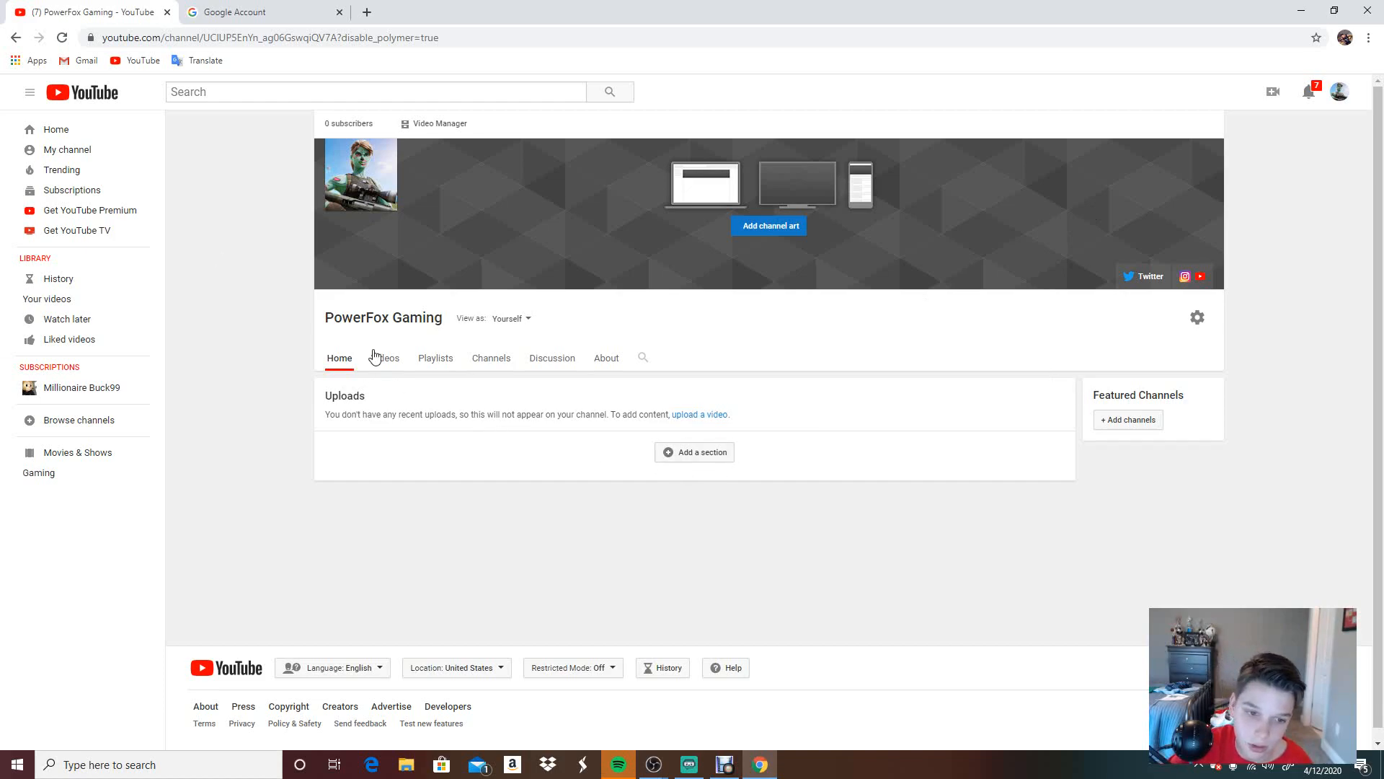